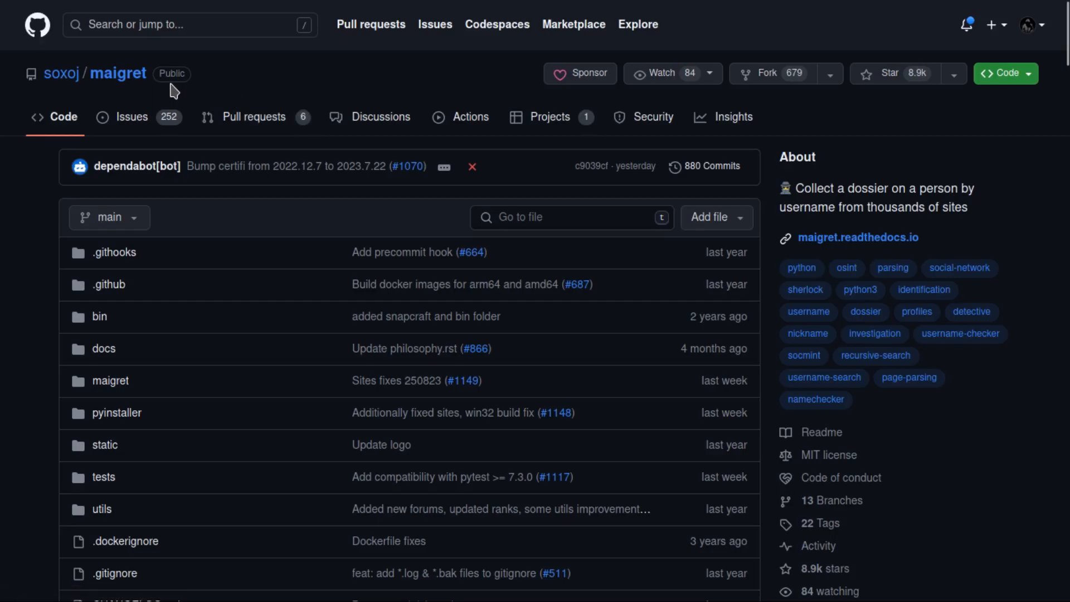
mouse_move(157, 94)
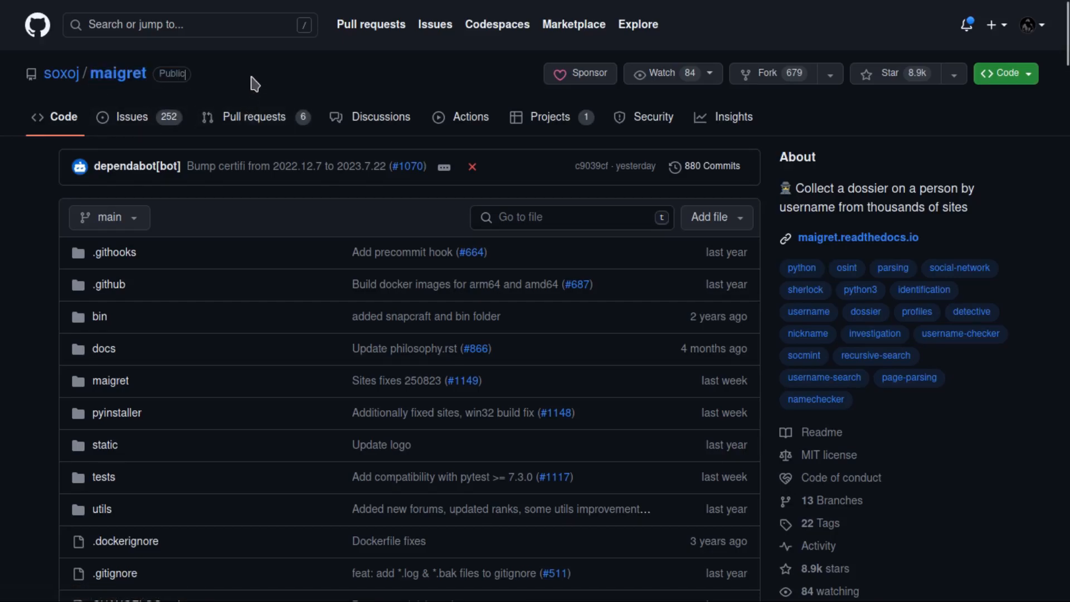
mouse_move(810, 207)
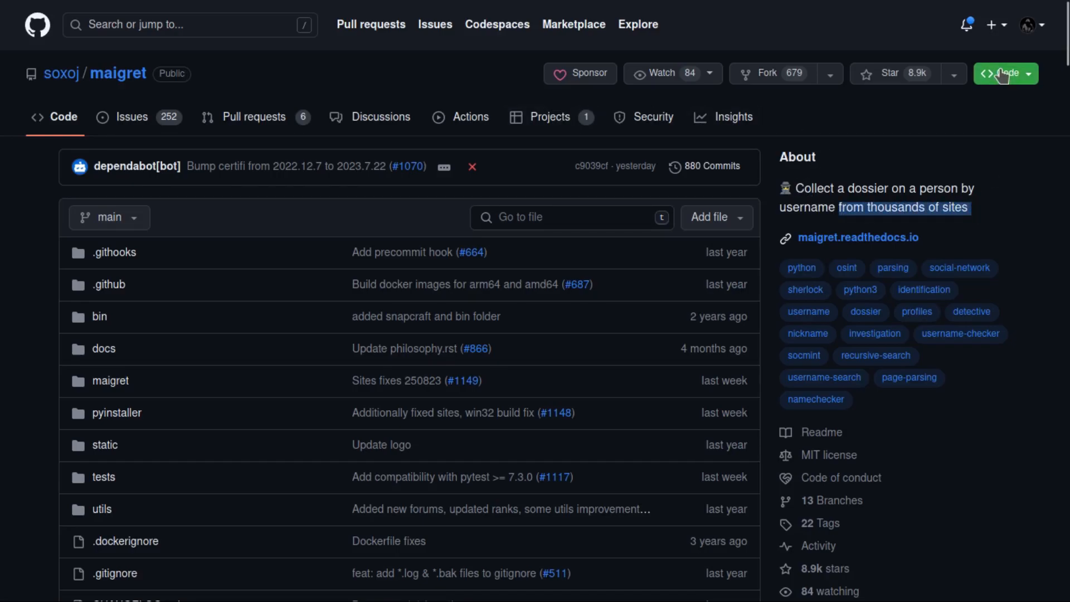
Step: Highlight the README phrases about collecting a dossier by username, checking many sites and gathering page info
click(1005, 73)
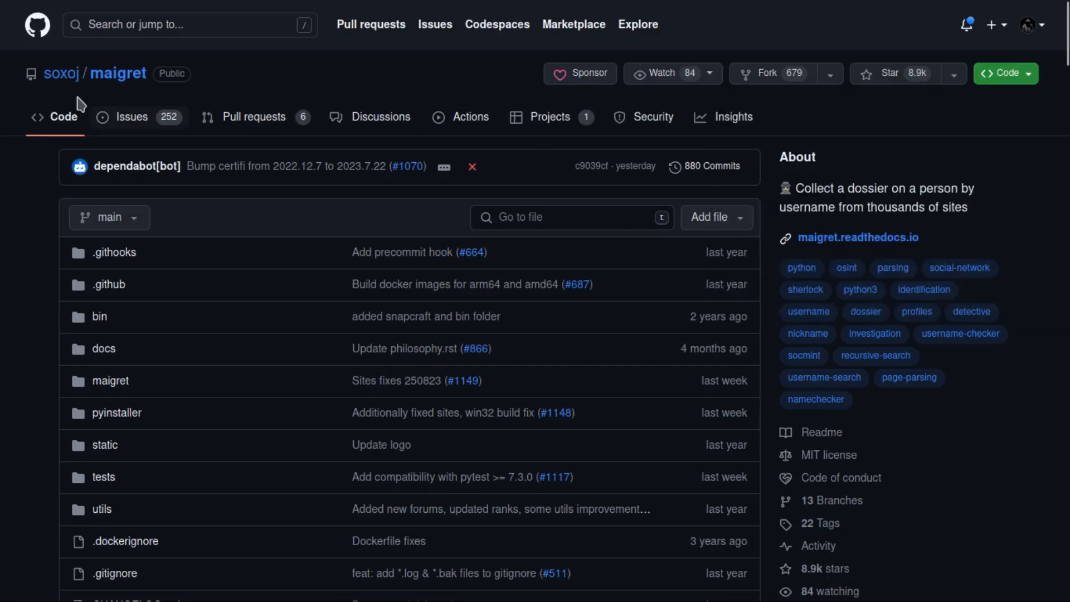
mouse_move(54, 73)
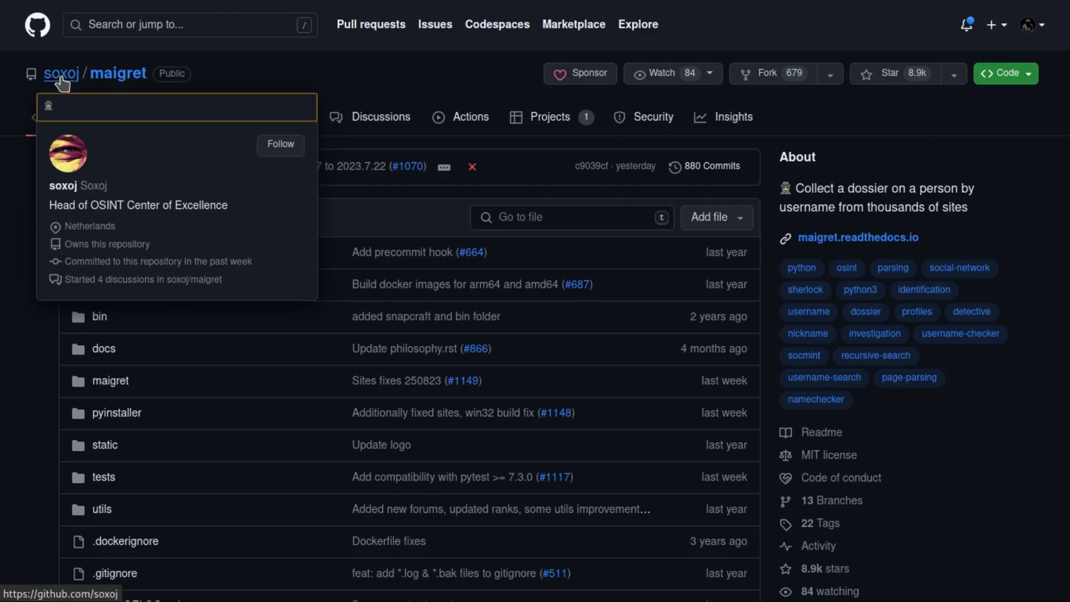
mouse_move(428, 96)
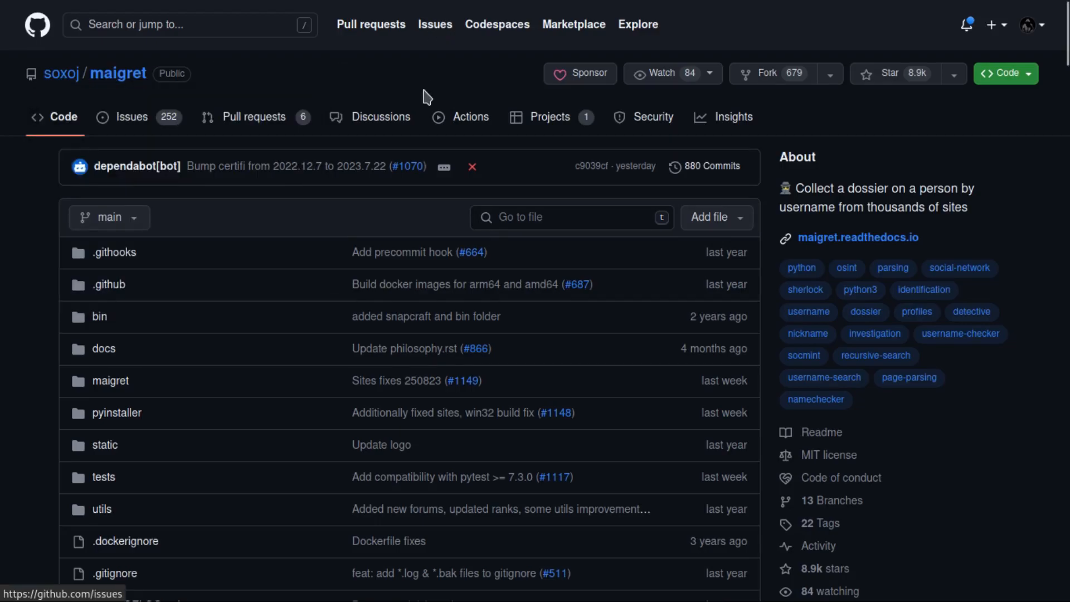
scroll(down, 3)
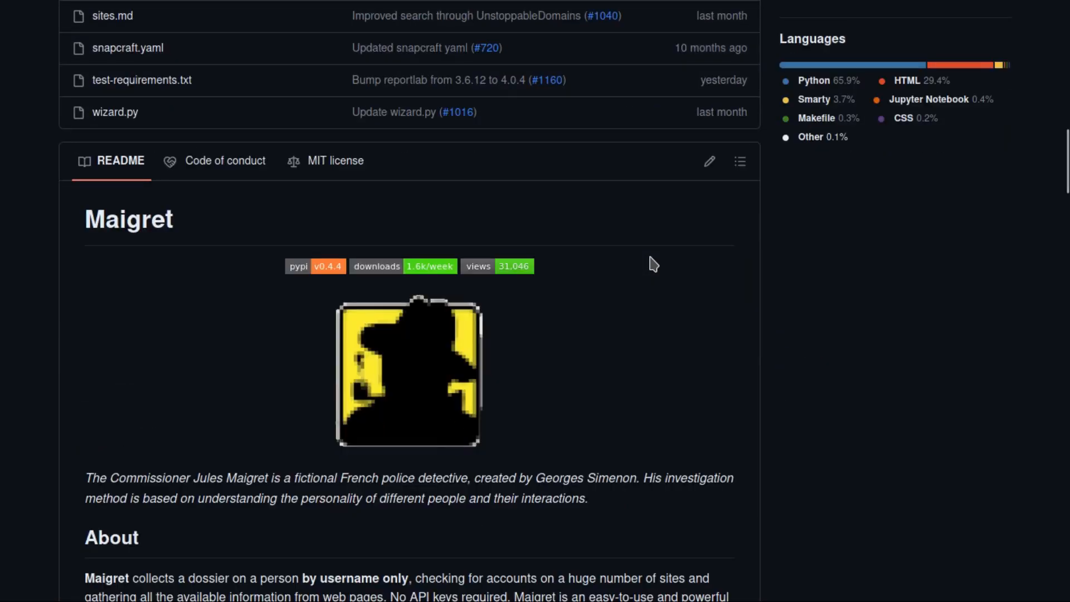
scroll(down, 3)
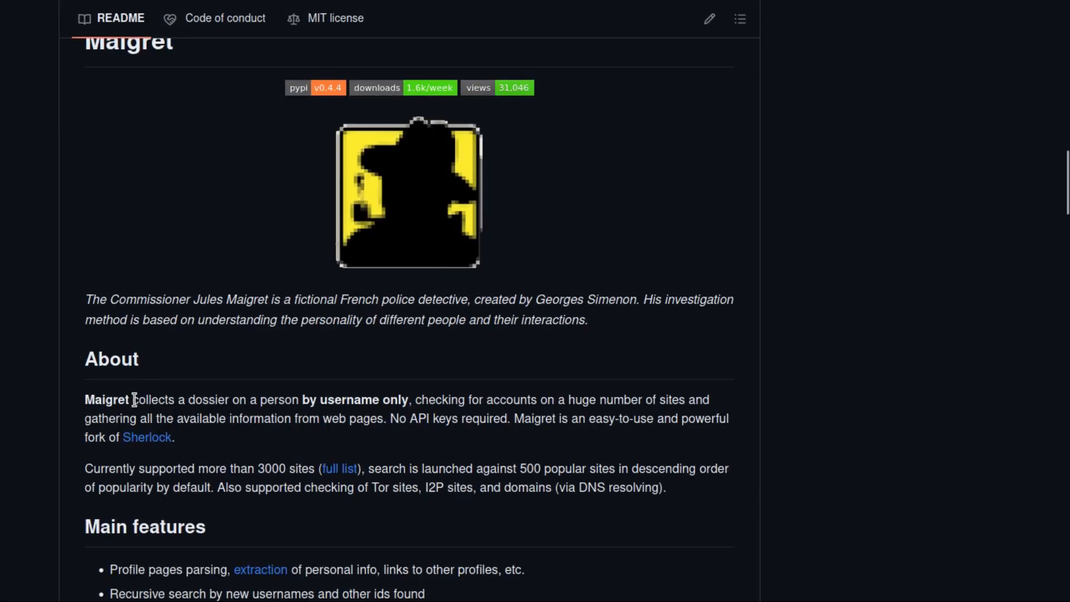
drag(132, 399, 409, 399)
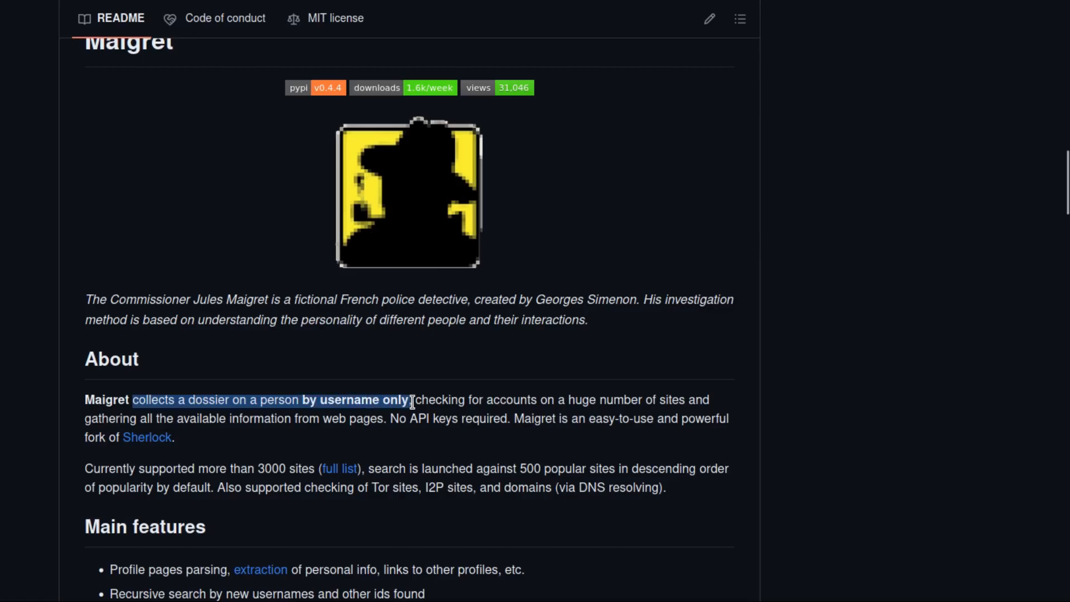
click(443, 400)
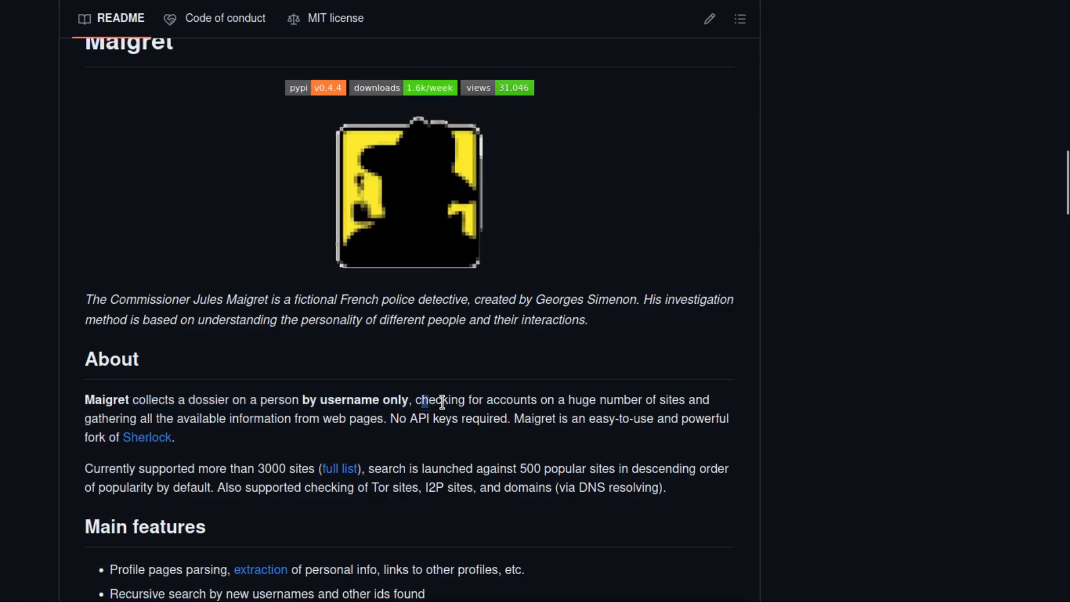
drag(421, 399, 685, 399)
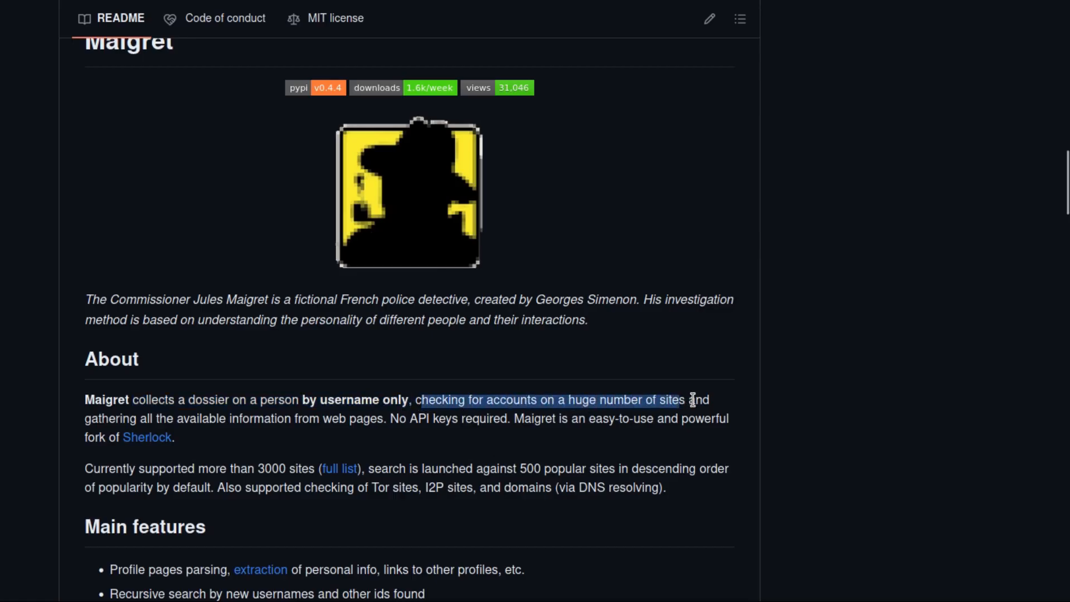
drag(691, 399, 384, 417)
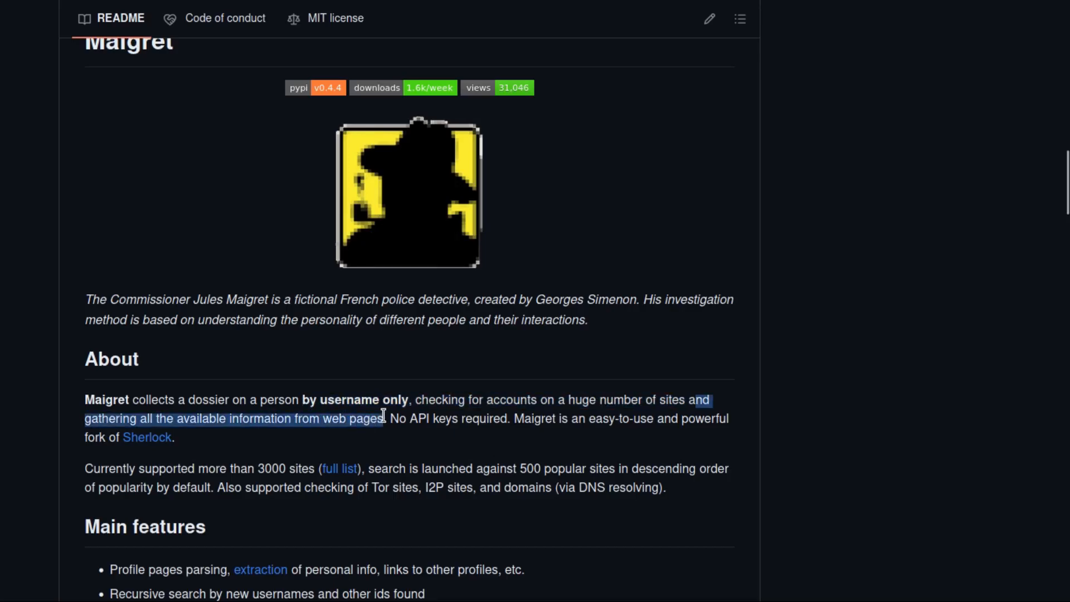
Step: Follow the Sherlock project link and read down through the Package installing, Cloning and Docker sections
scroll(down, 3)
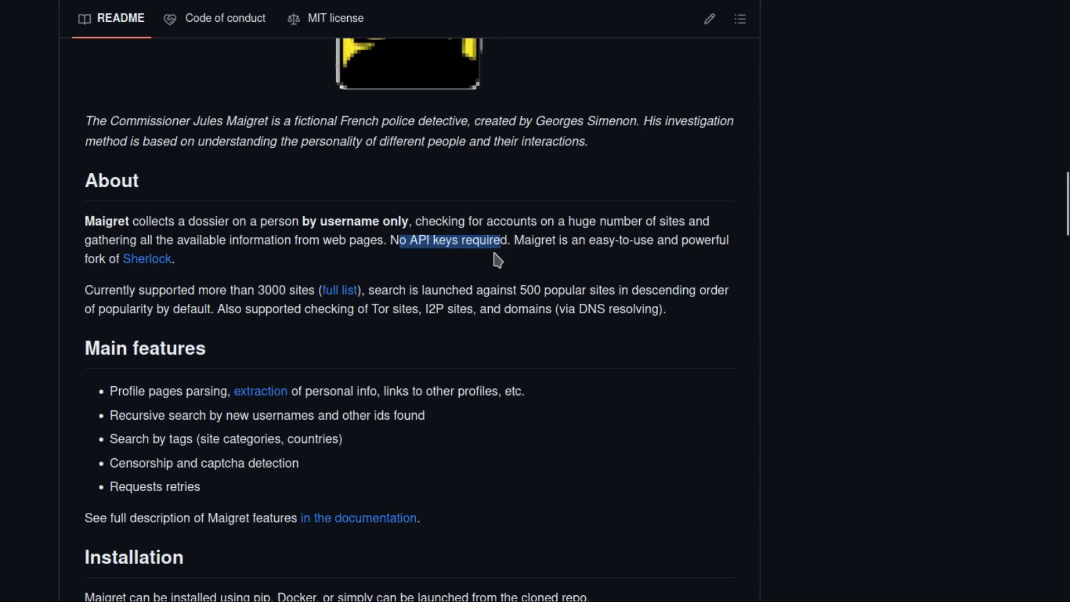
mouse_move(152, 259)
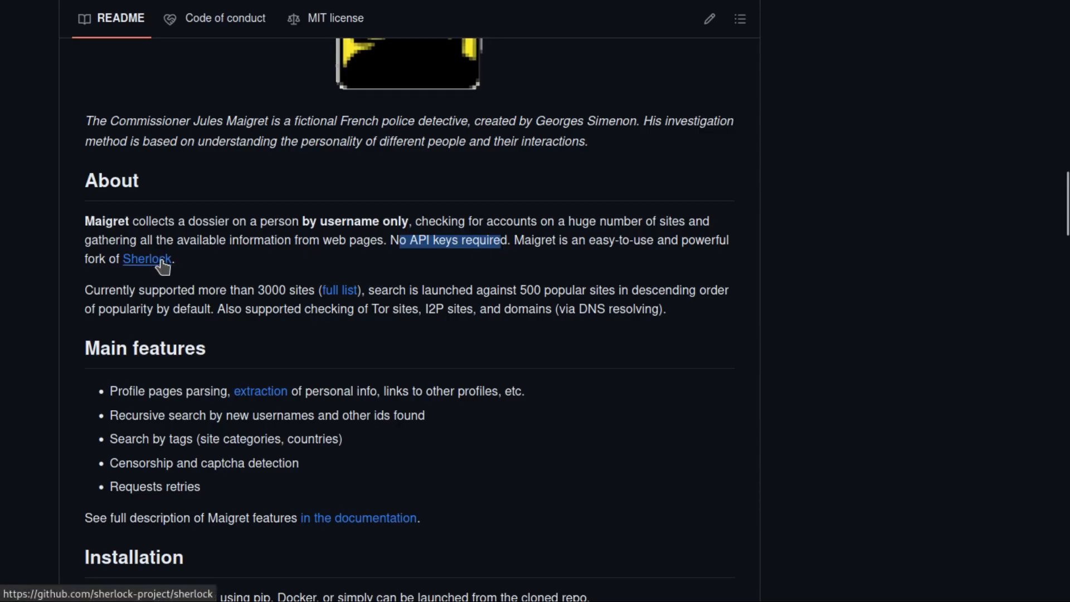
click(147, 259)
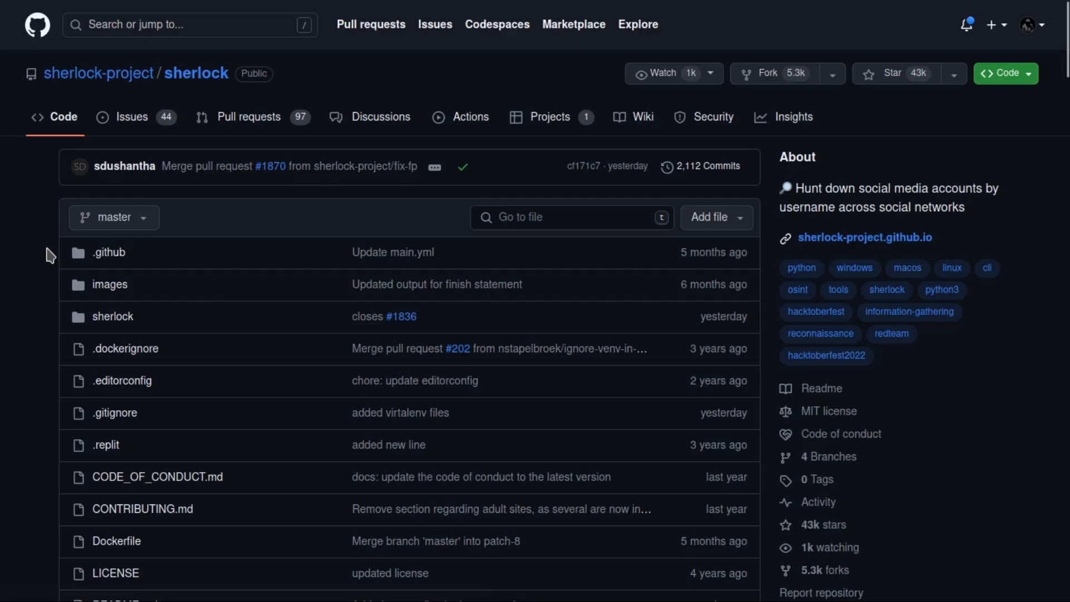
scroll(down, 3)
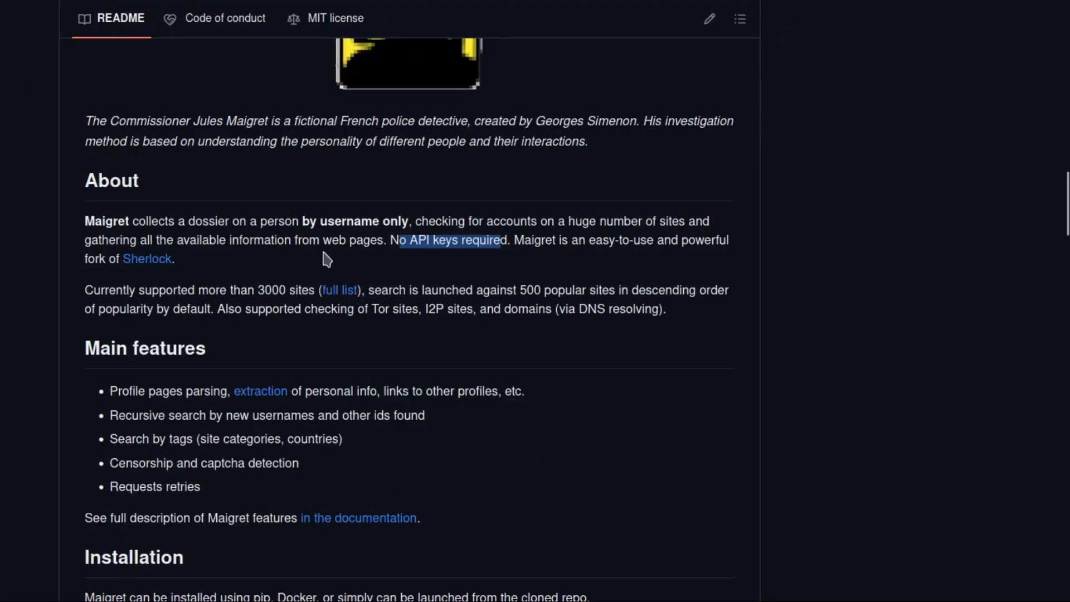
mouse_move(343, 301)
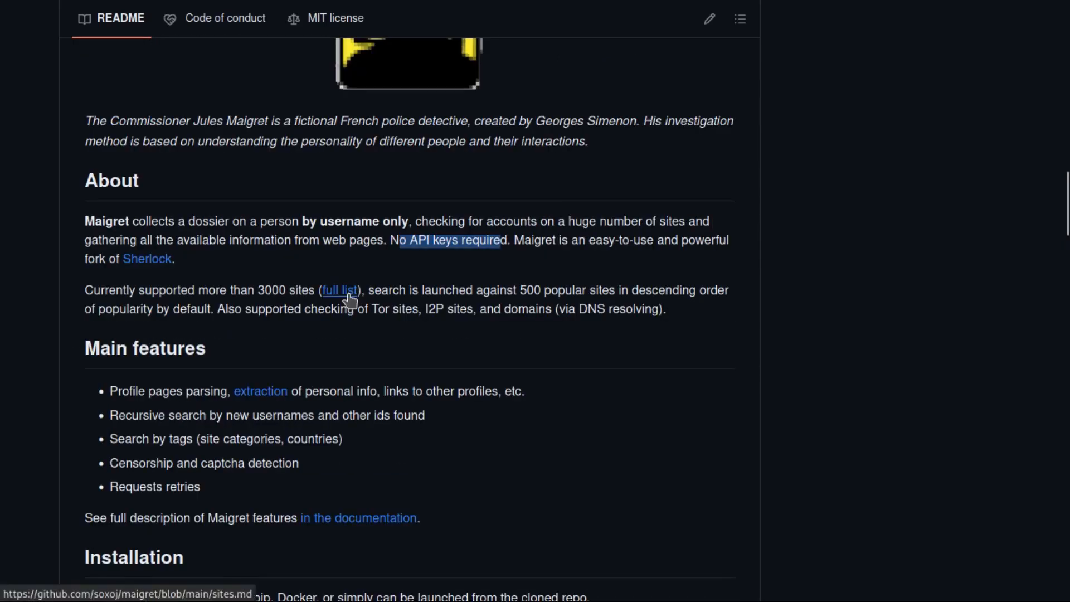
scroll(down, 3)
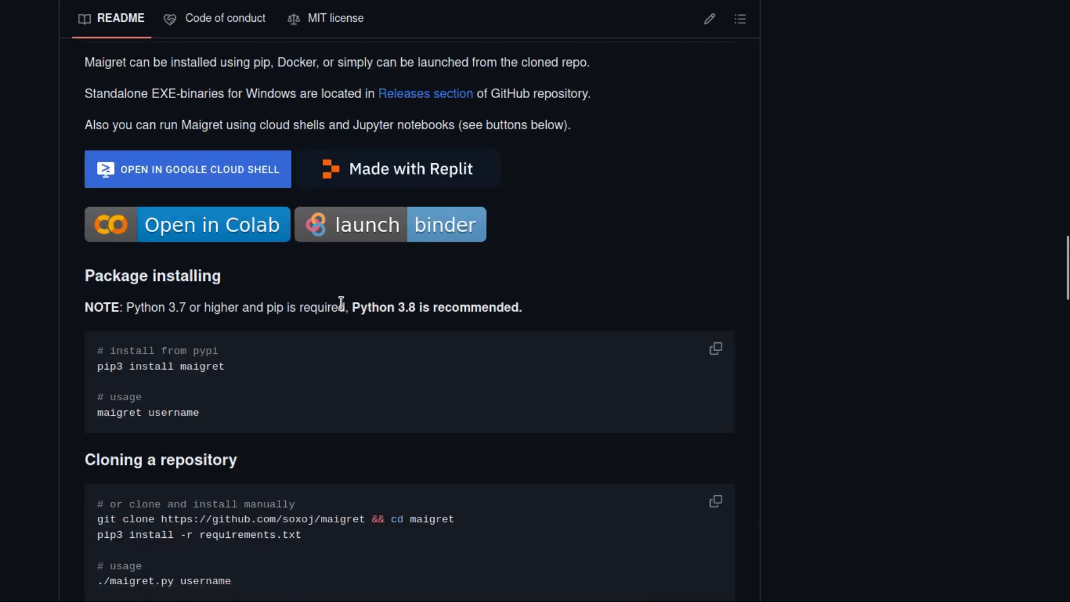
scroll(down, 3)
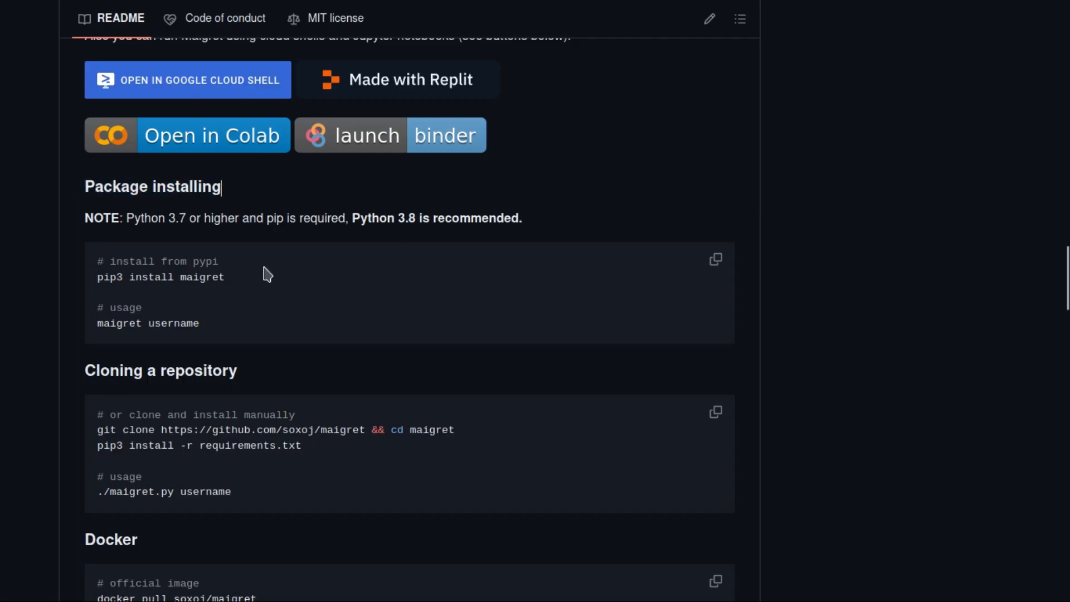
scroll(down, 3)
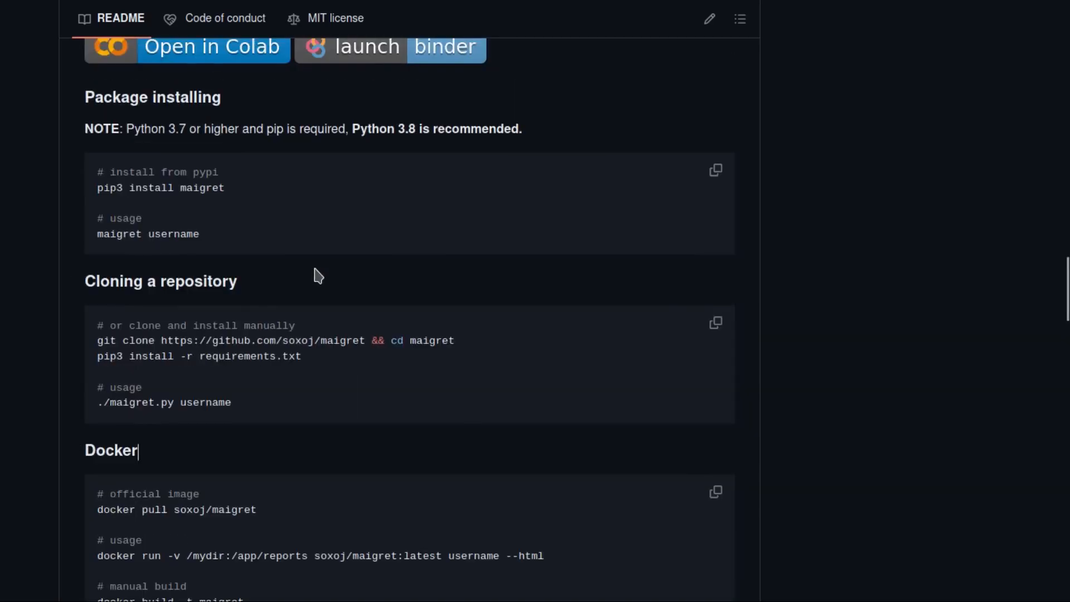
Step: Review the Usage examples and highlight the option for making PDF reports
scroll(down, 3)
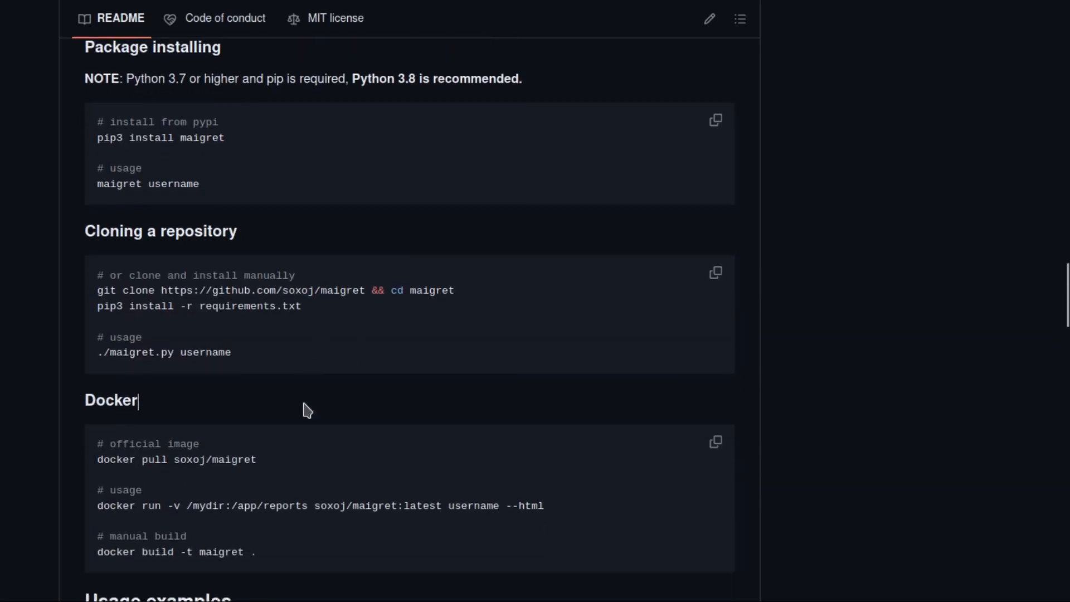
scroll(down, 3)
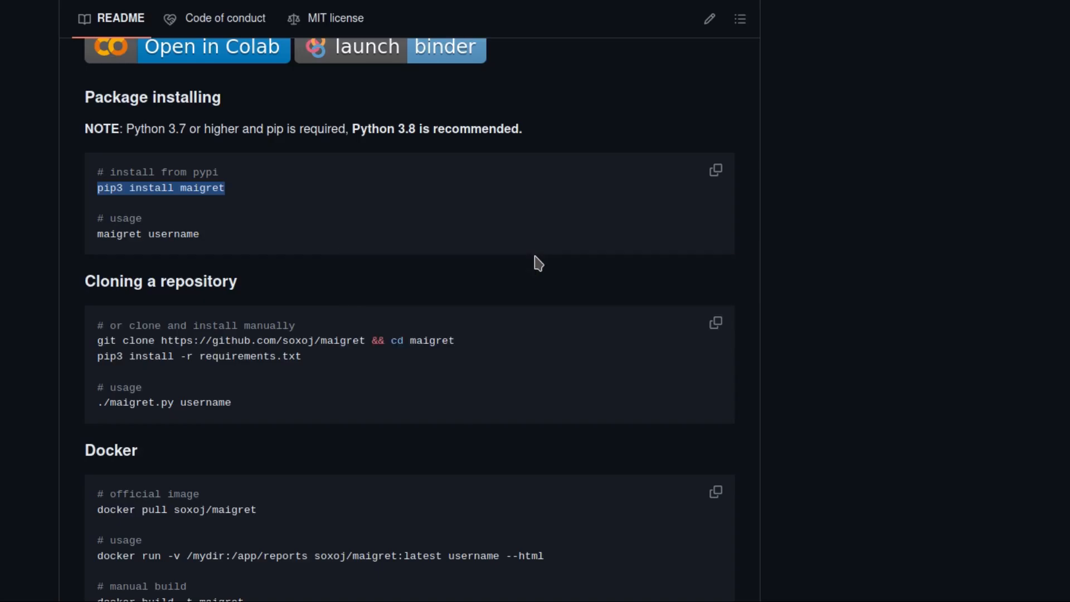
scroll(down, 3)
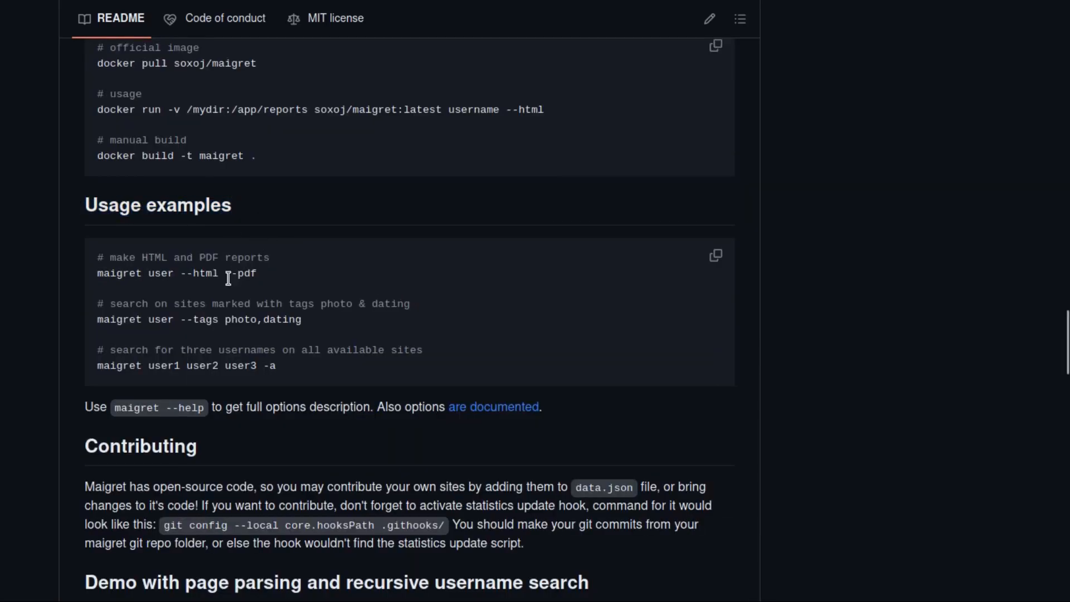
double_click(161, 273)
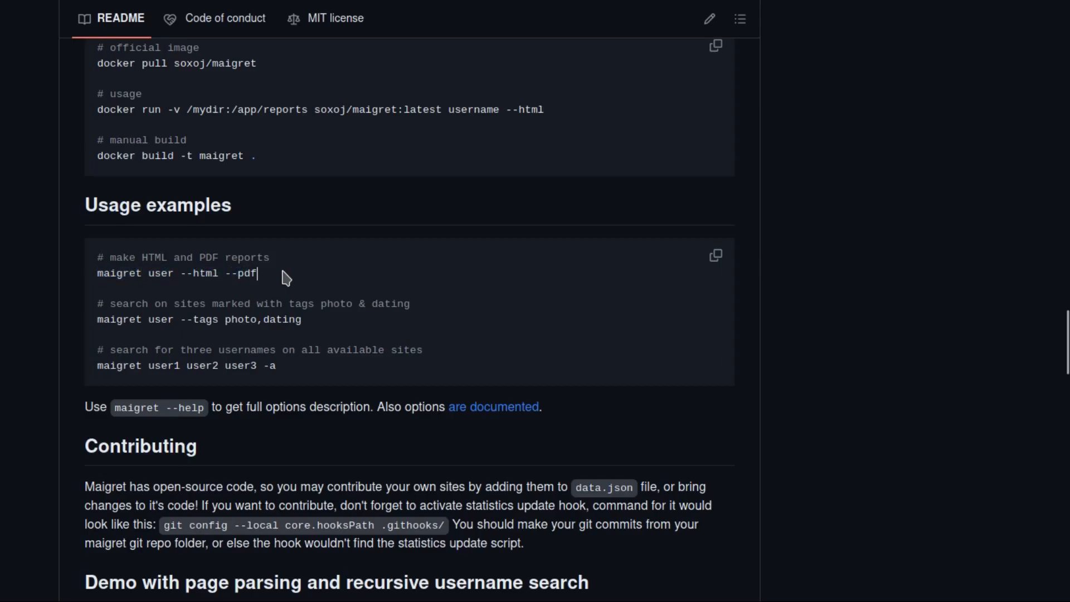
mouse_move(137, 319)
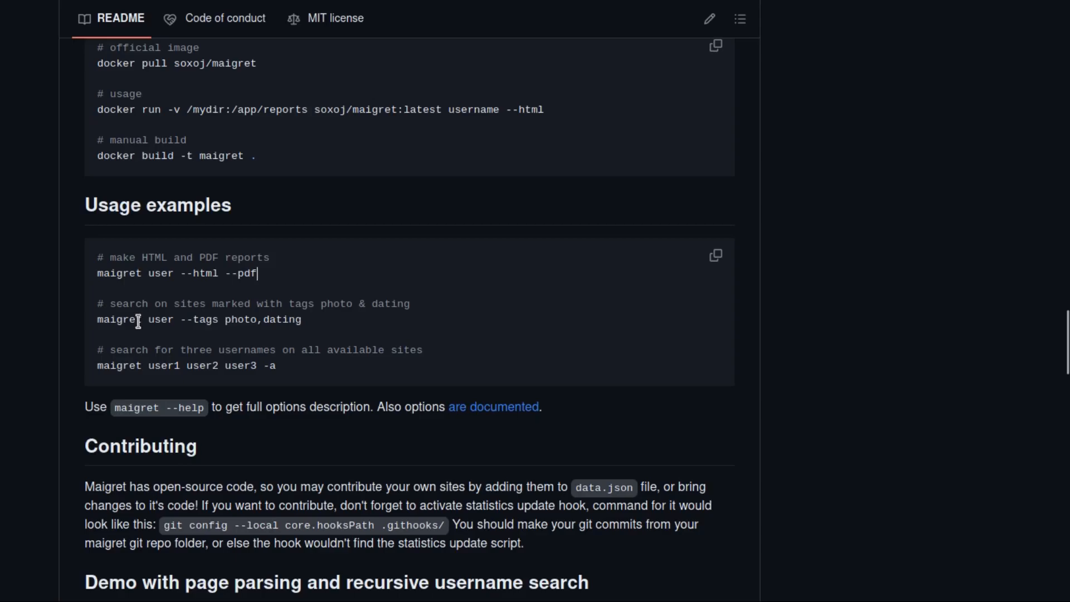
drag(142, 319, 302, 319)
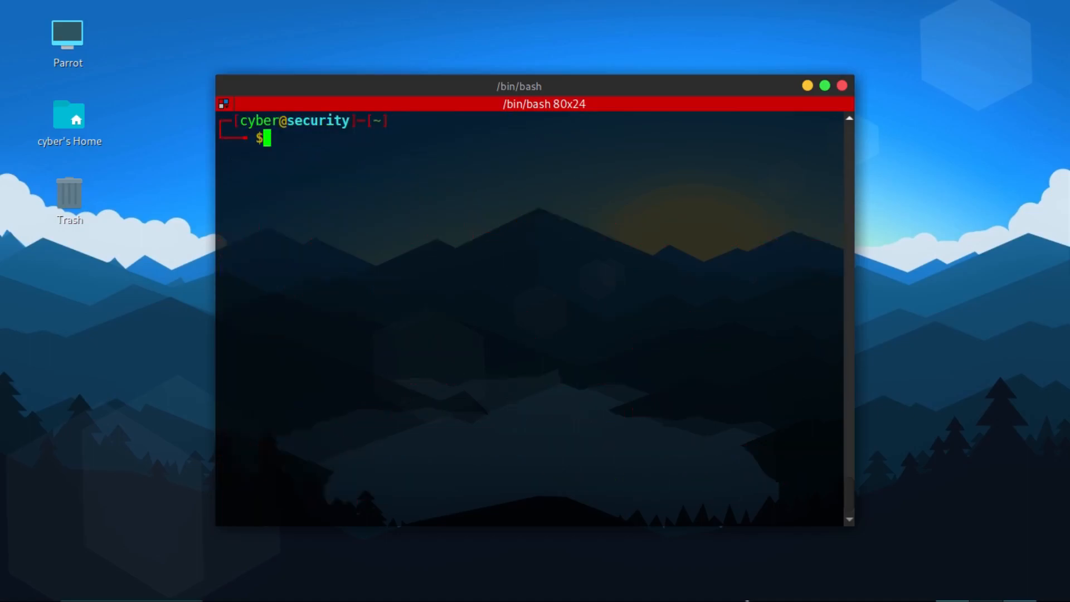
Step: Run maigret with no username, getting the 'no usernames to check' message, then begin 'maigret -'
text(maig)
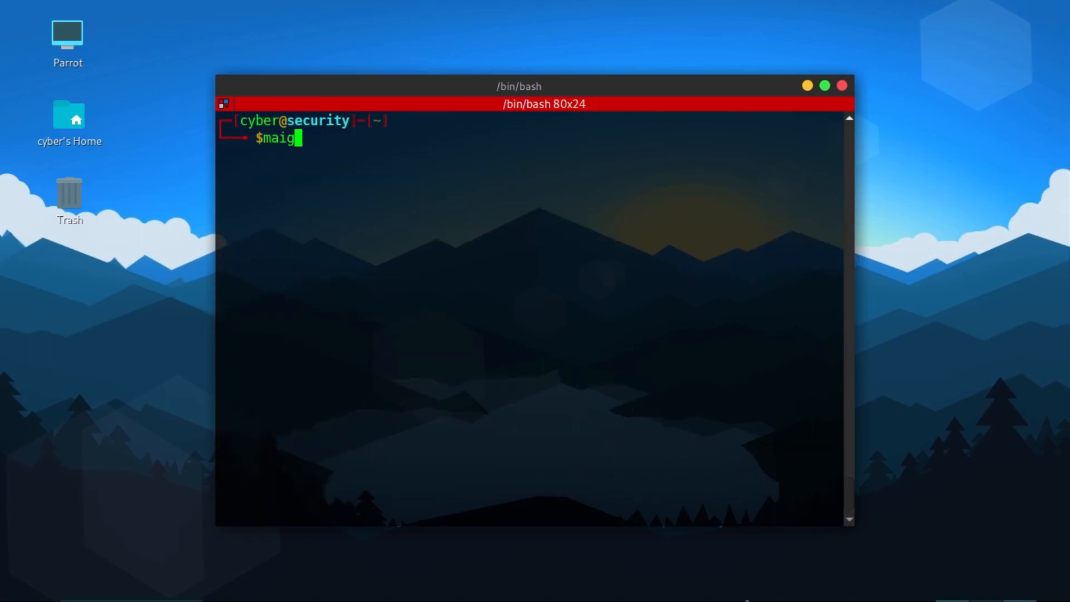
text(ret)
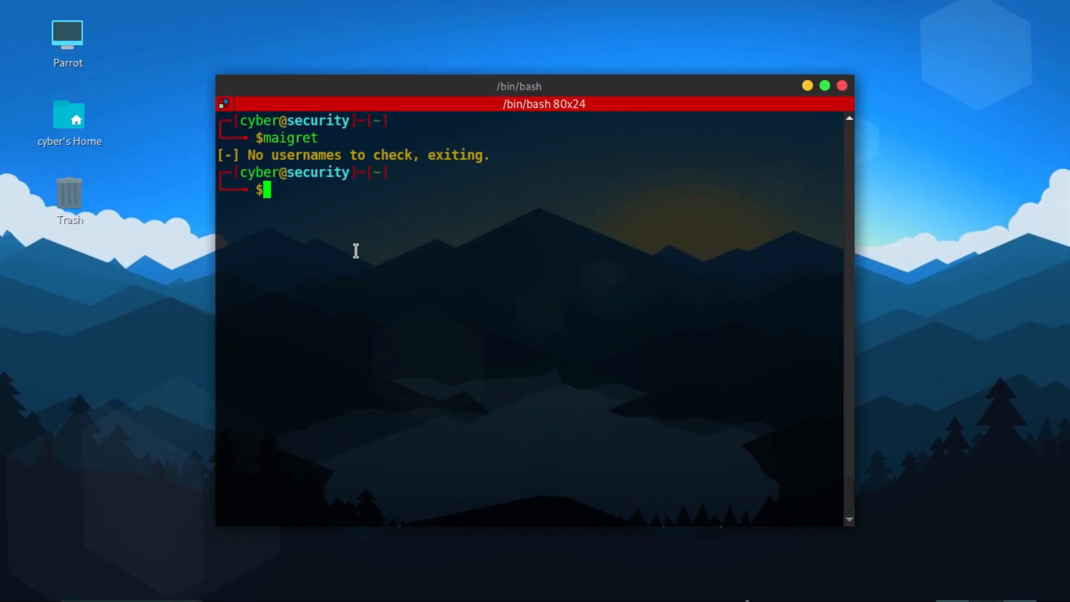
text(maigret)
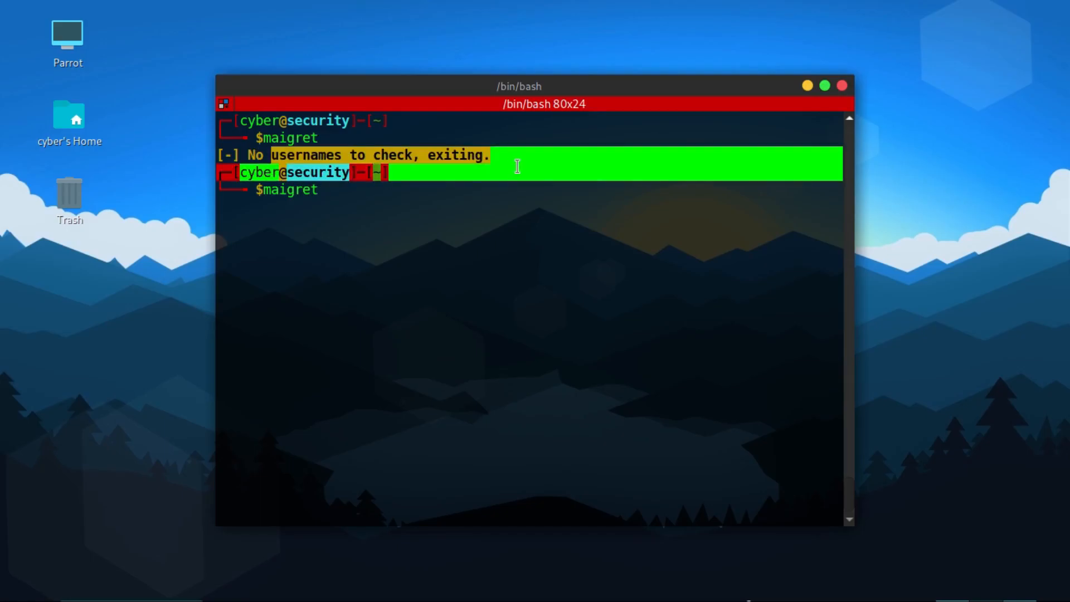
text(-)
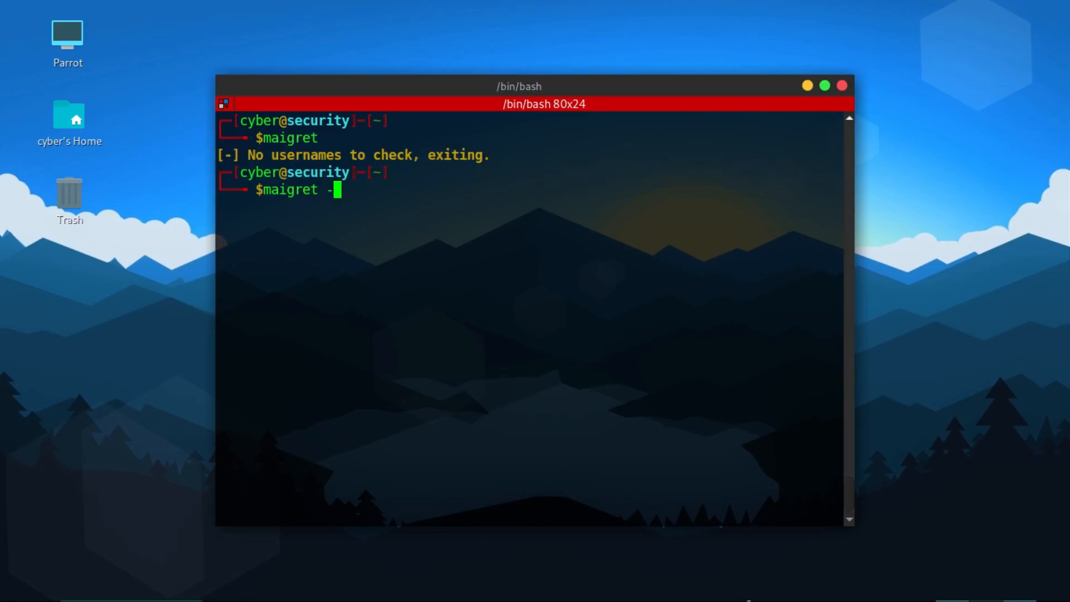
Step: Show maigret --help and read through it to the Report formats section, then clear the screen
key(Return)
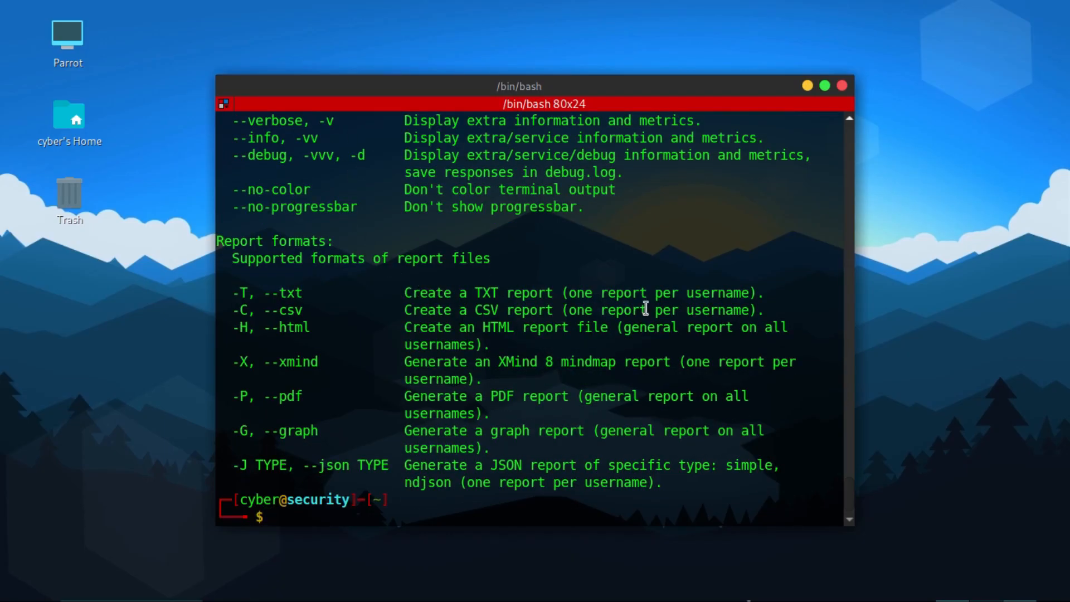
scroll(up, 3)
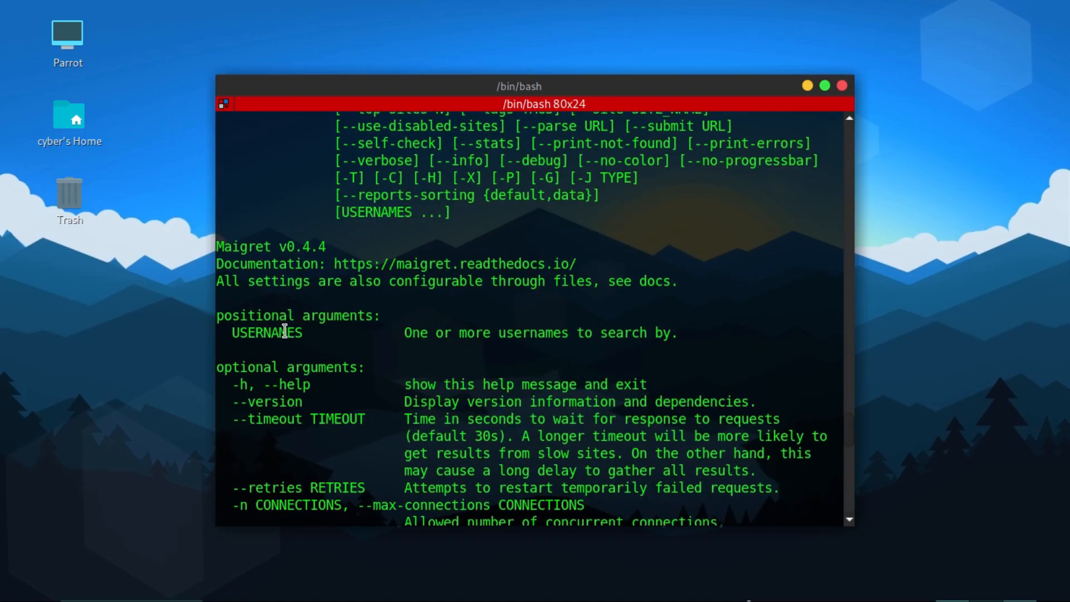
mouse_move(279, 341)
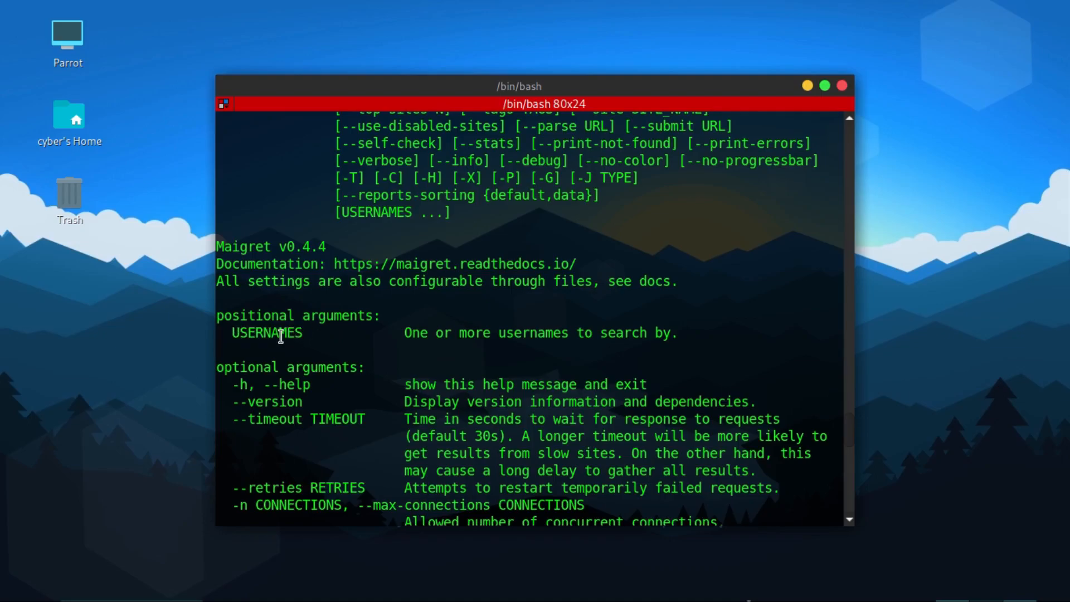
scroll(down, 3)
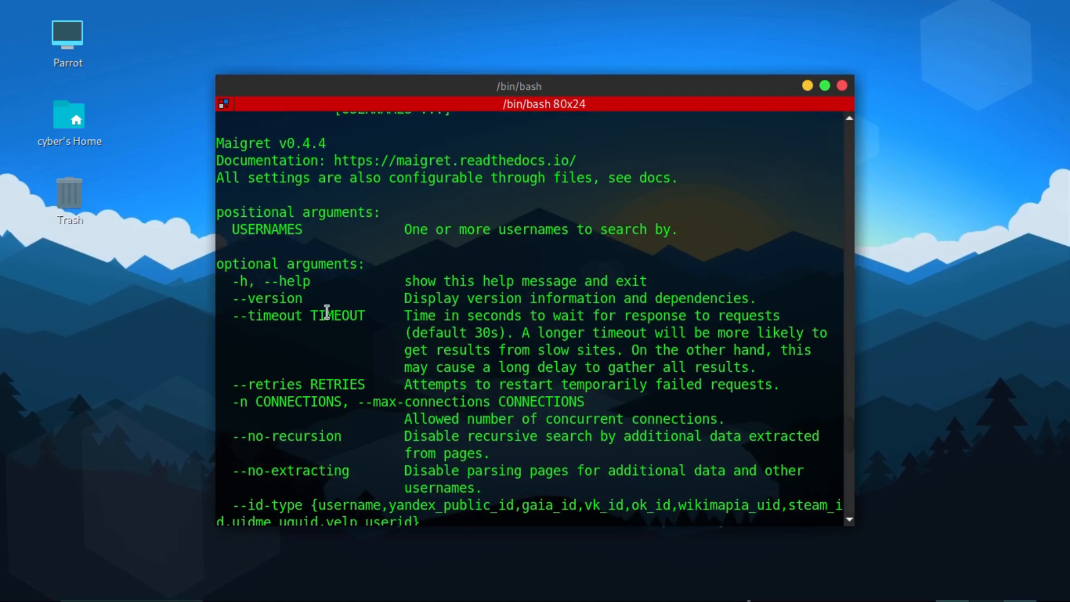
mouse_move(387, 288)
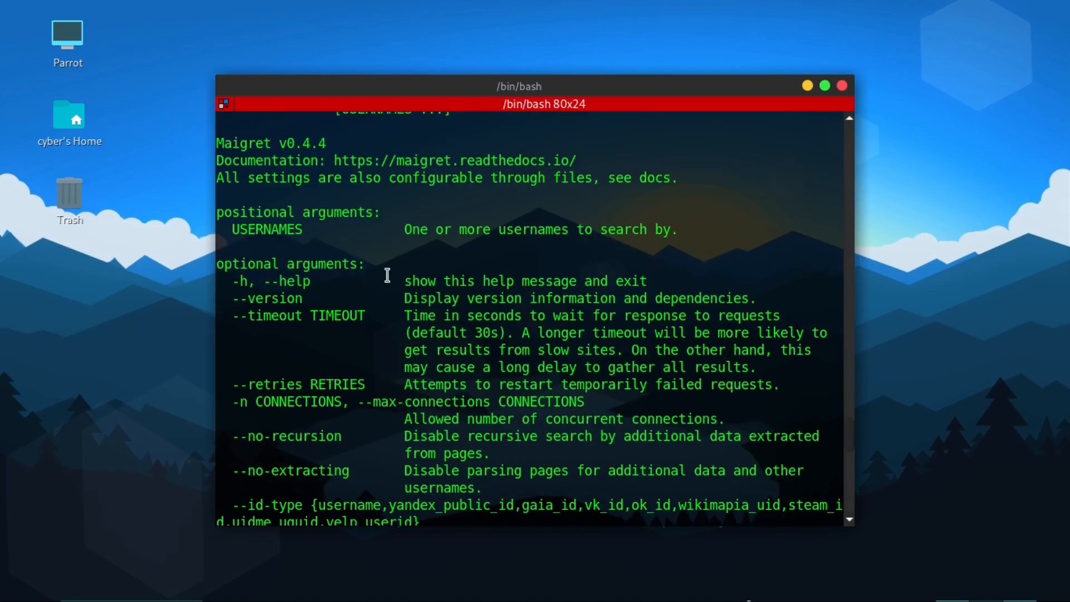
scroll(down, 3)
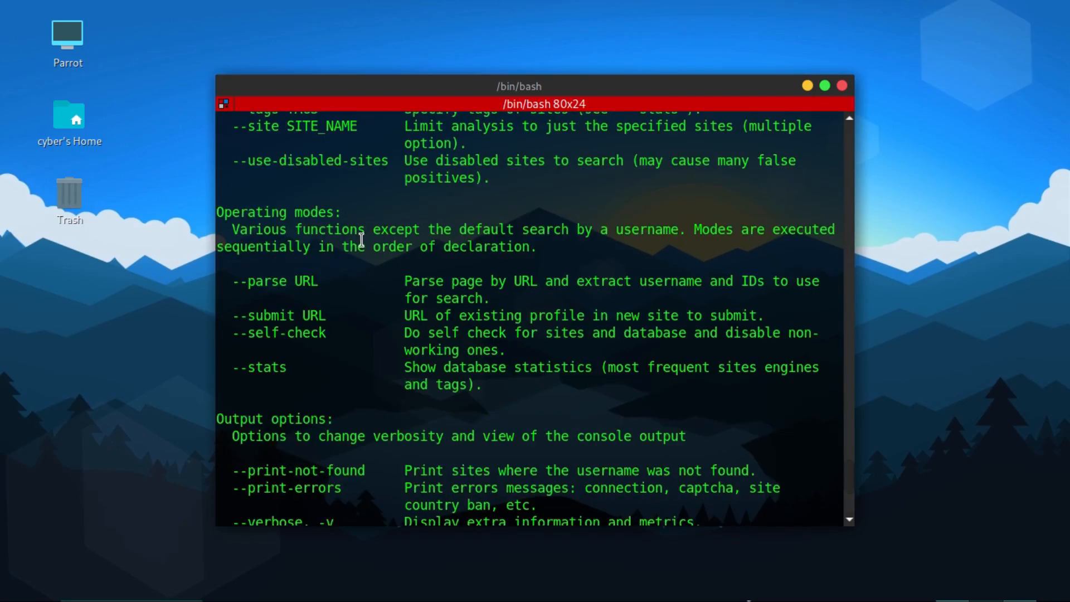
scroll(down, 3)
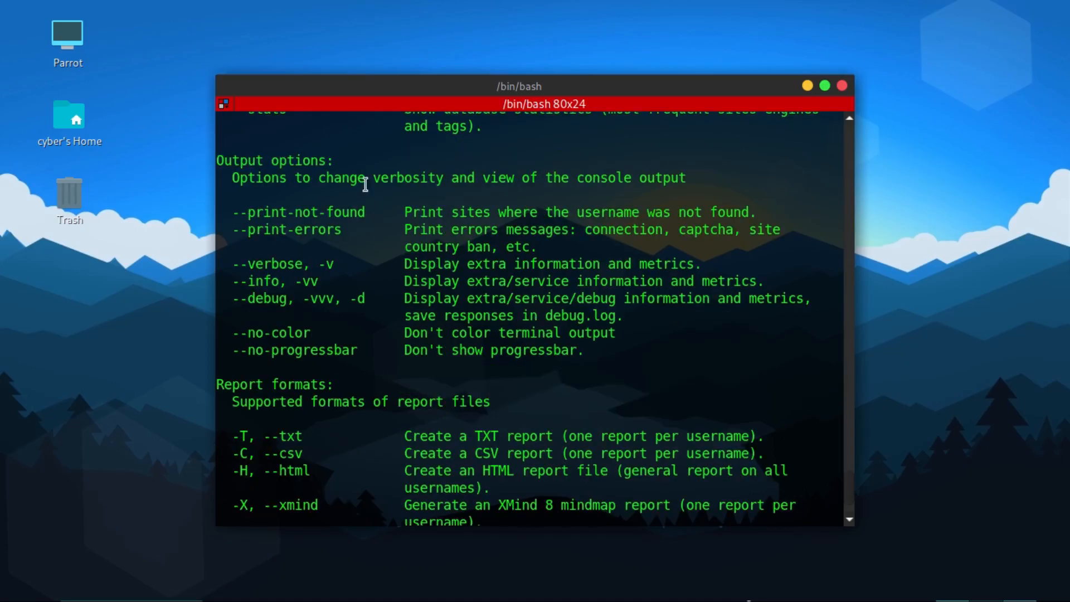
scroll(down, 3)
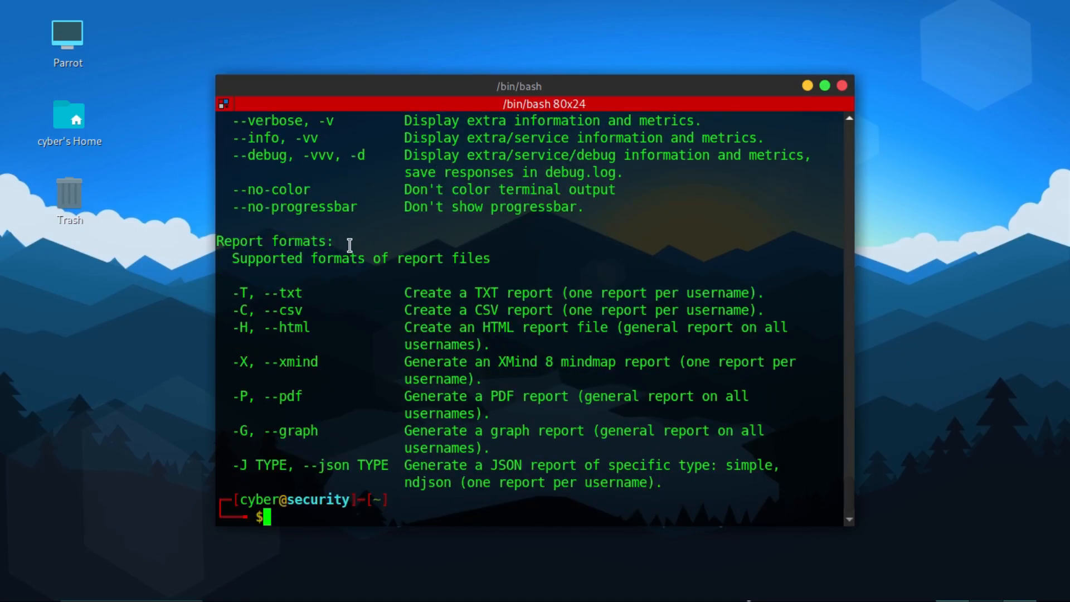
double_click(274, 240)
text(mai)
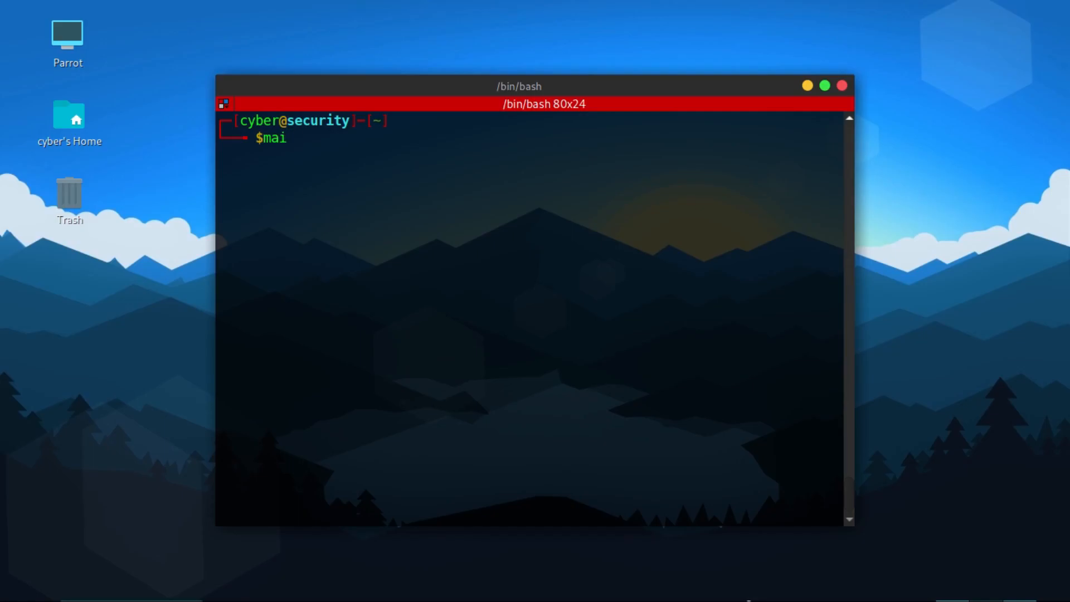
Step: Run 'maigret s41r4j' over the top 500 sites and follow the found accounts as they appear
text(gret)
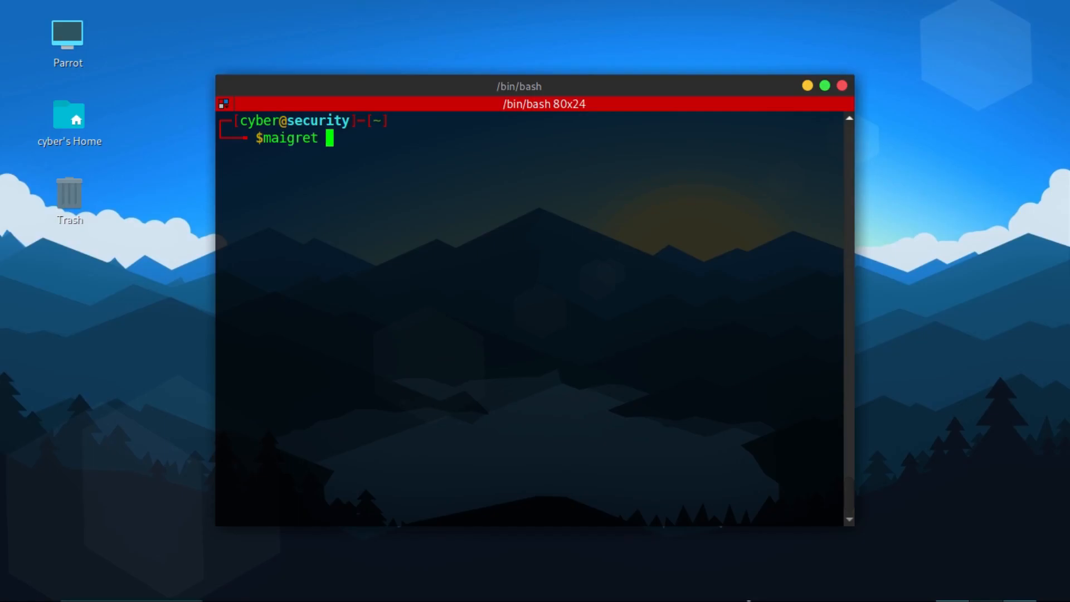
text(s41r4j)
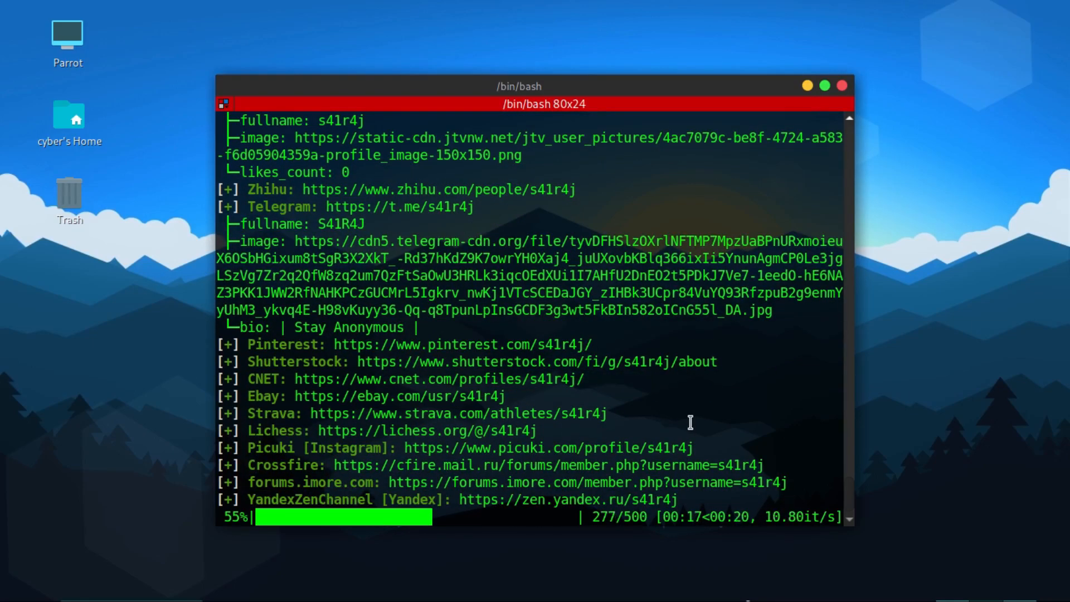
mouse_move(730, 402)
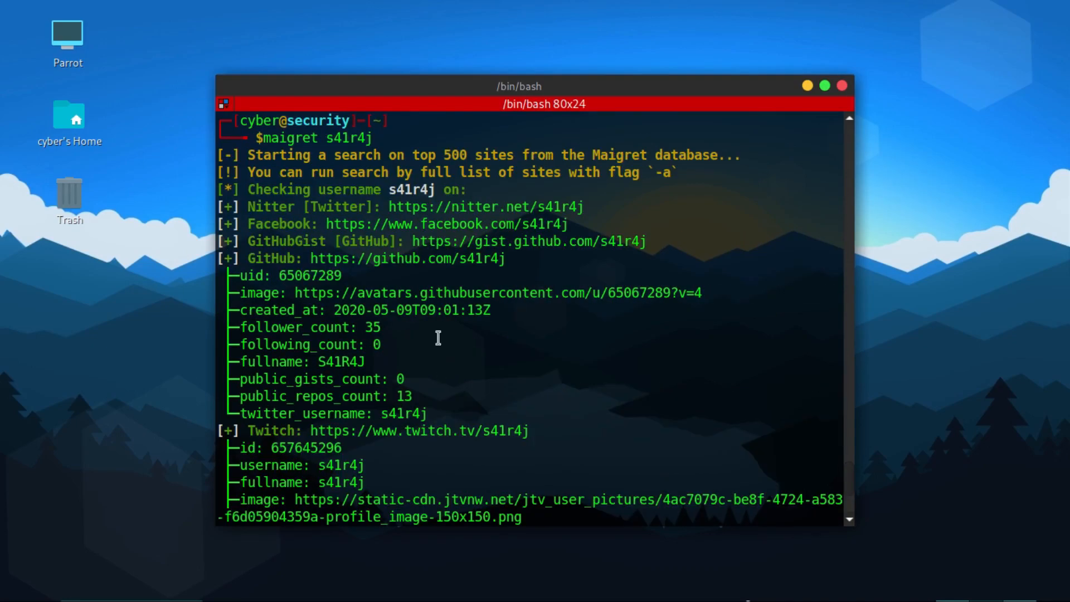
mouse_move(470, 221)
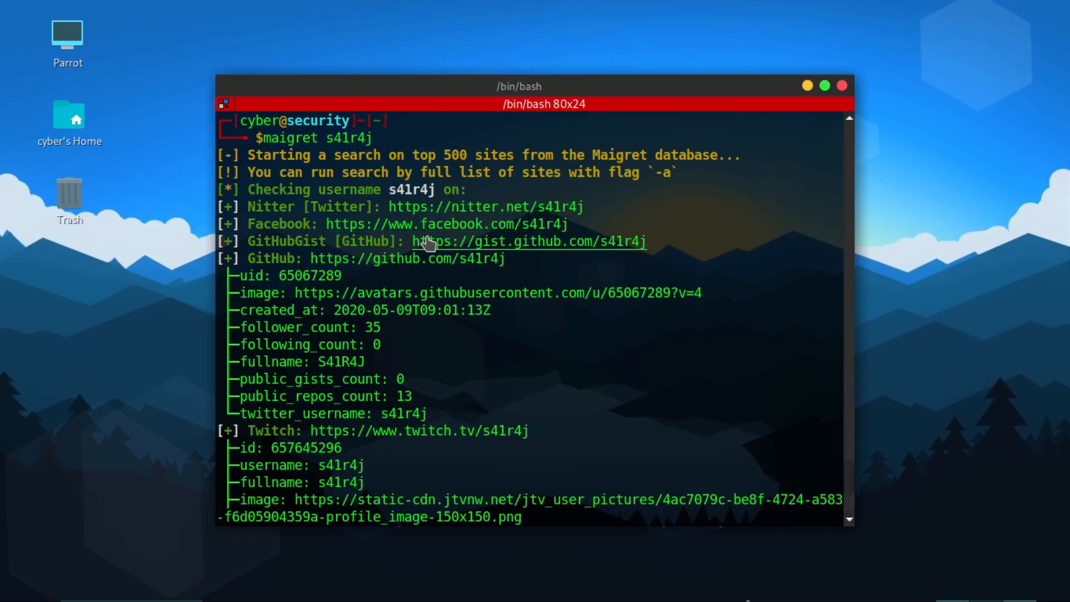
scroll(down, 3)
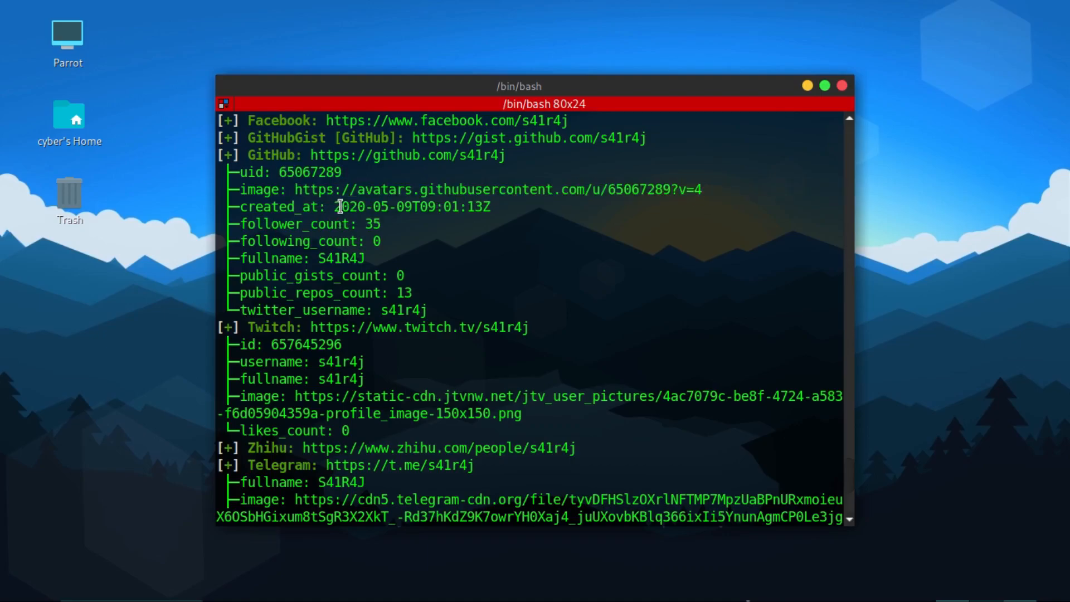
mouse_move(359, 224)
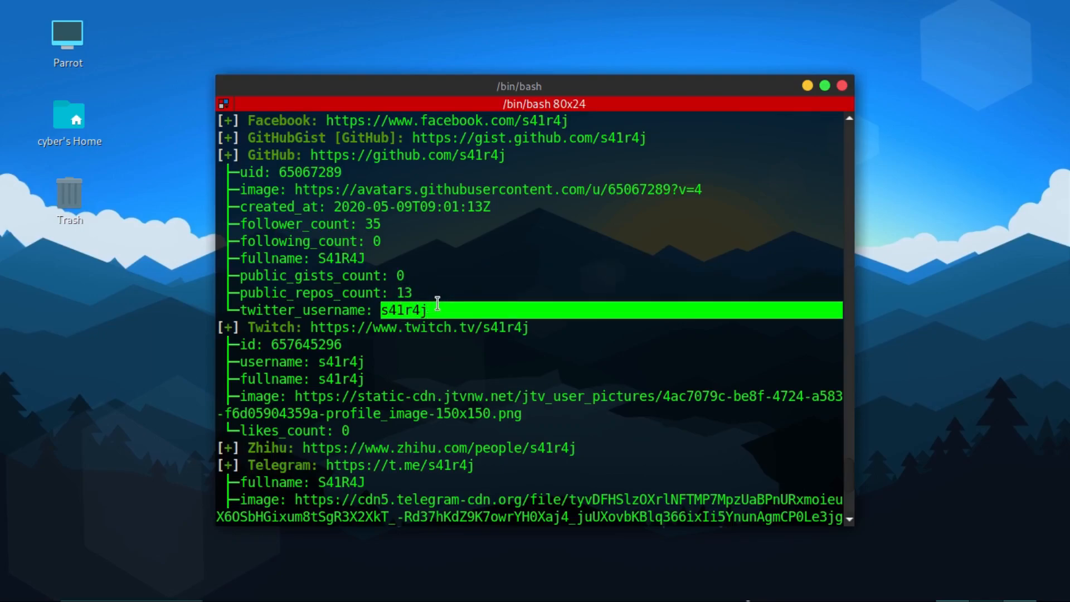
scroll(down, 3)
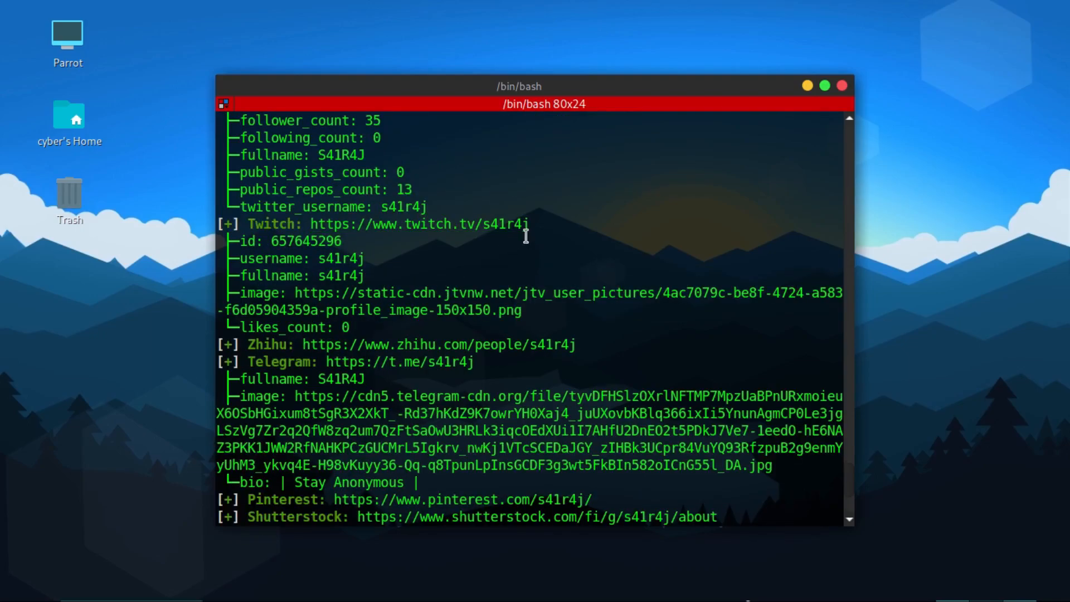
mouse_move(352, 259)
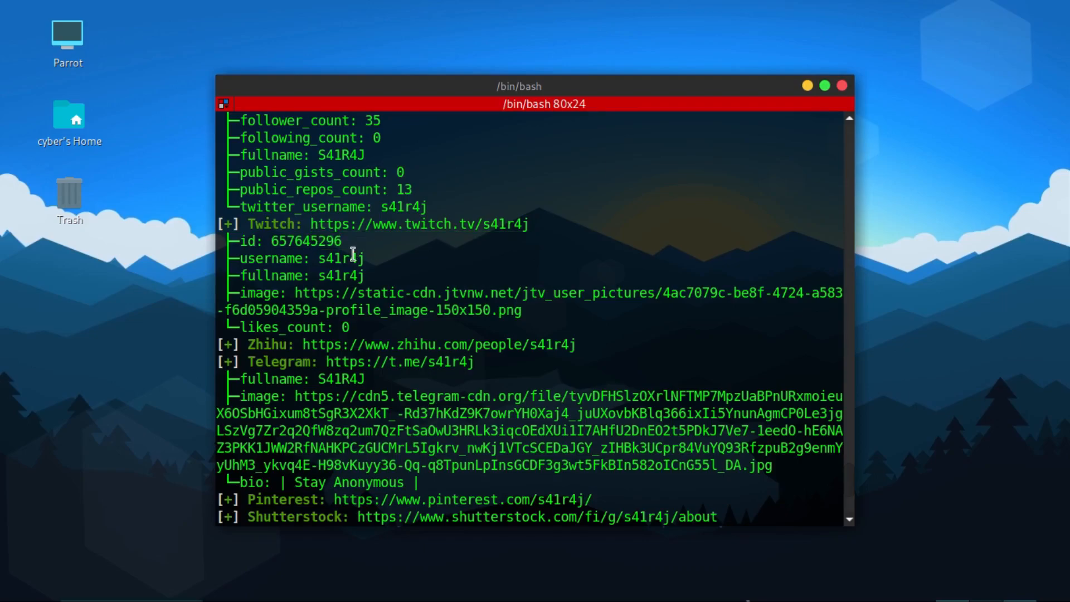
Step: Mark the Zhihu account among the results and continue down the list of found accounts
scroll(down, 3)
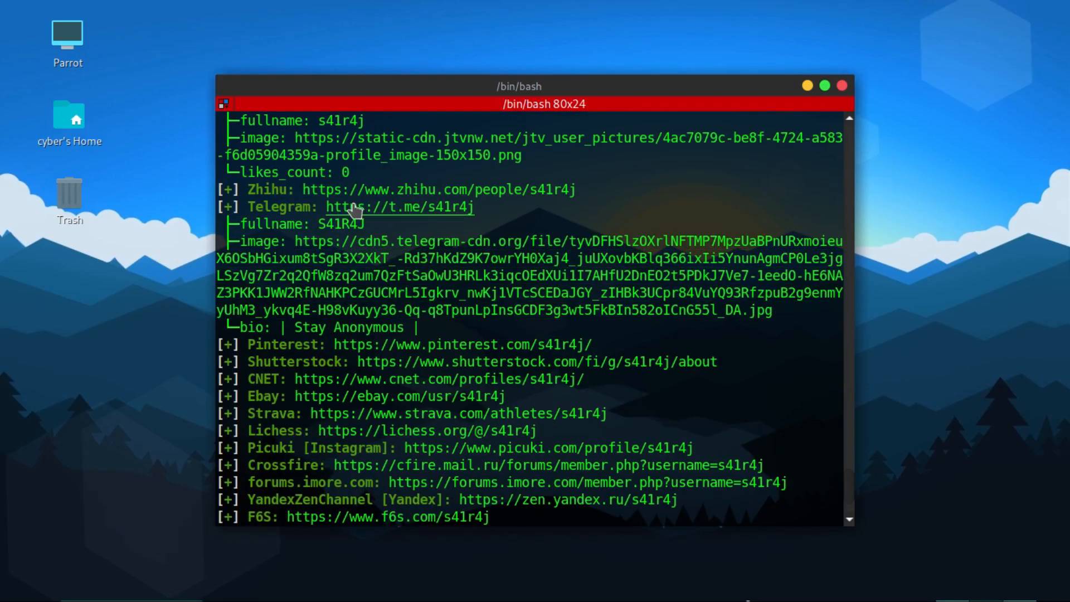
mouse_move(333, 191)
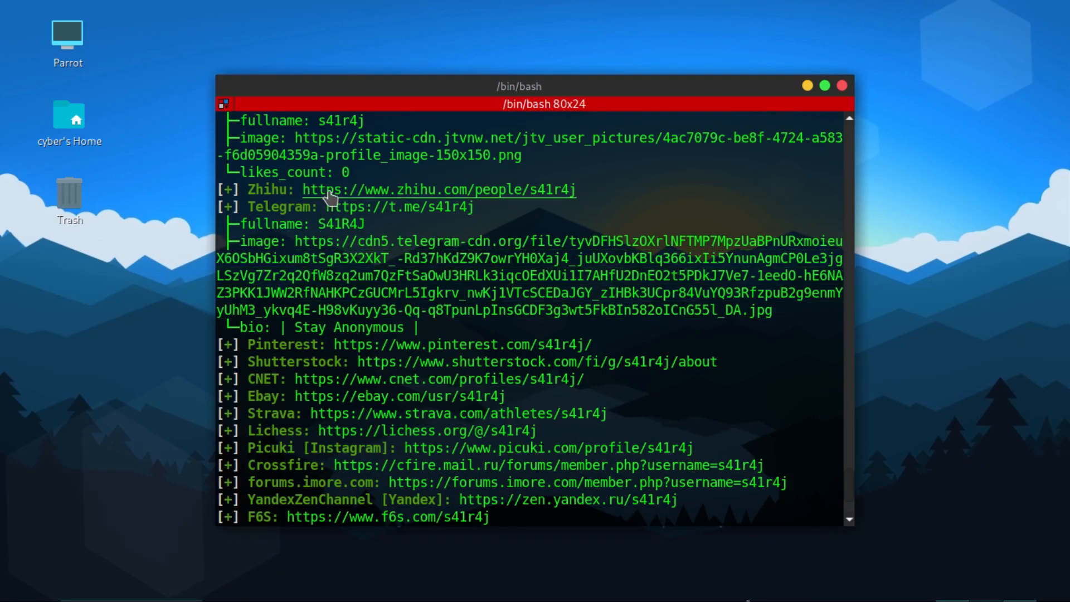
double_click(268, 189)
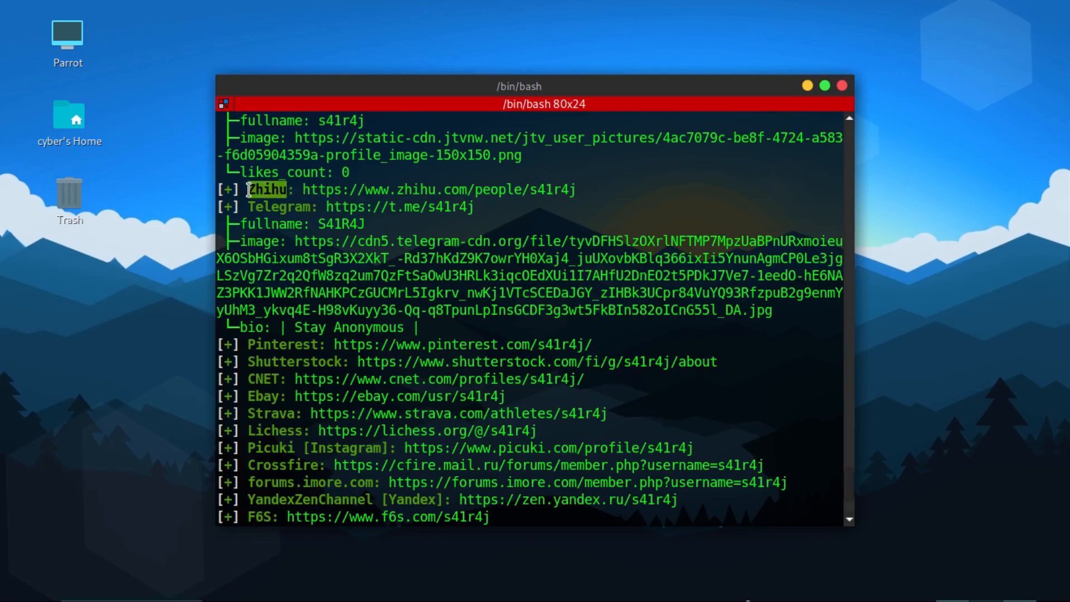
mouse_move(490, 192)
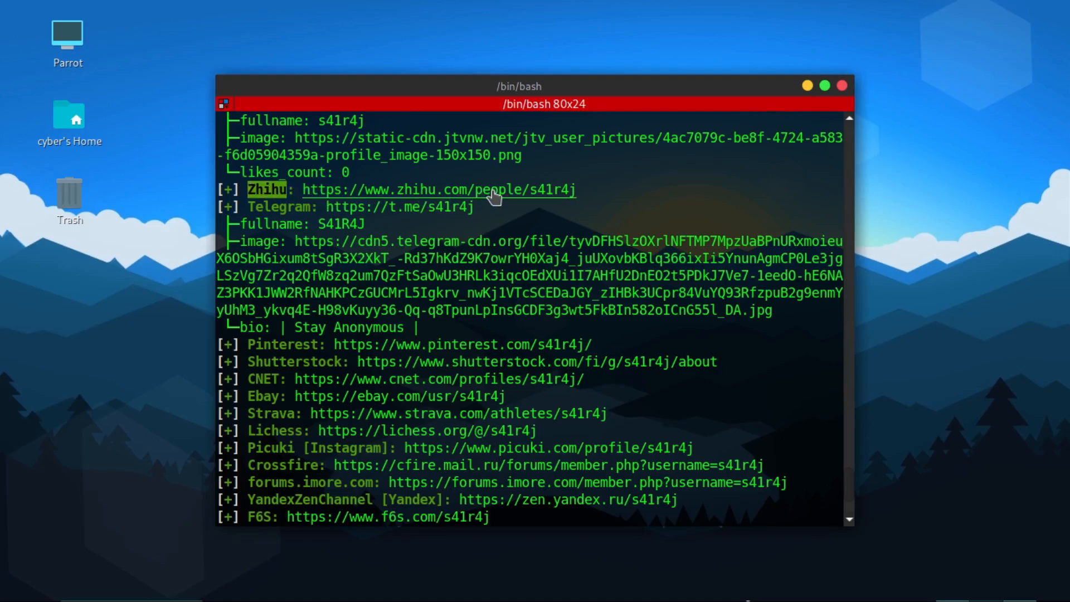
mouse_move(595, 188)
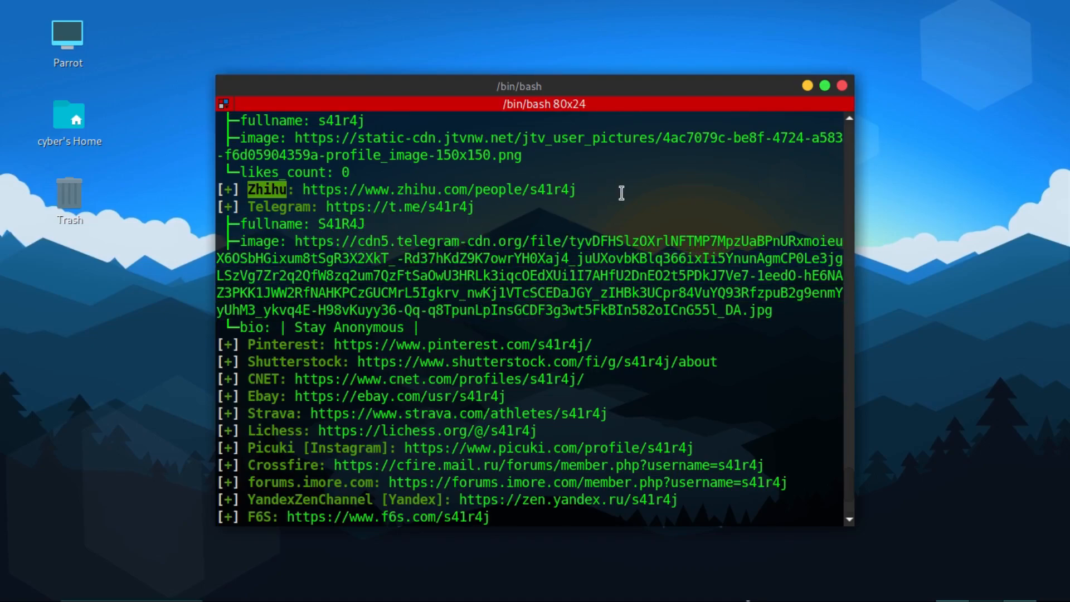
scroll(down, 3)
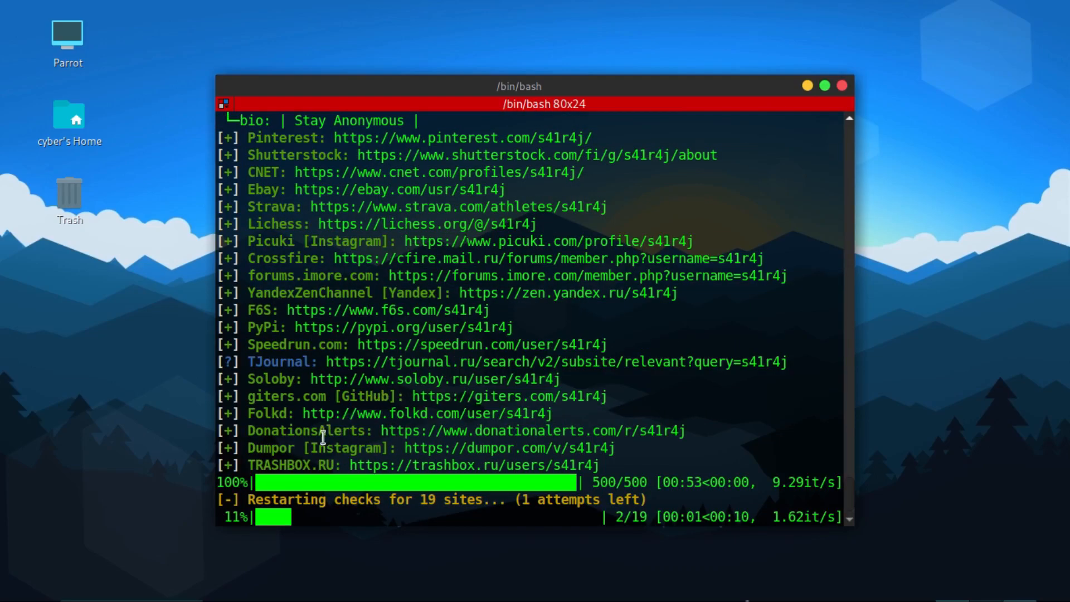
mouse_move(342, 343)
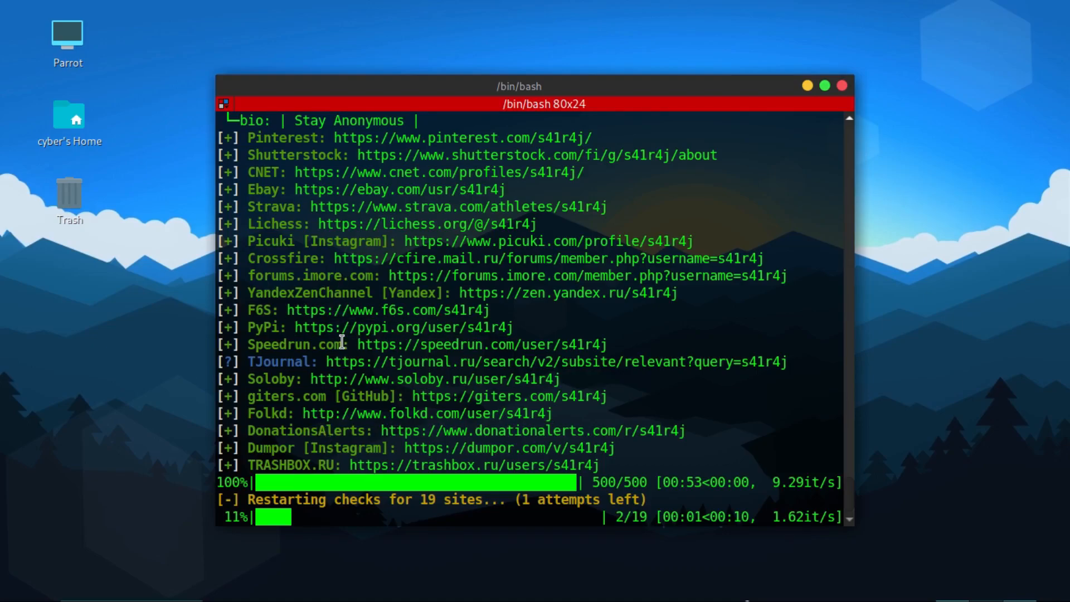
double_click(402, 328)
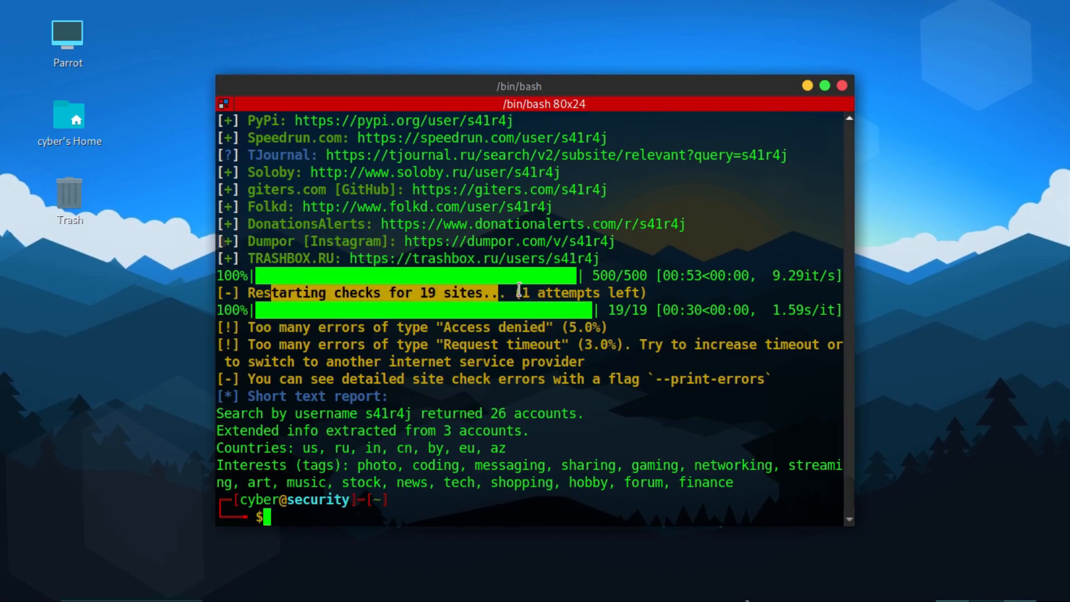
mouse_move(488, 420)
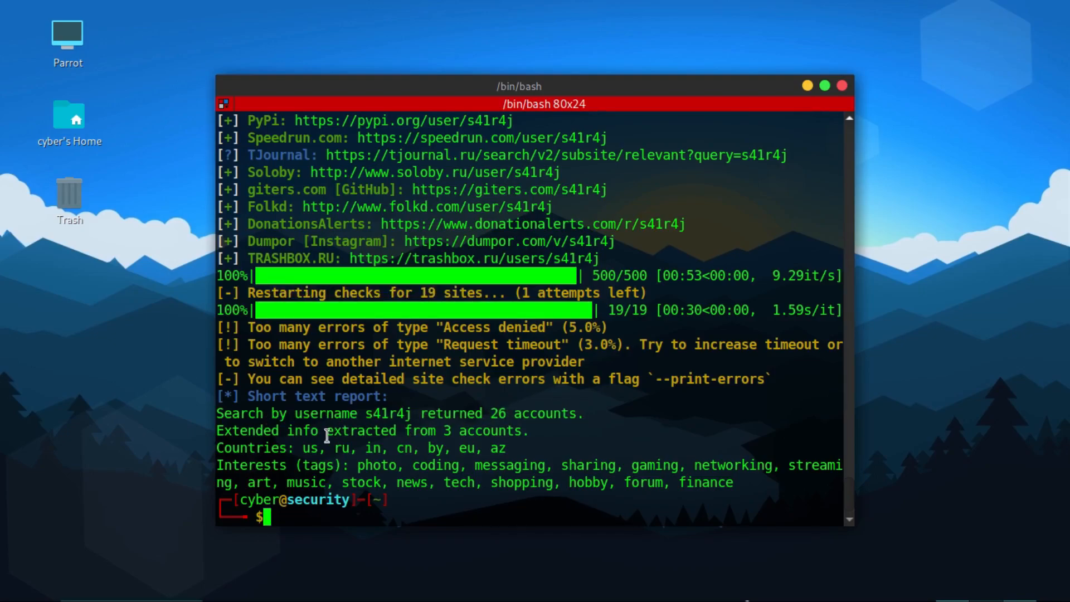
Step: Highlight the interest tags in the short report, then bring up 'maigret --help' again
drag(286, 430, 447, 430)
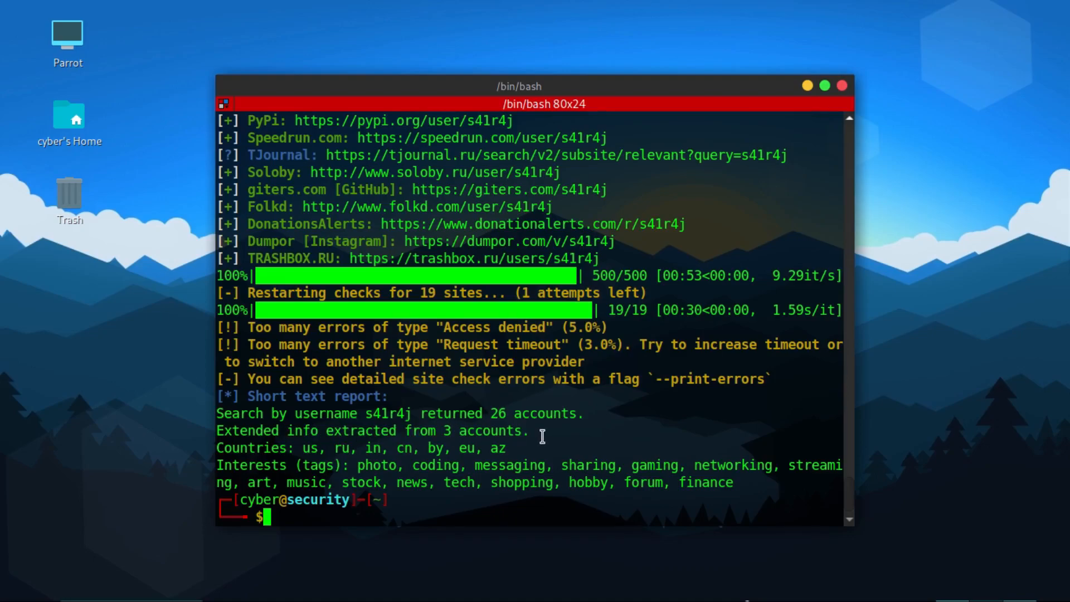
mouse_move(408, 448)
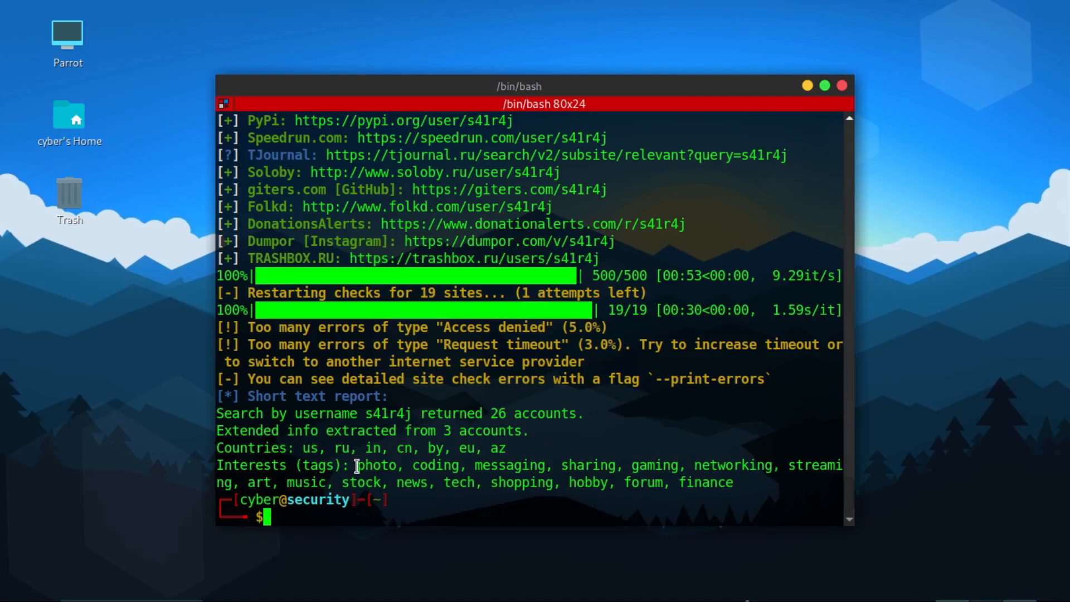
mouse_move(737, 481)
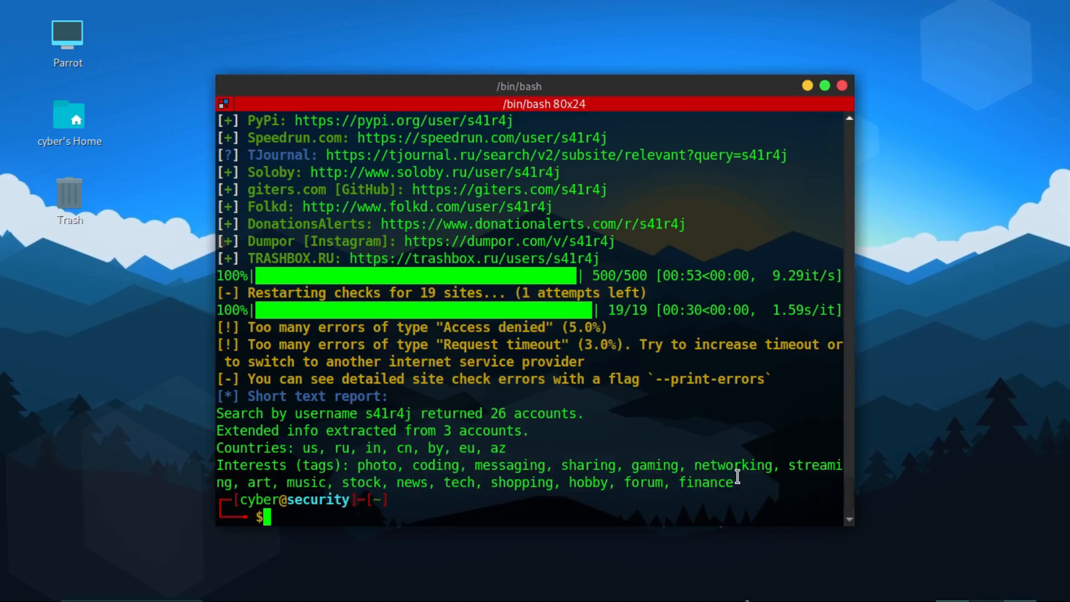
drag(358, 465, 733, 483)
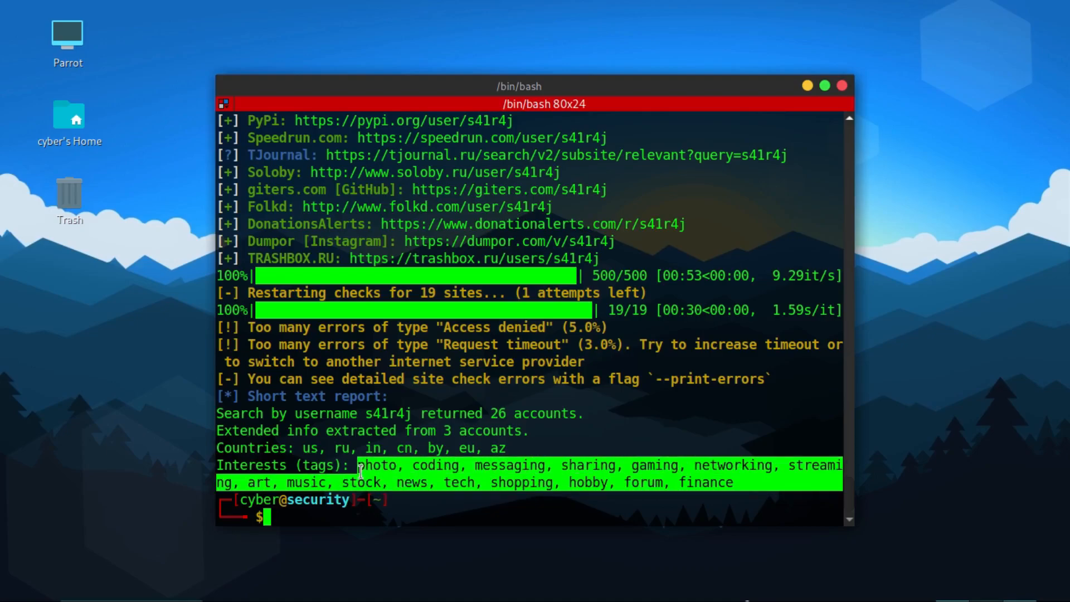
mouse_move(474, 454)
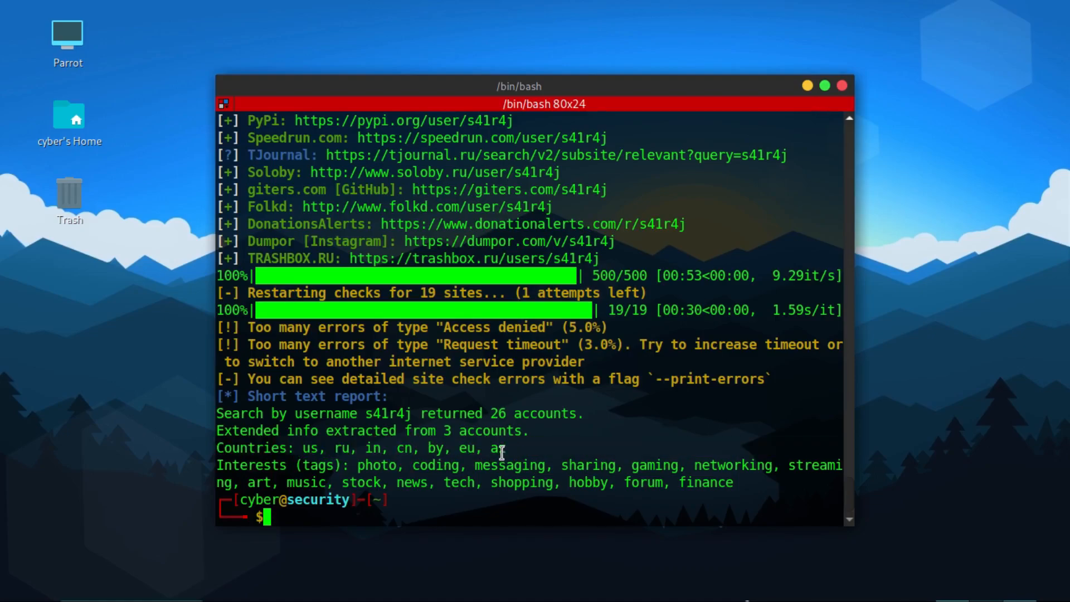
drag(358, 465, 740, 483)
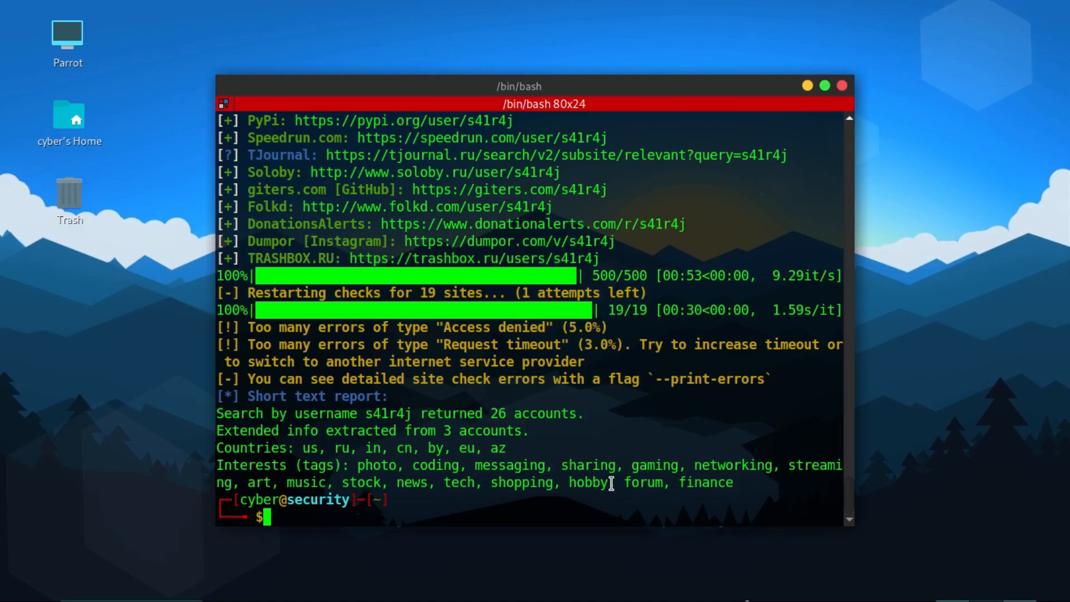
text(maigret --help)
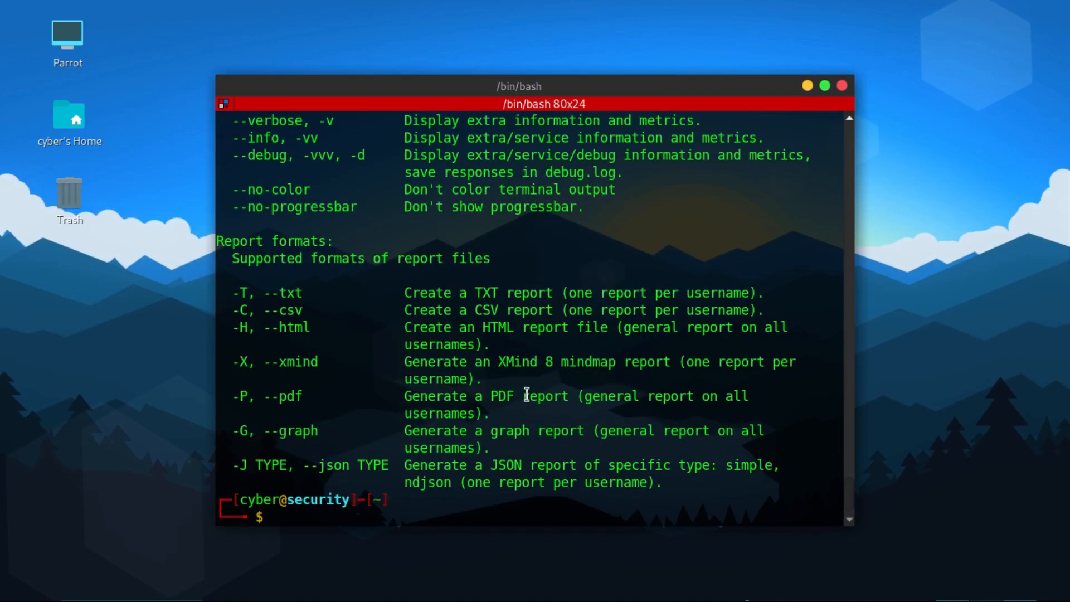
mouse_move(269, 294)
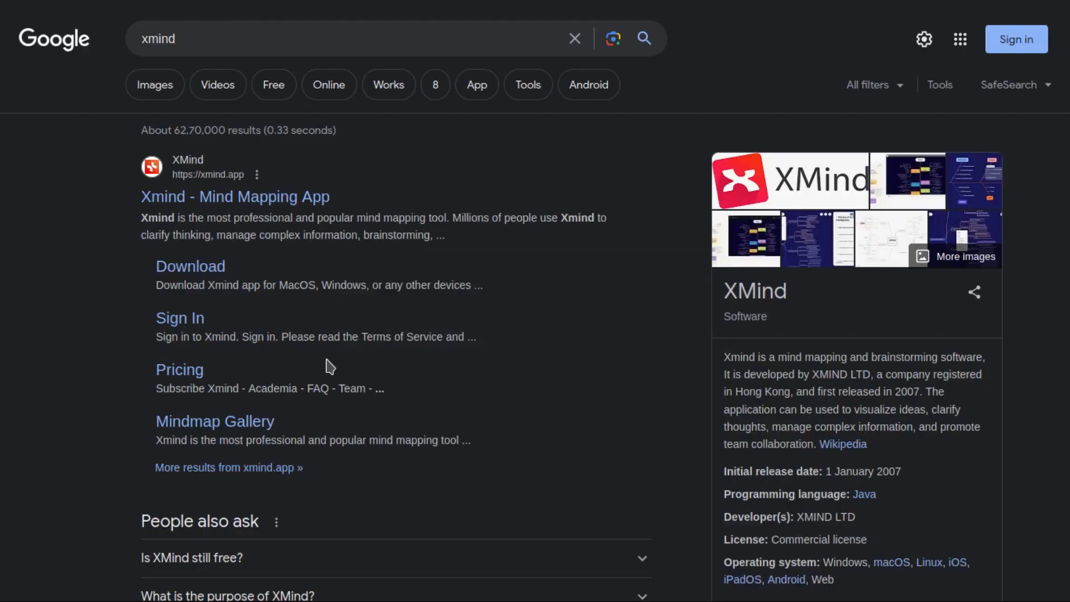
mouse_move(615, 357)
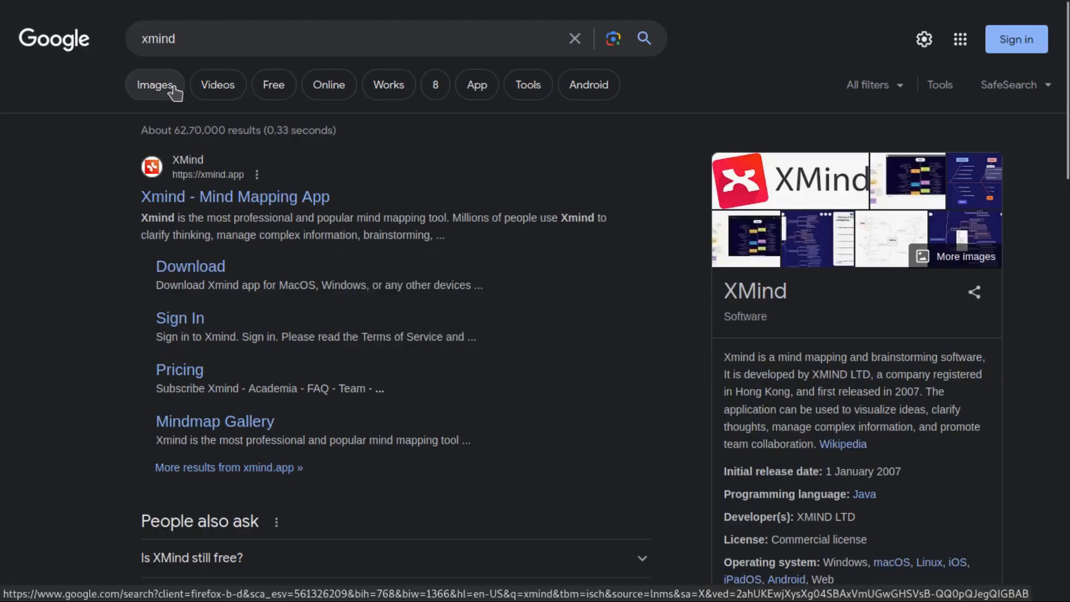
Step: Show Google image results for xmind and preview the Xmind Mind Mapping App picture
click(155, 84)
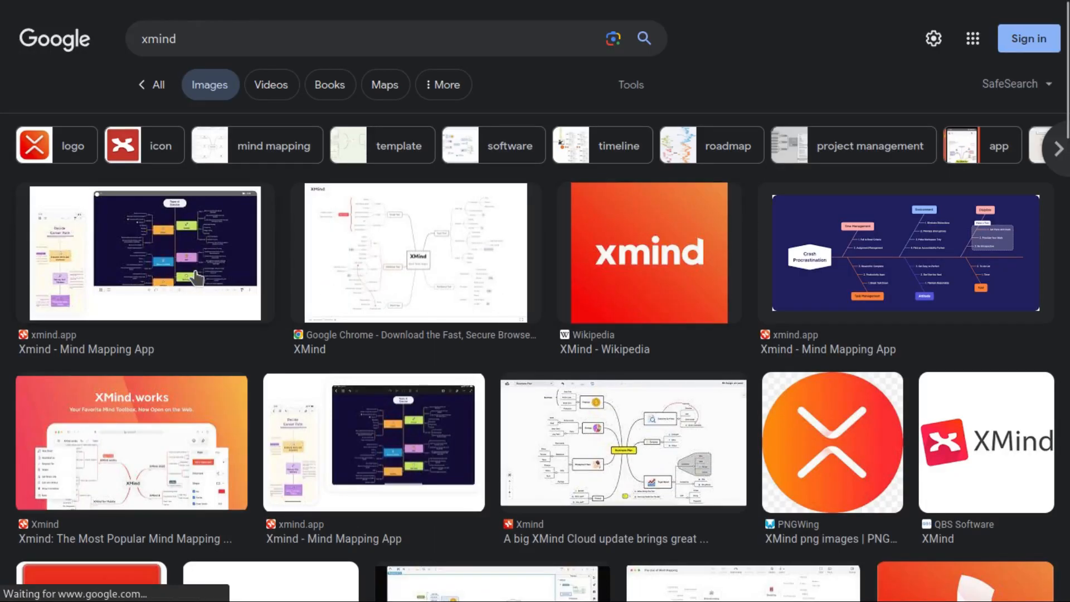
click(144, 252)
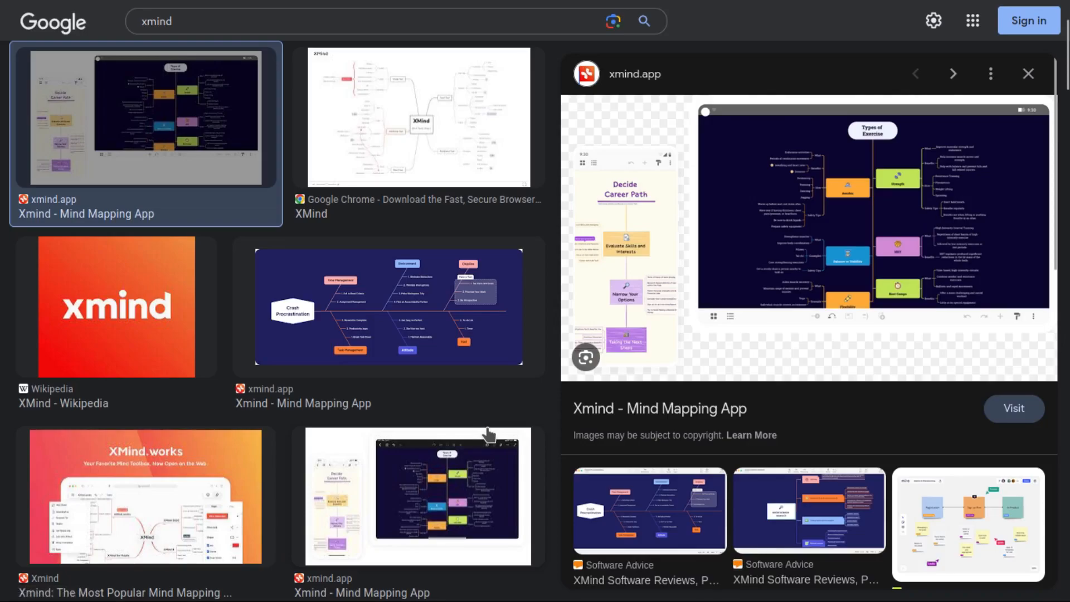
scroll(down, 3)
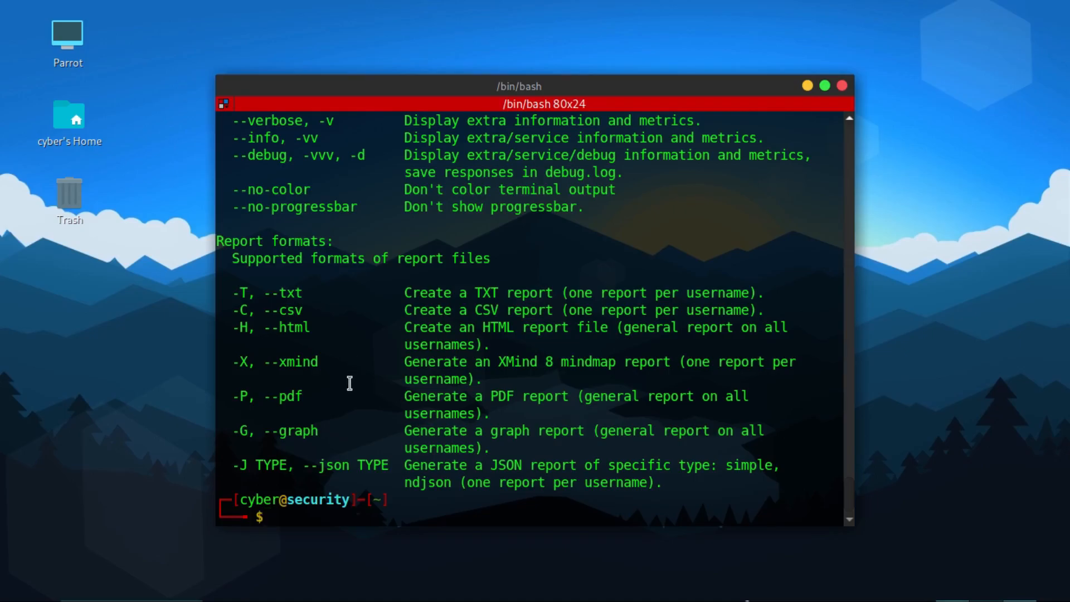
mouse_move(348, 387)
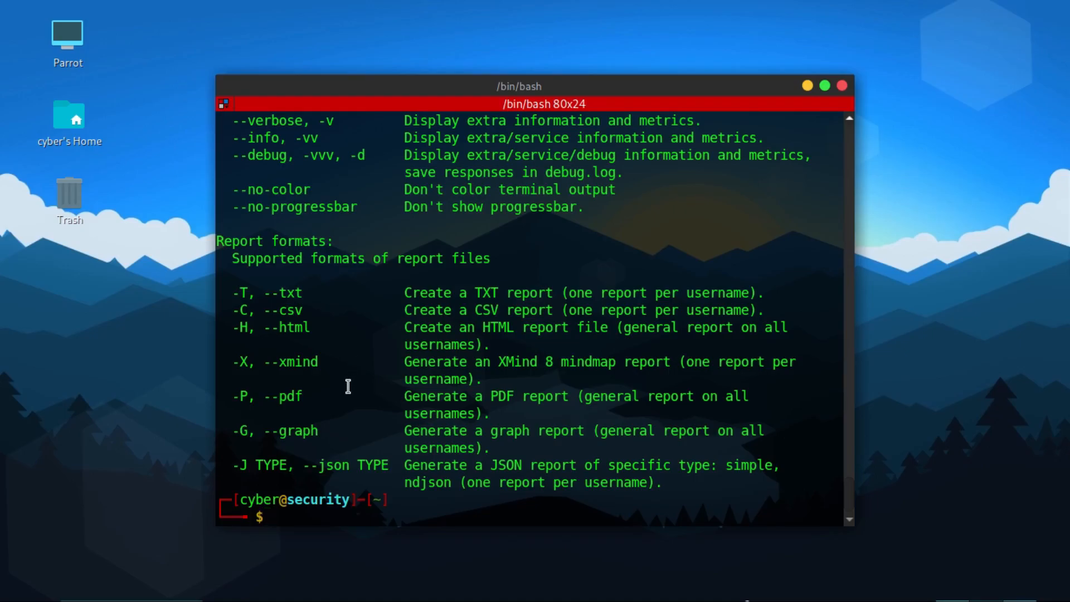
Step: Compose the command 'maigret s41r4j --pdf' for a search with a PDF report
text(maigret s41r4j)
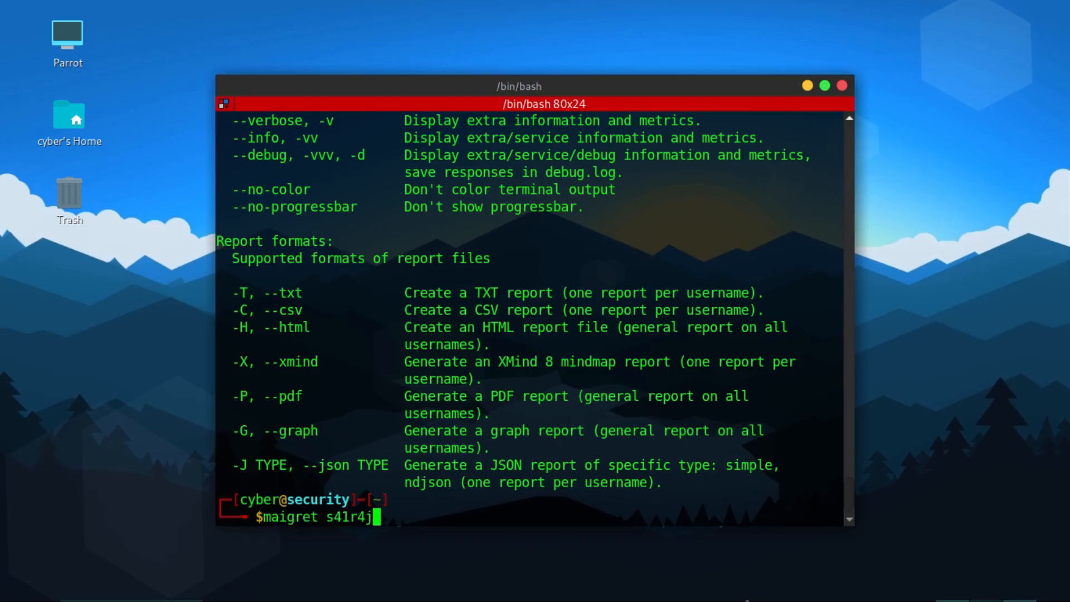
text(--pd)
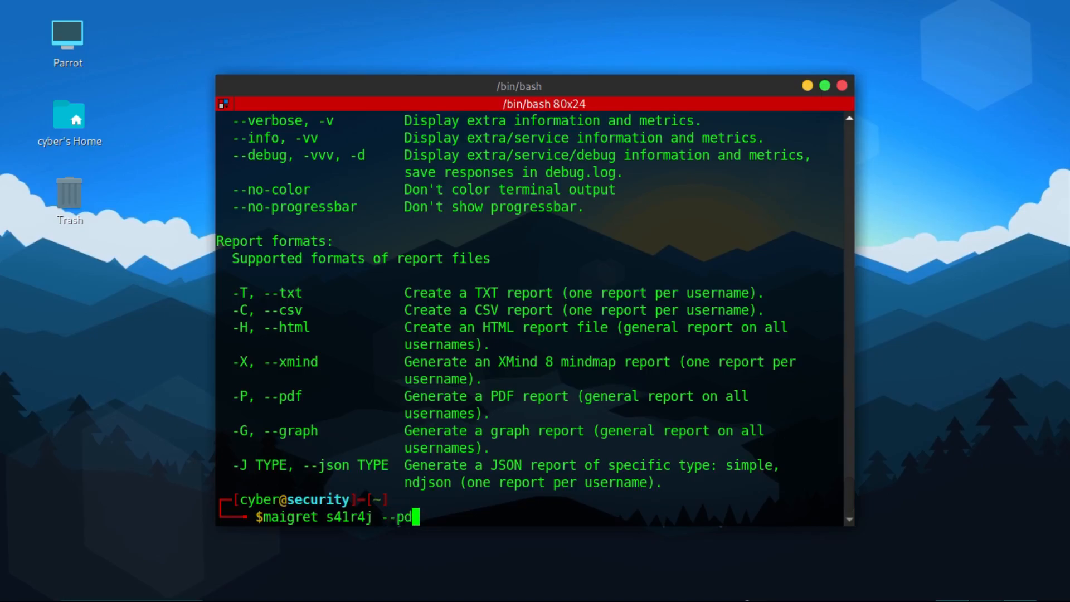
text(f)
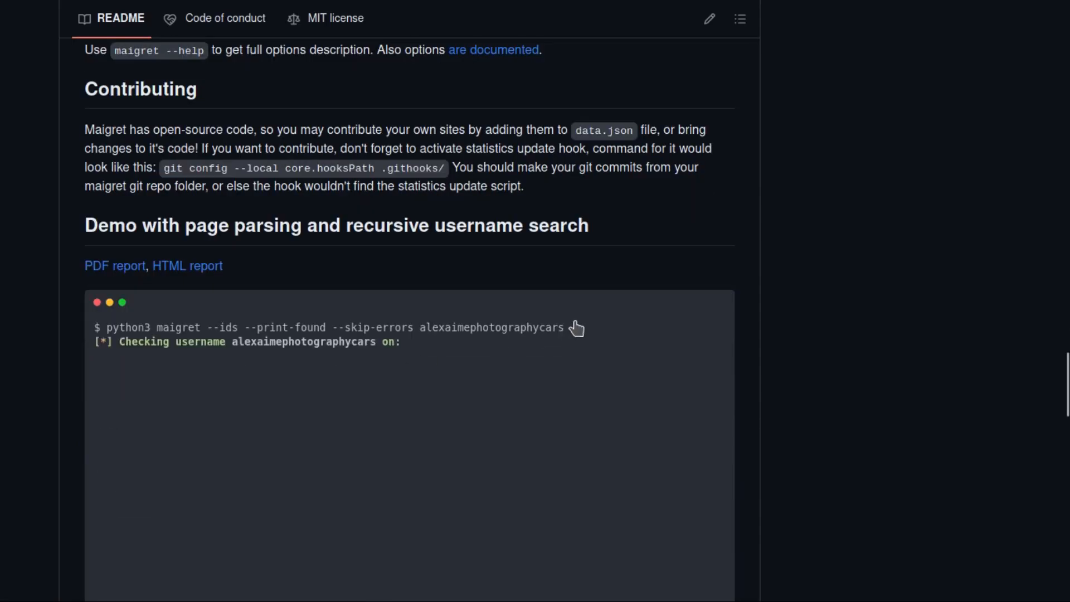
Step: Read down the README demo: recursive search output, username report and mind map screenshot to the License section
scroll(down, 3)
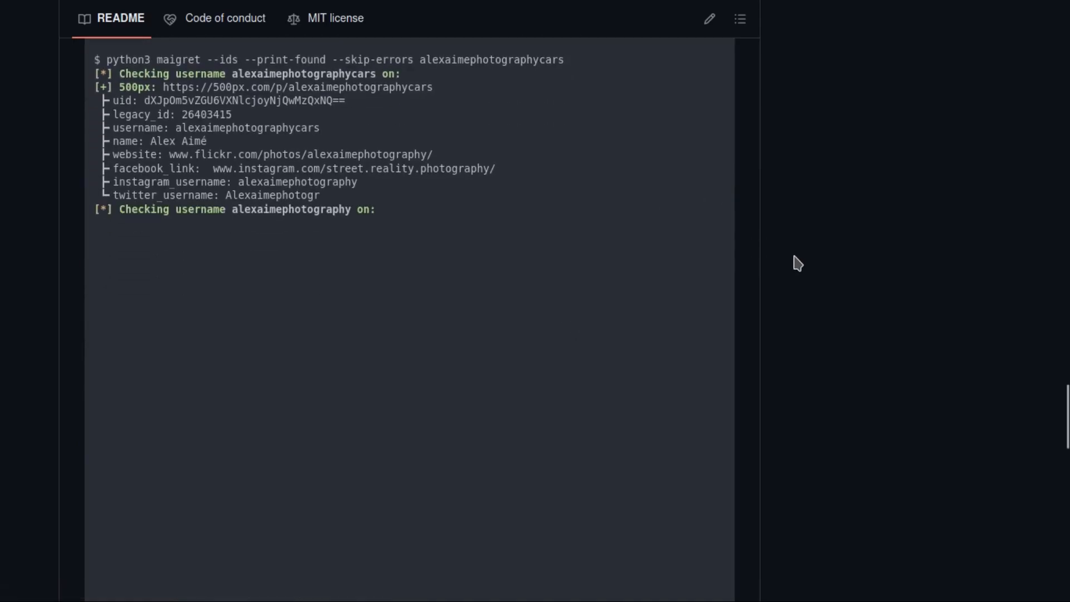
scroll(down, 3)
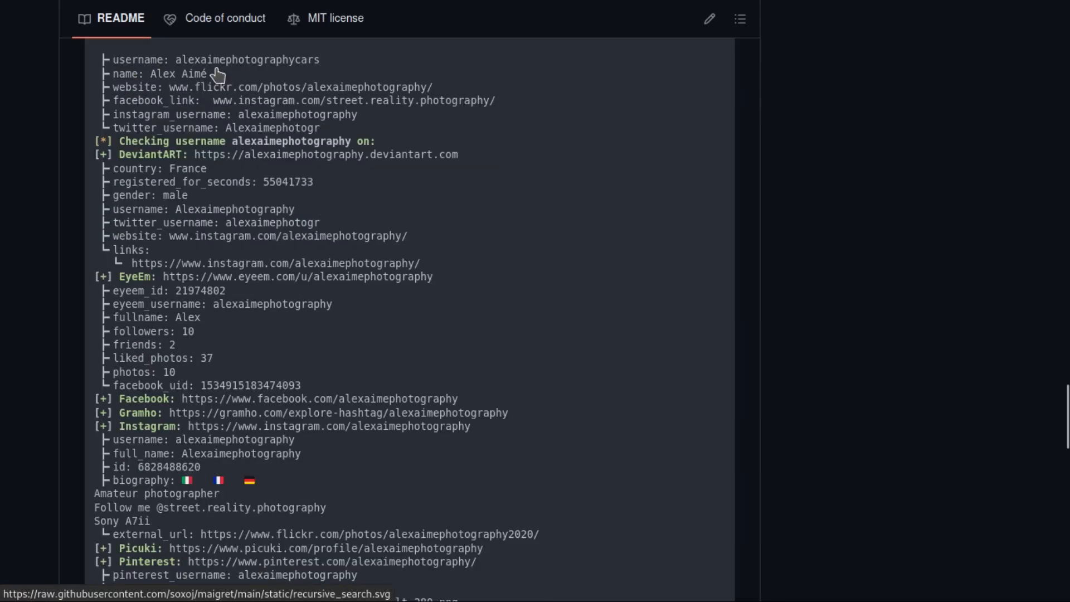
scroll(down, 3)
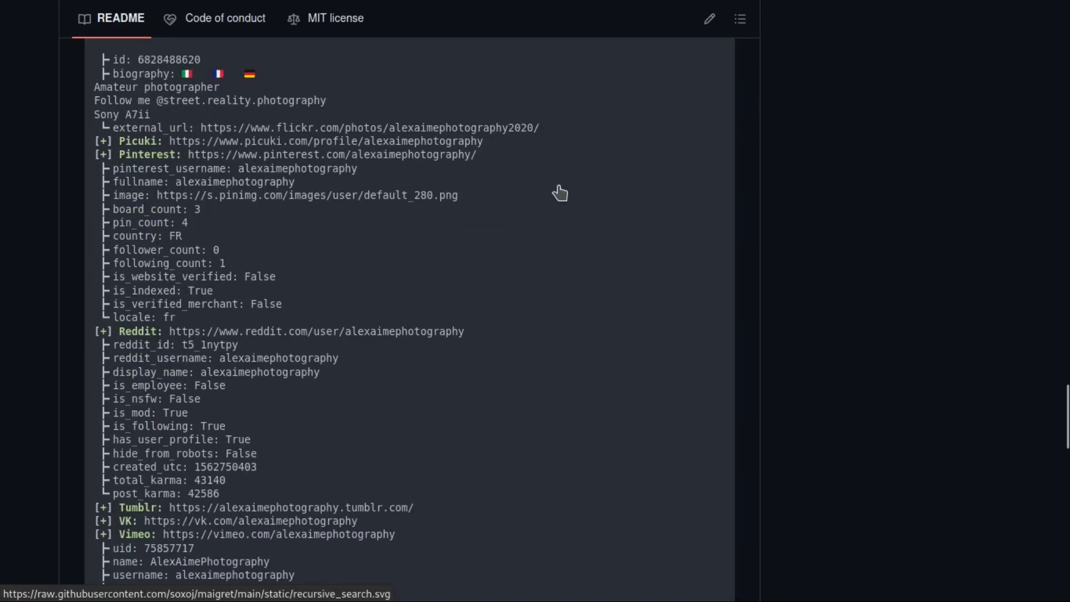
scroll(down, 3)
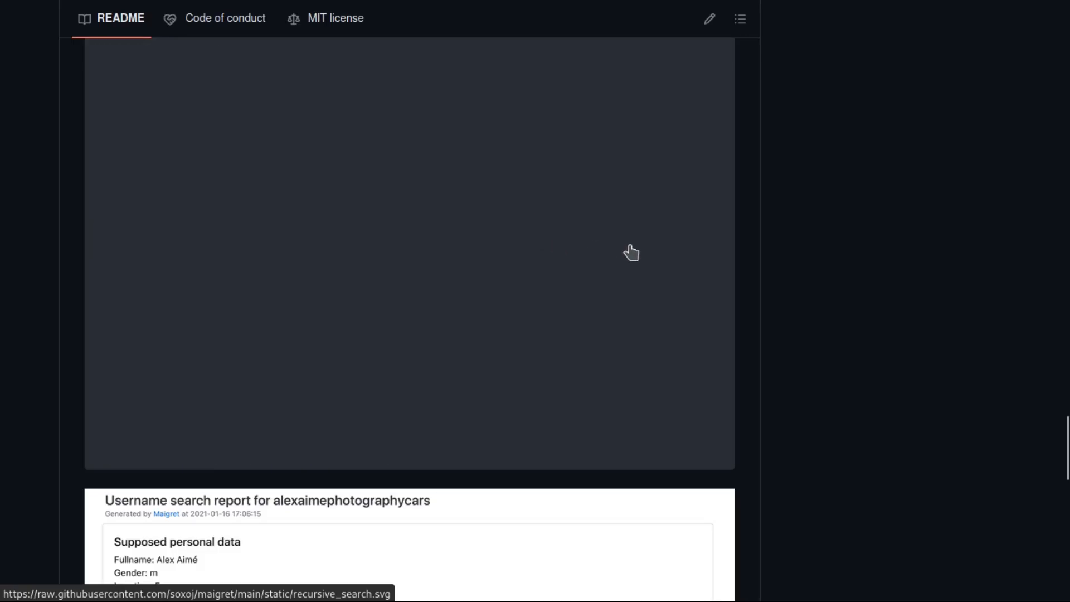
scroll(down, 3)
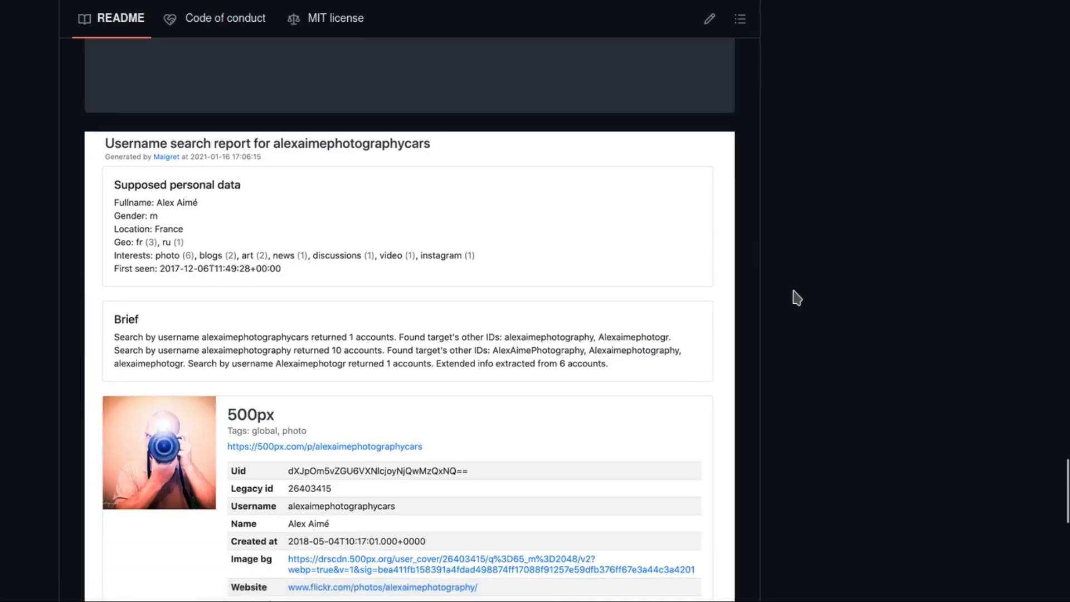
scroll(down, 3)
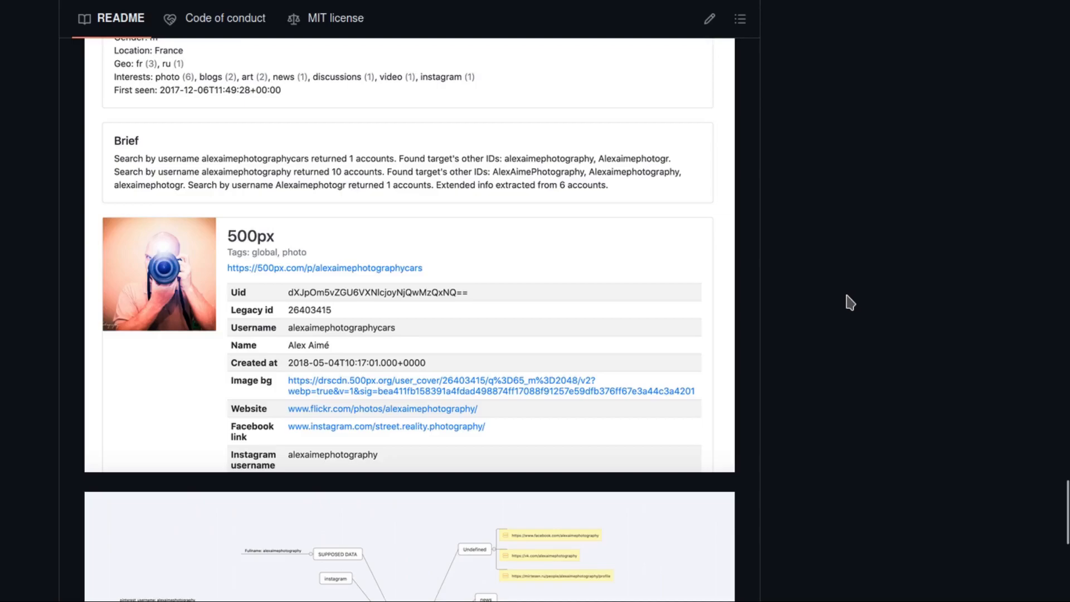
scroll(down, 3)
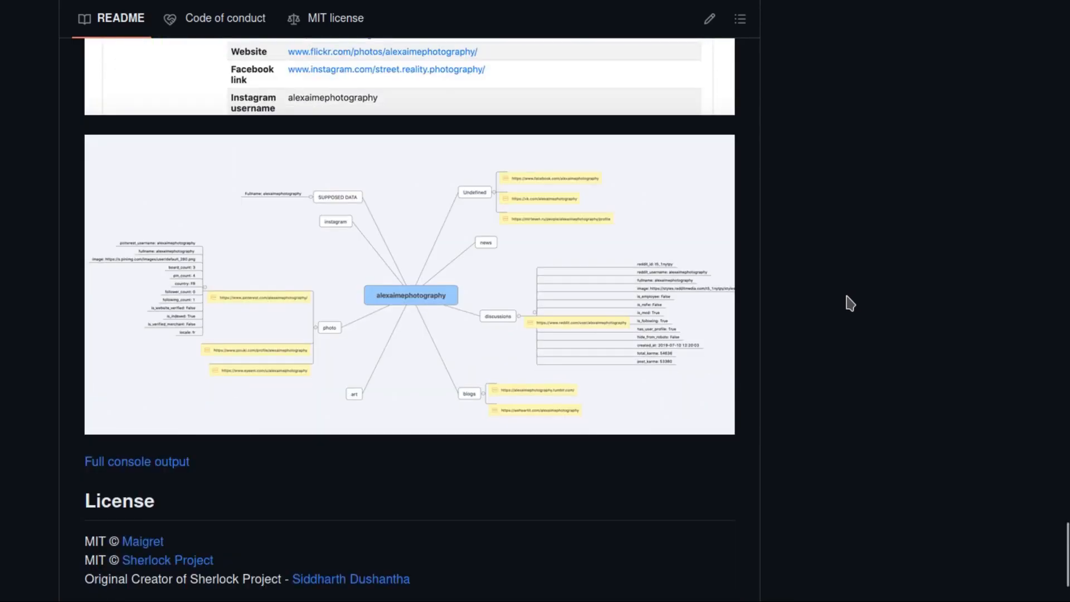
mouse_move(503, 304)
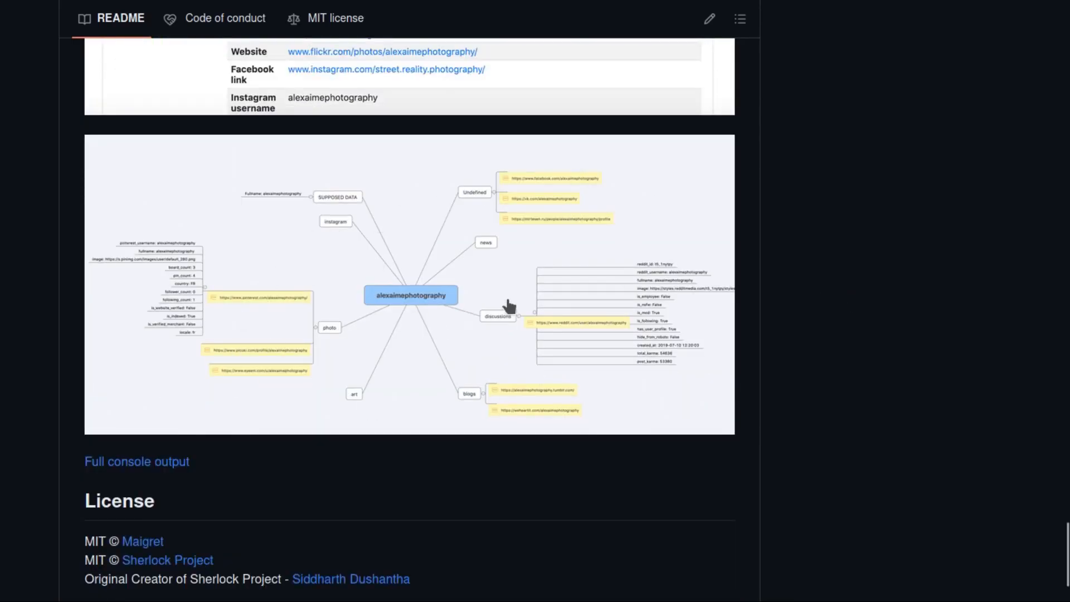
mouse_move(691, 341)
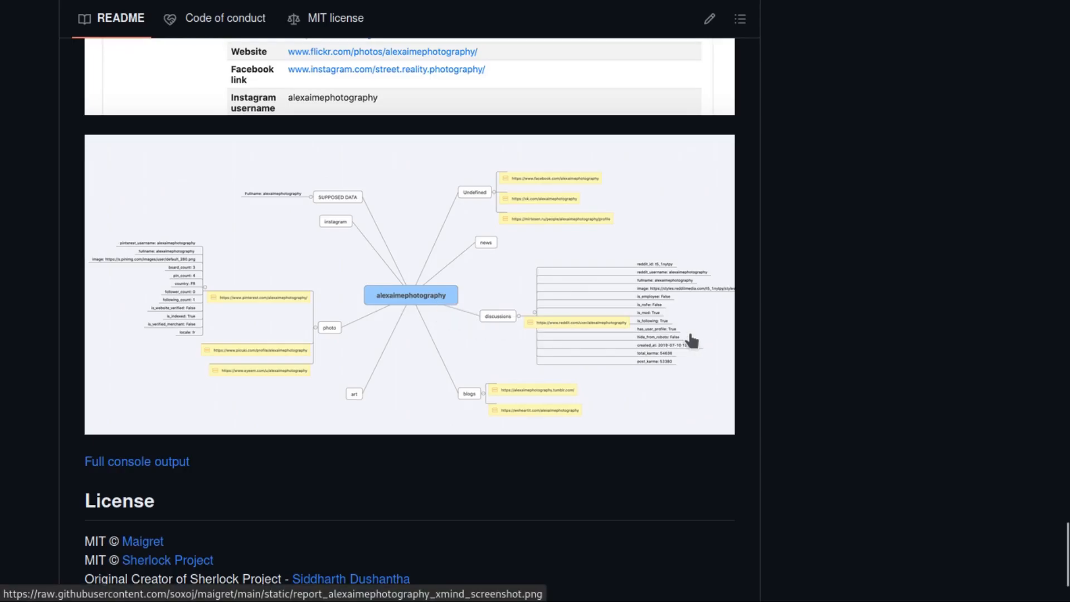
scroll(down, 3)
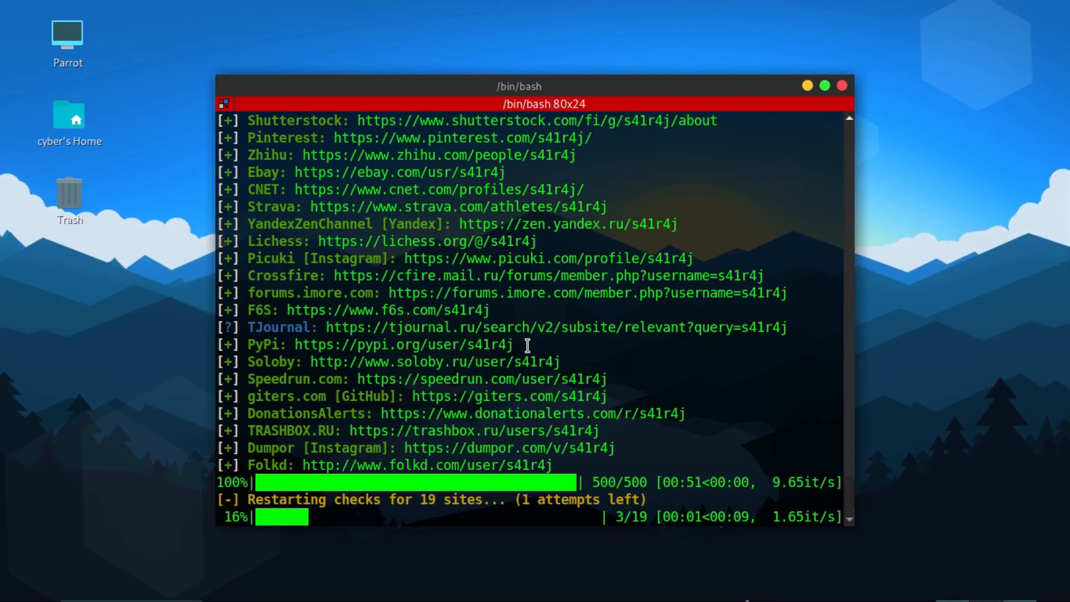
mouse_move(651, 391)
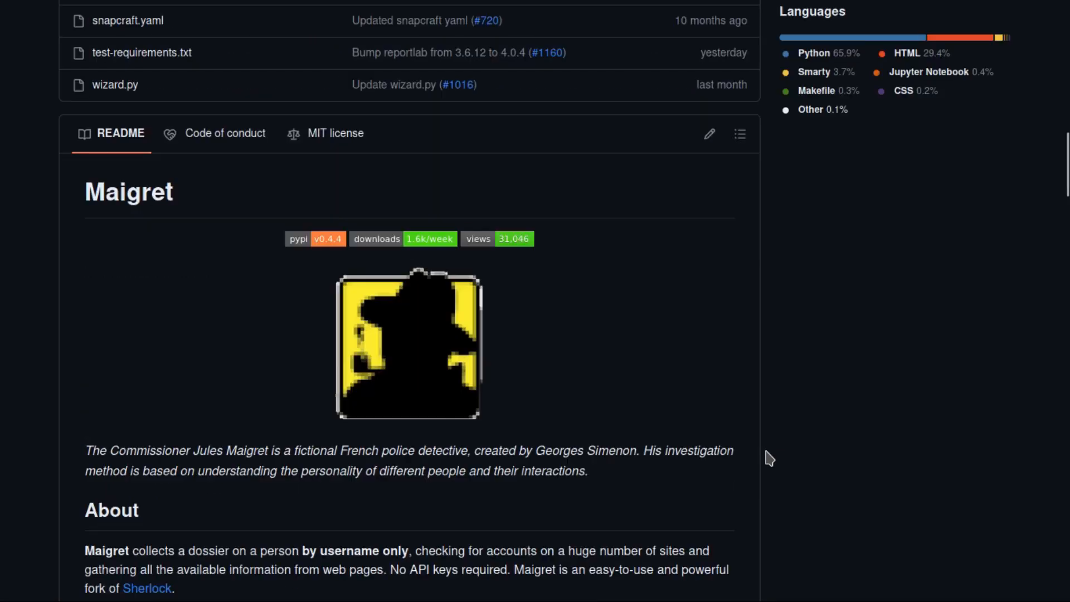
Step: Scroll the repository page back toward the README heading and About section
scroll(down, 3)
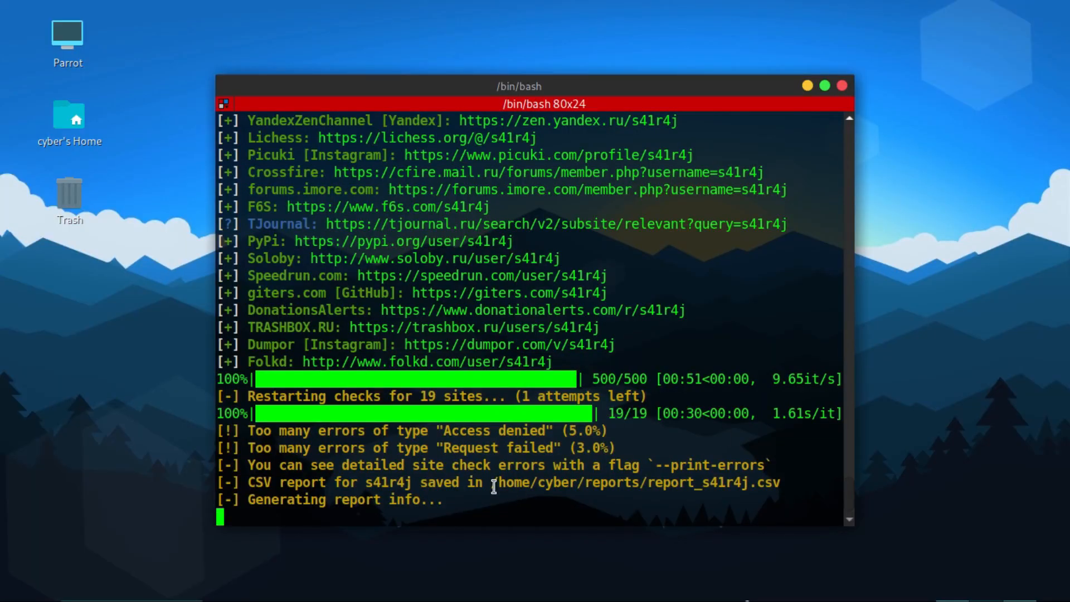
mouse_move(781, 483)
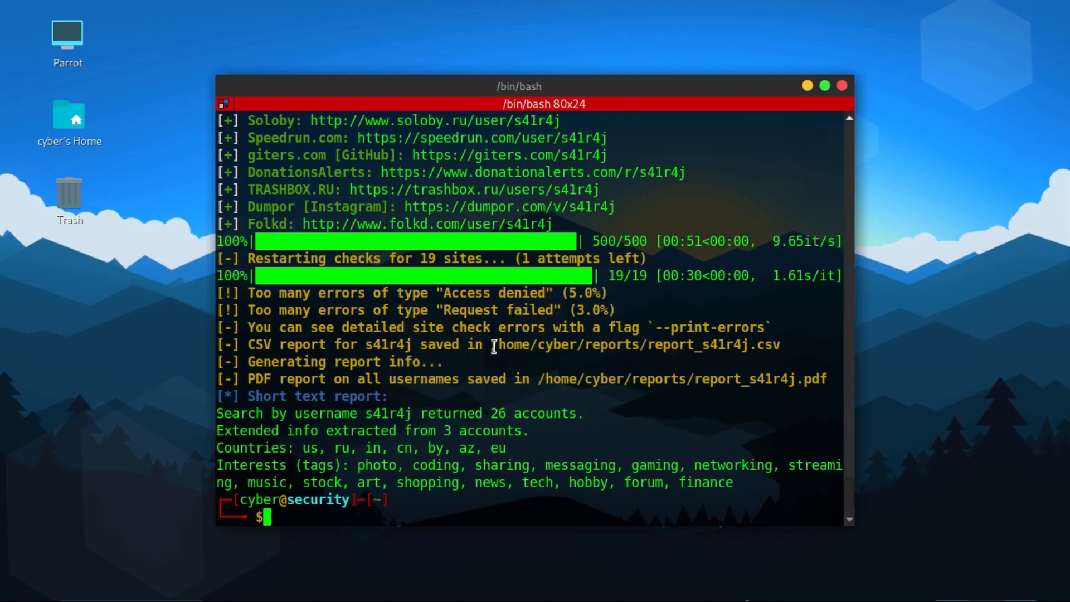
Step: Open the saved s41r4j CSV report path with 'open' and accept the Text Import settings in Calc
double_click(634, 344)
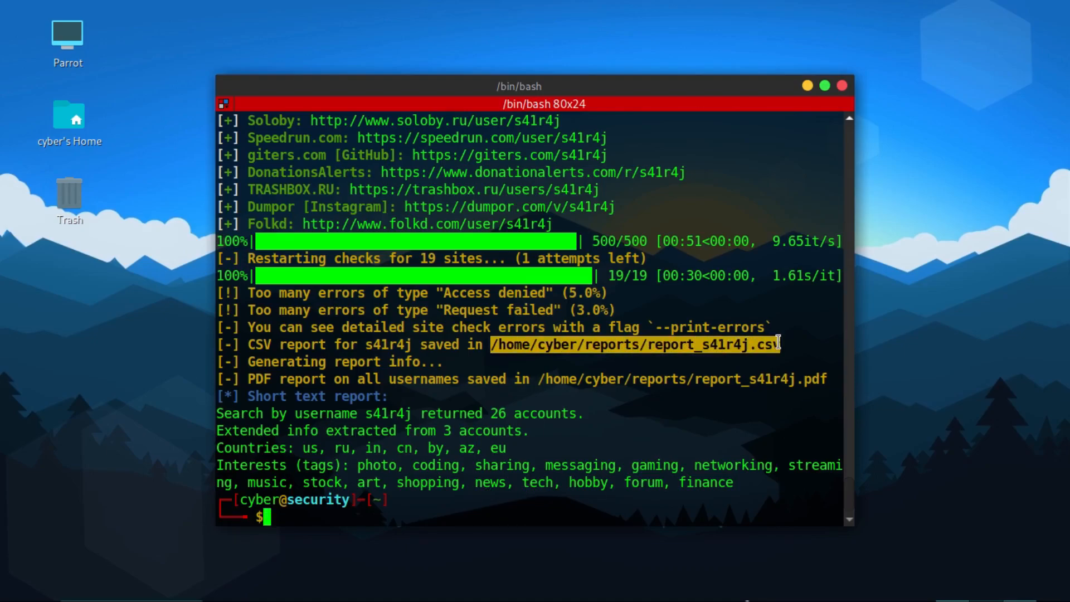
text(open /home)
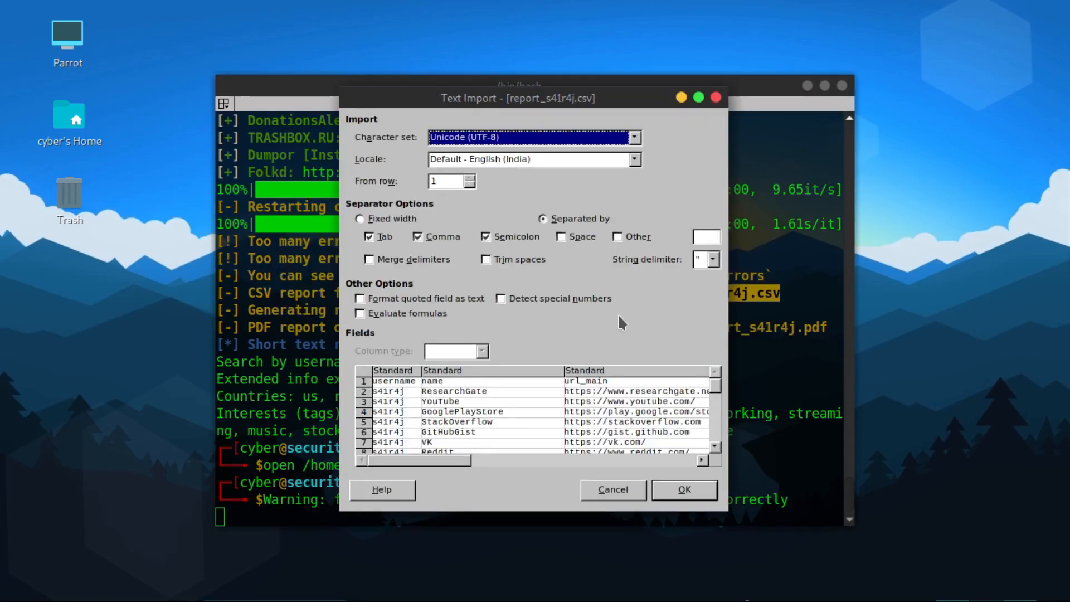
click(684, 490)
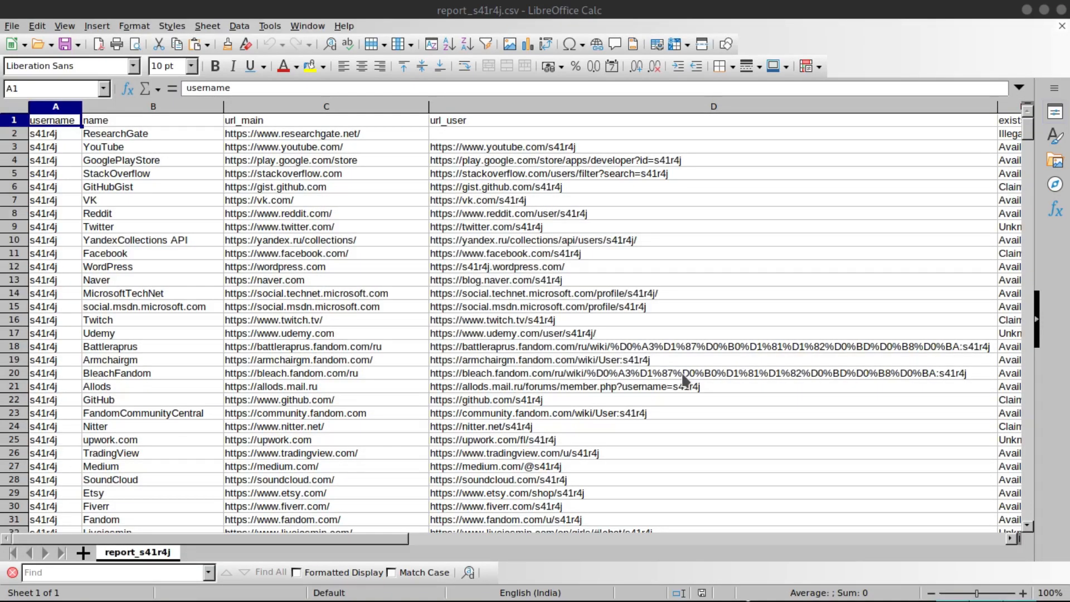
mouse_move(337, 145)
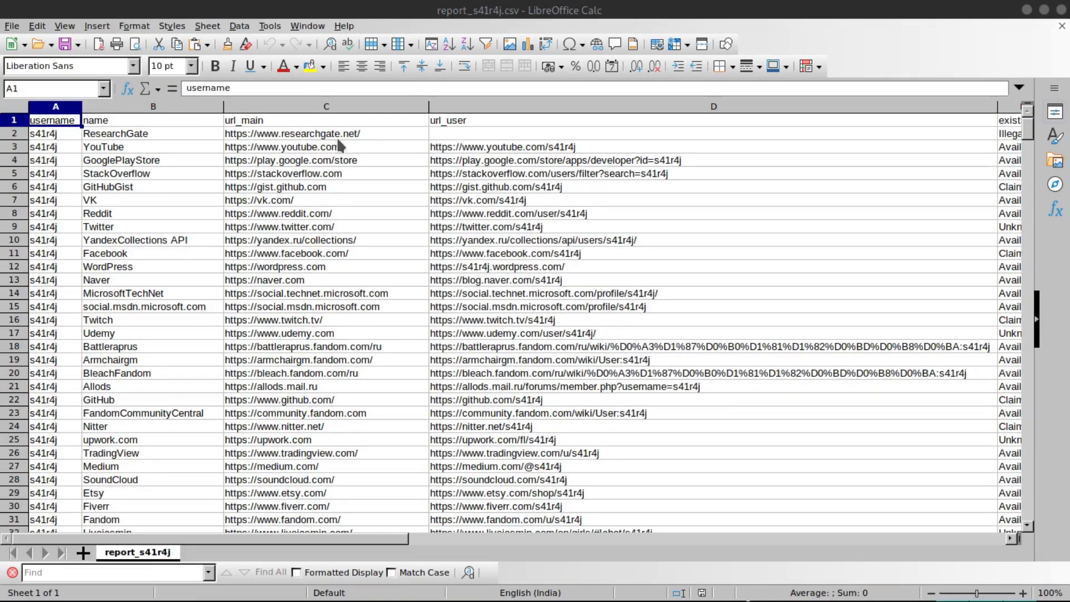
mouse_move(577, 163)
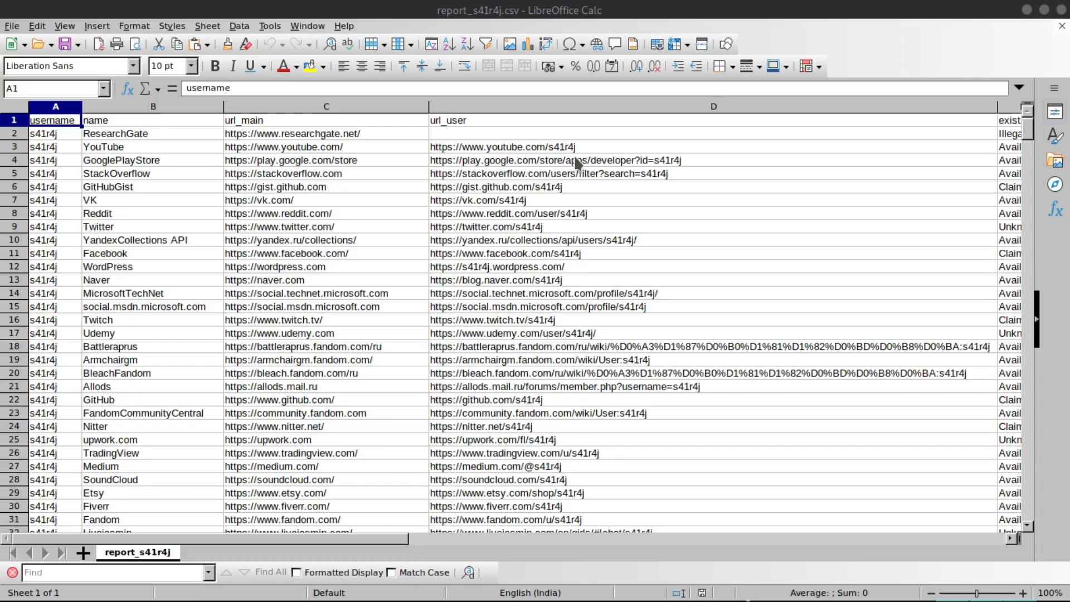
scroll(down, 3)
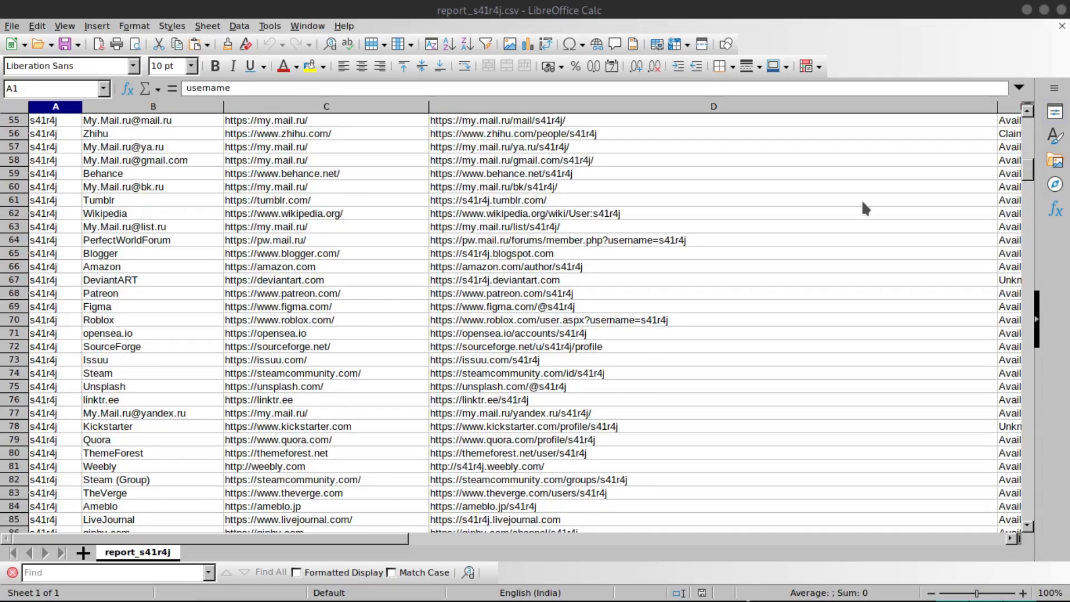
scroll(down, 3)
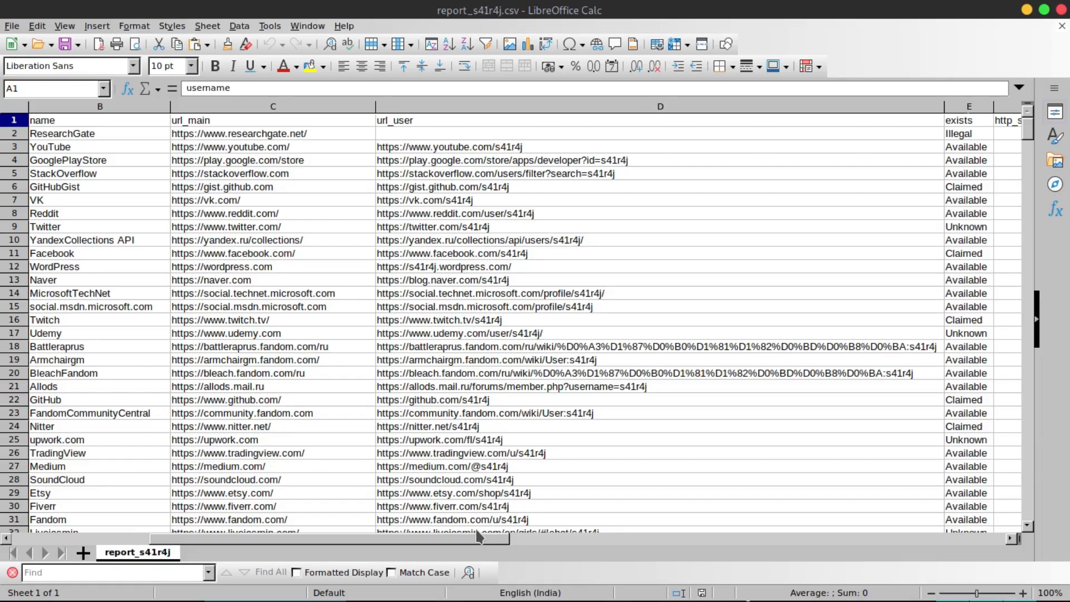
scroll(right, 3)
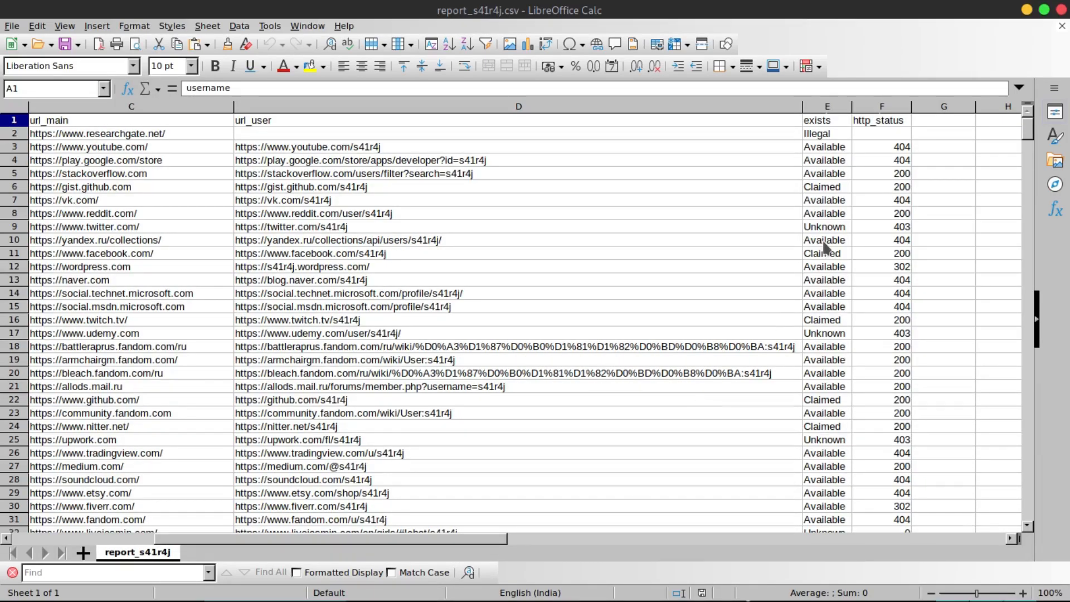
mouse_move(905, 248)
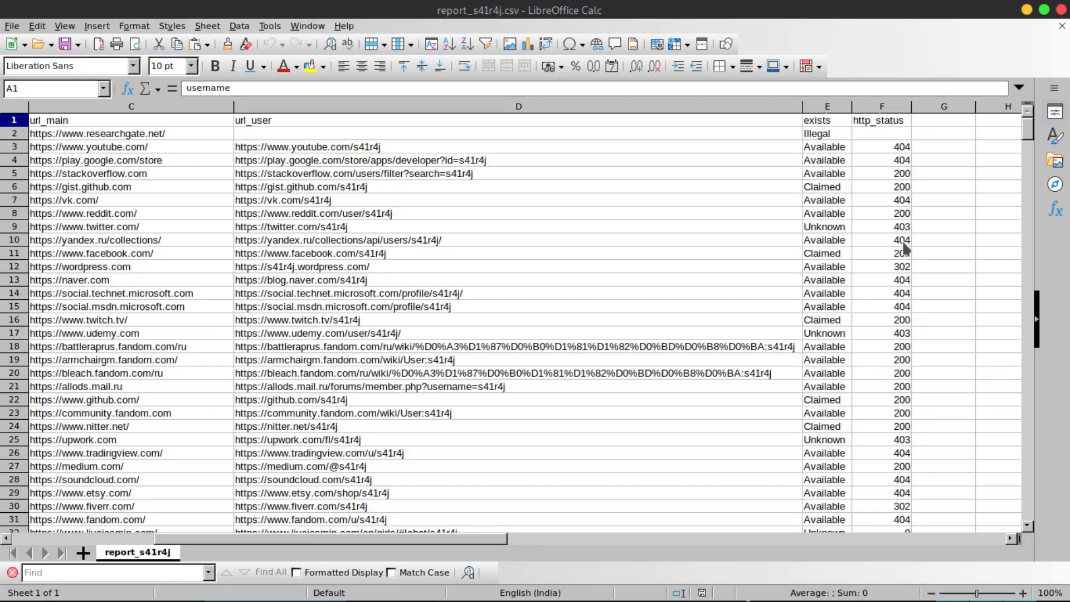
mouse_move(901, 261)
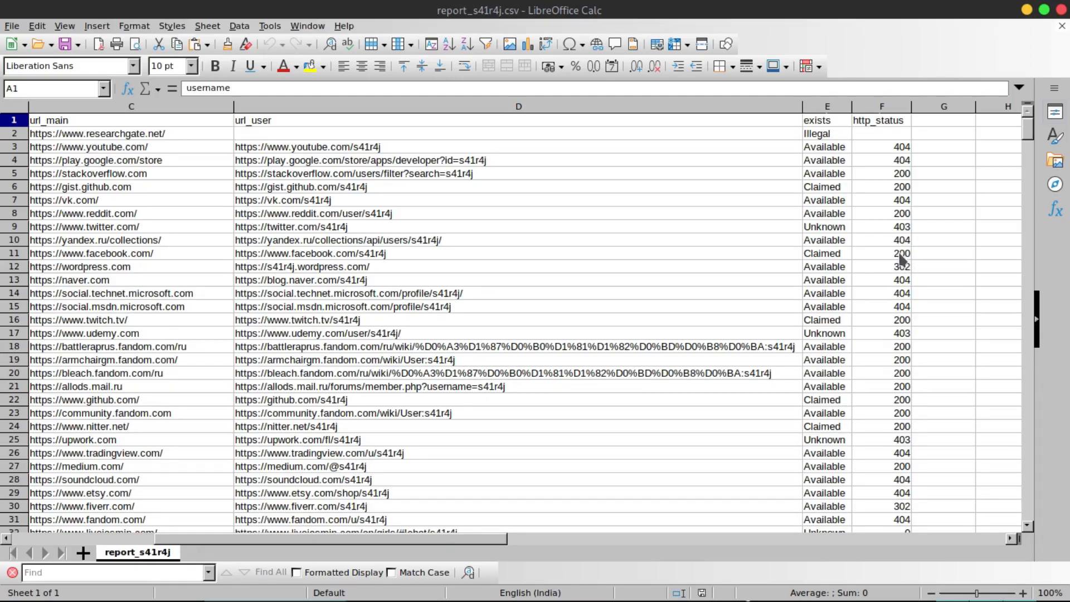
click(881, 253)
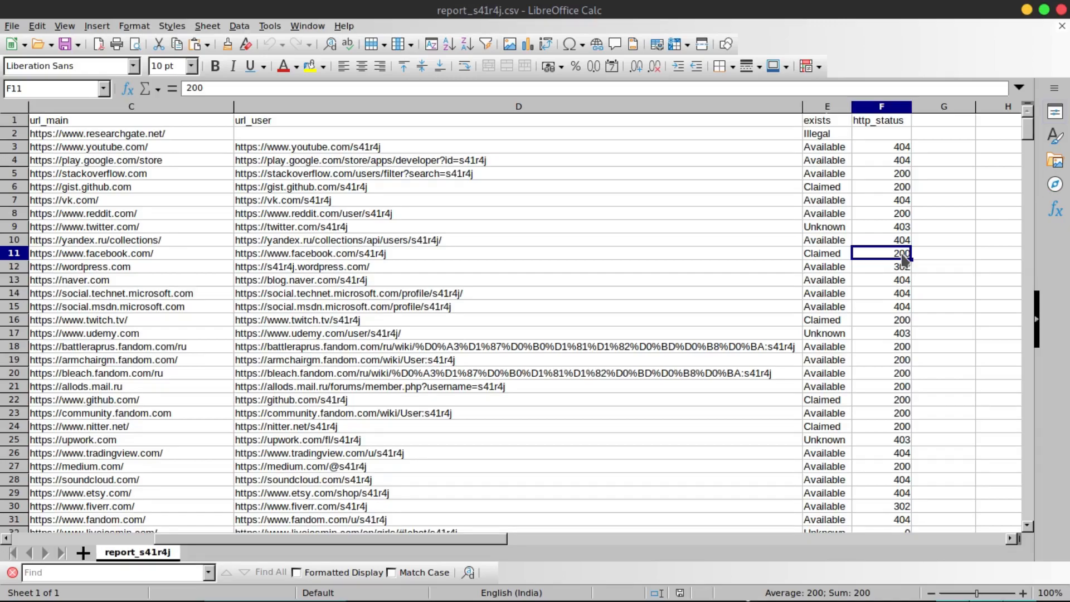
click(827, 252)
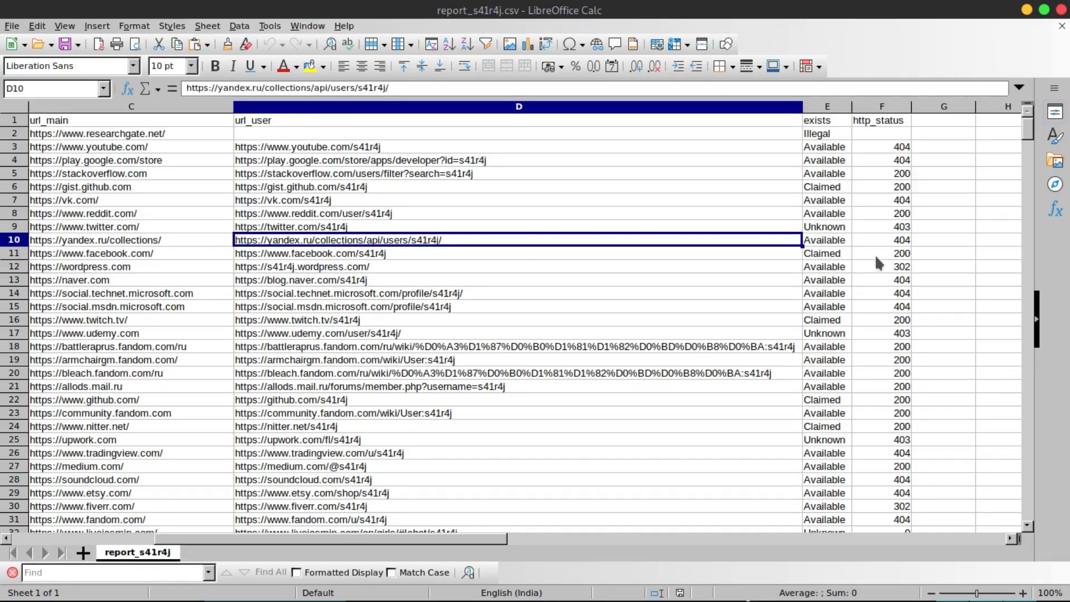
click(827, 253)
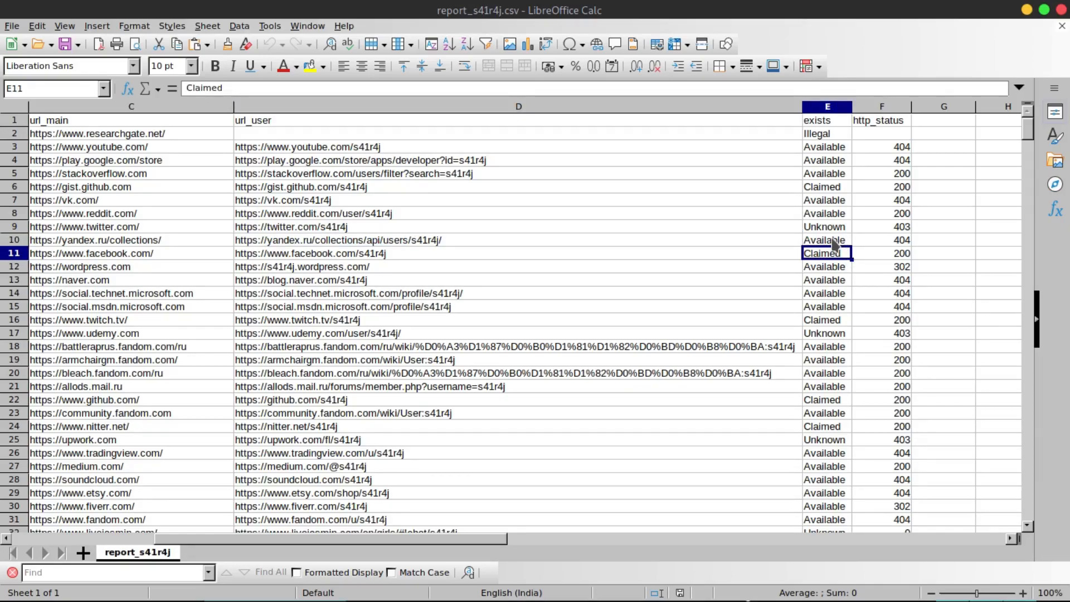
click(827, 239)
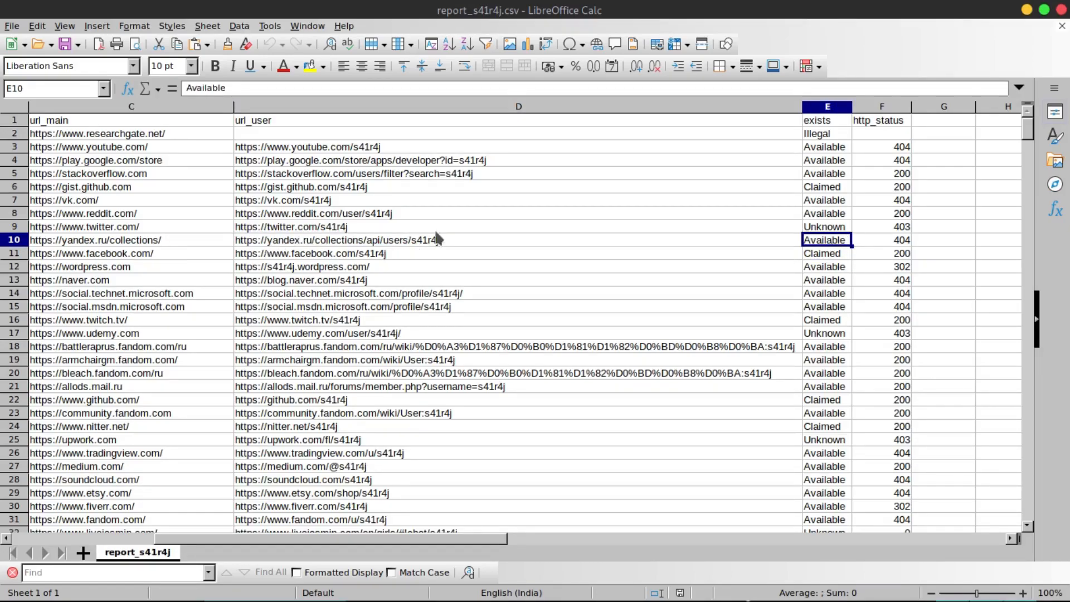
mouse_move(878, 180)
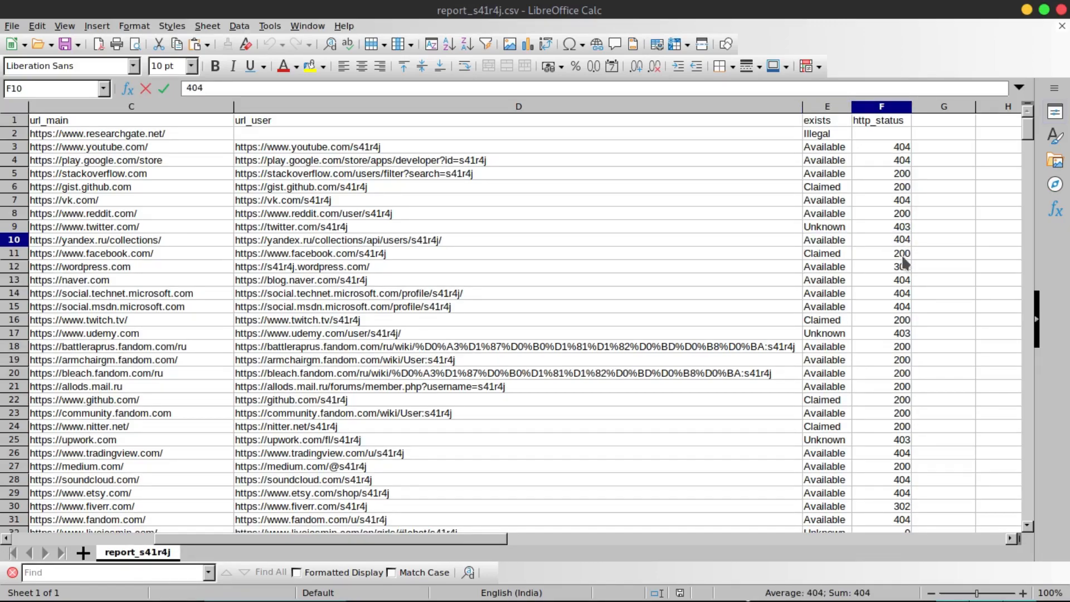
click(882, 253)
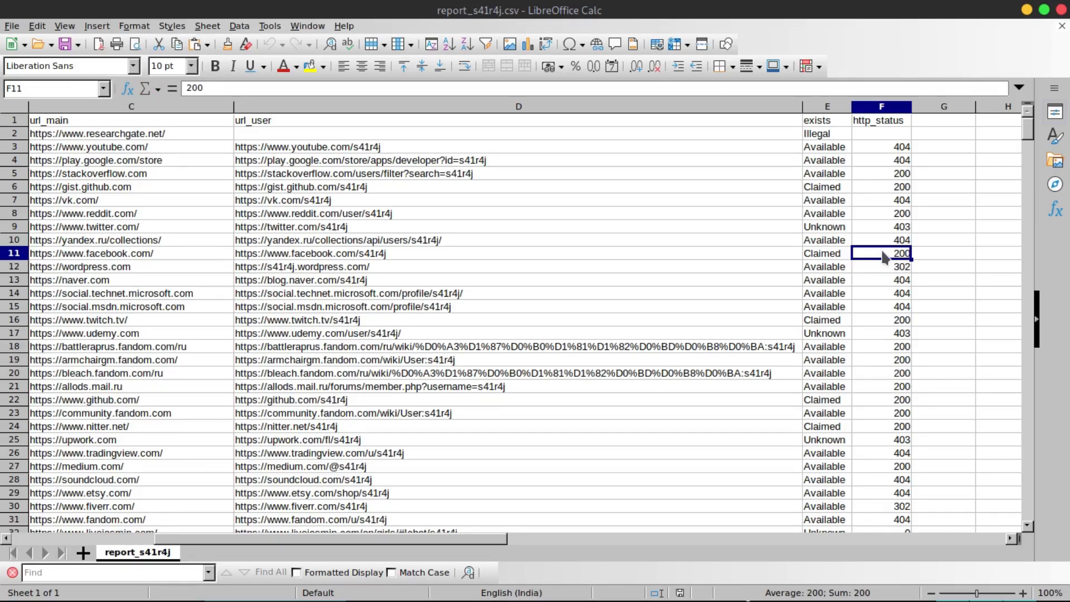
mouse_move(829, 262)
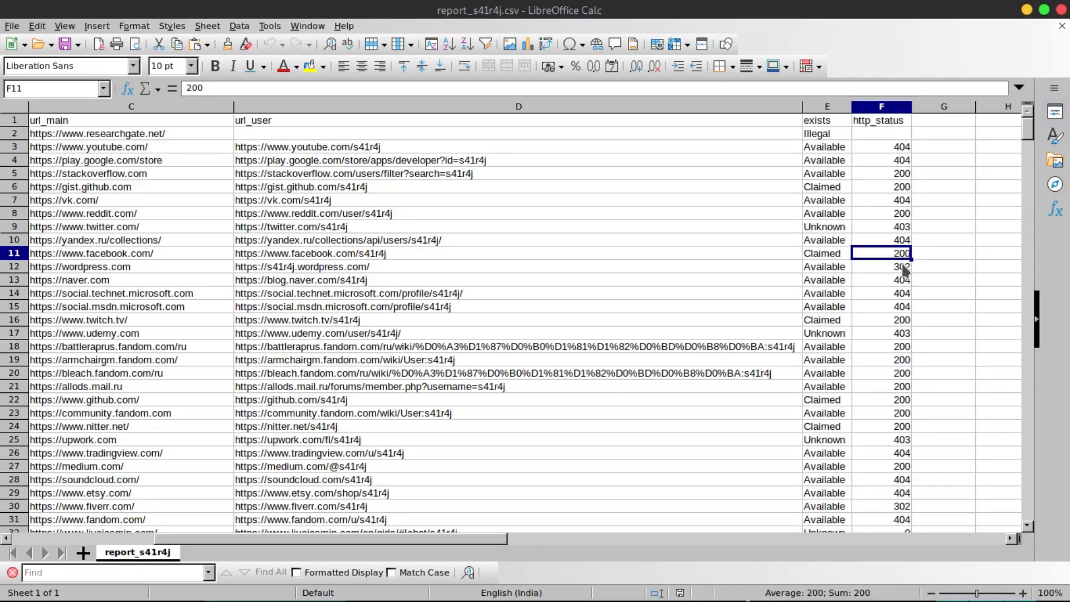
mouse_move(855, 266)
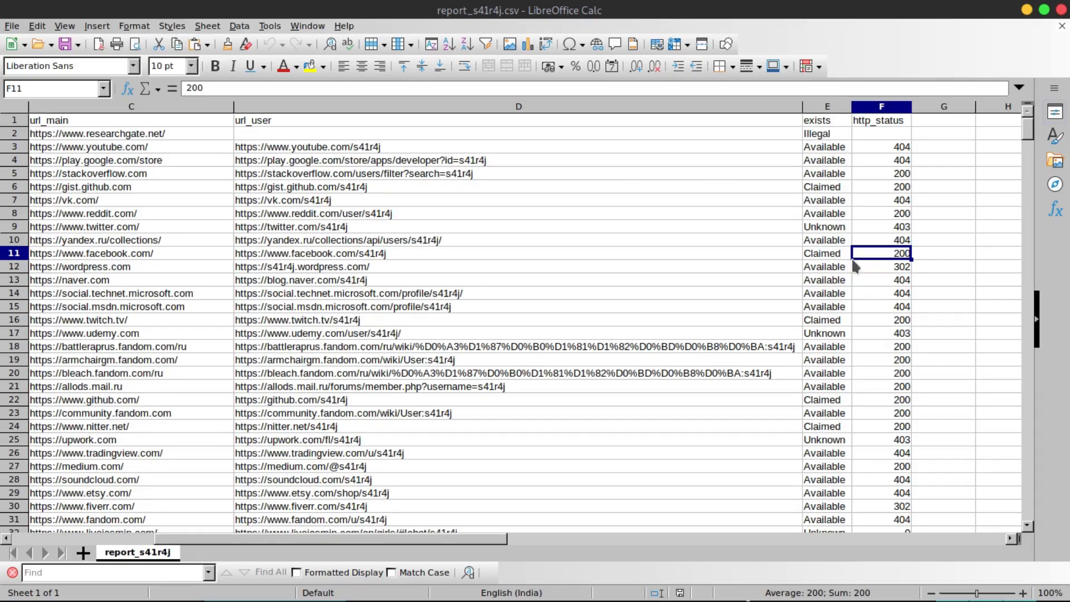
mouse_move(958, 303)
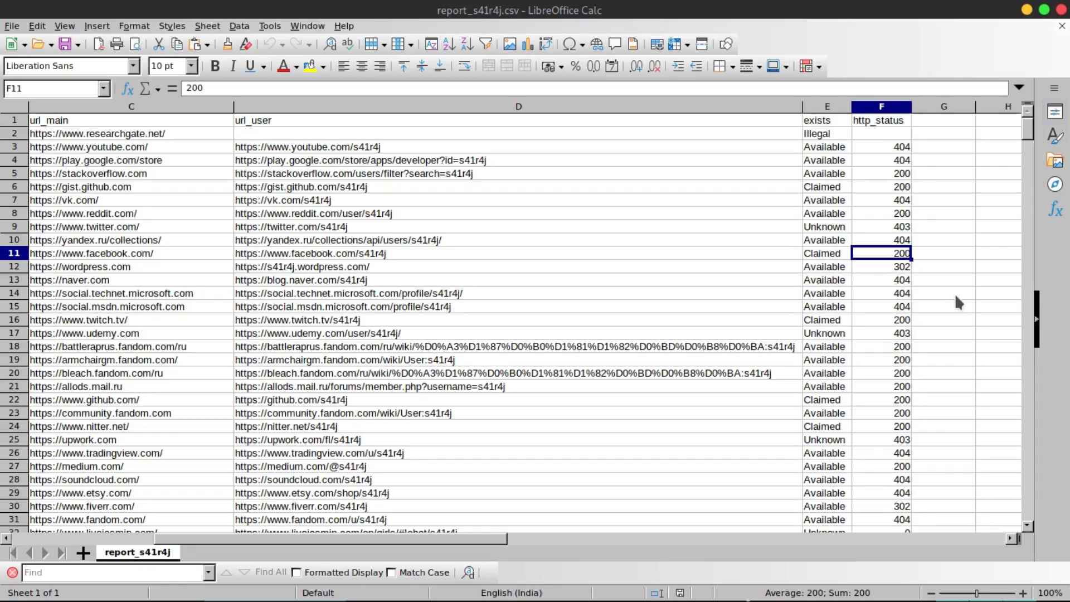
scroll(down, 3)
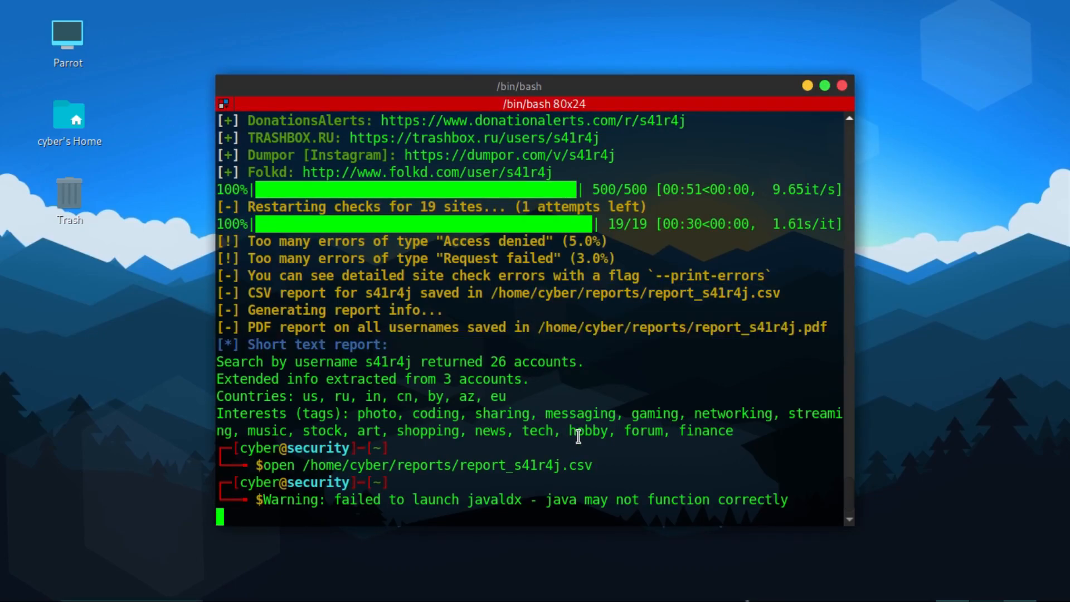
key(ctrl+c)
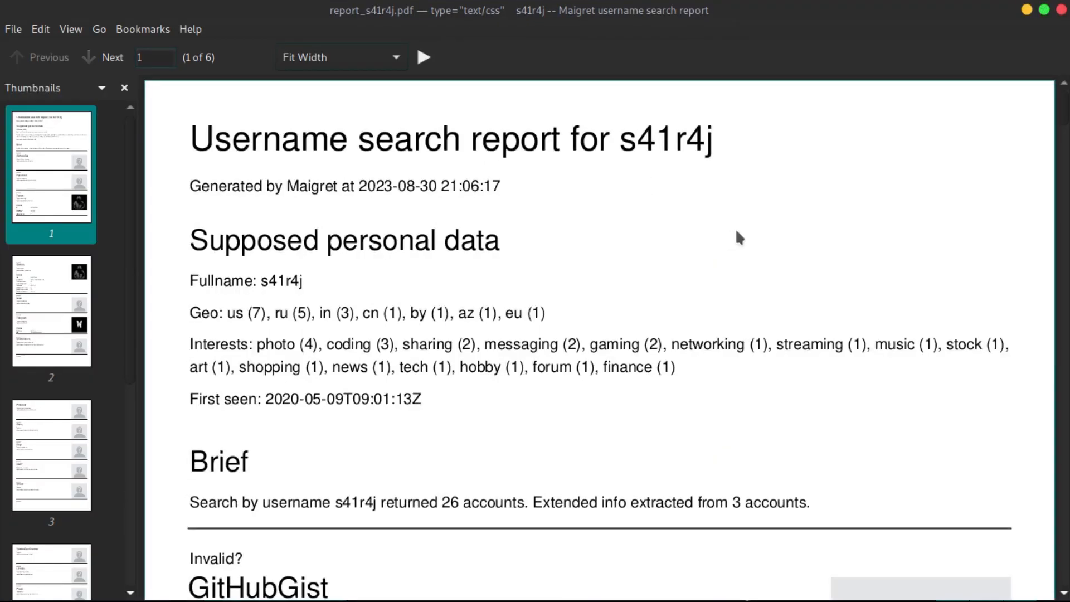
mouse_move(824, 279)
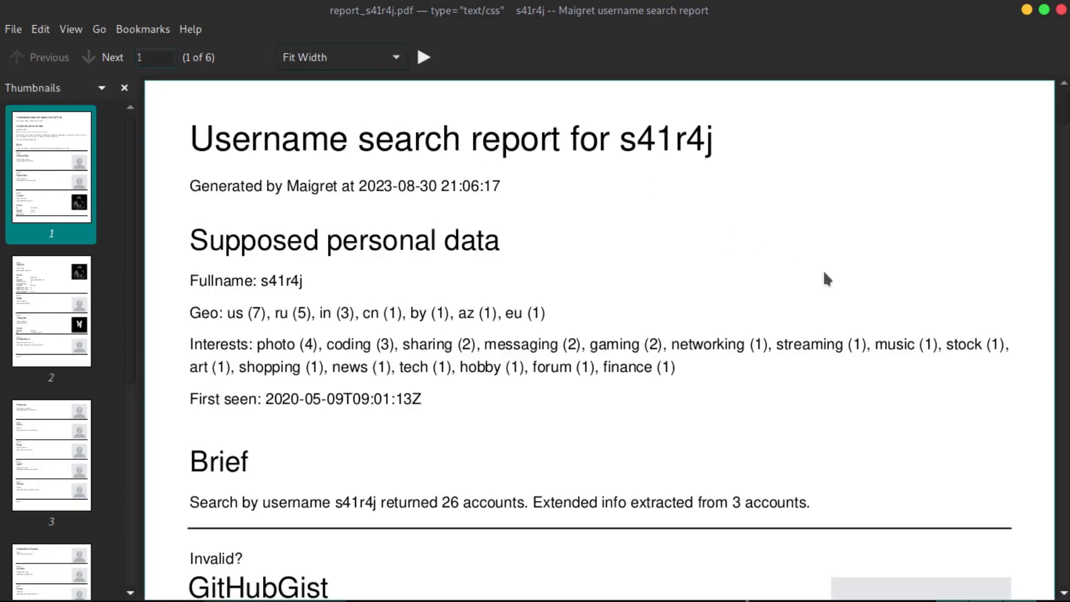
mouse_move(810, 276)
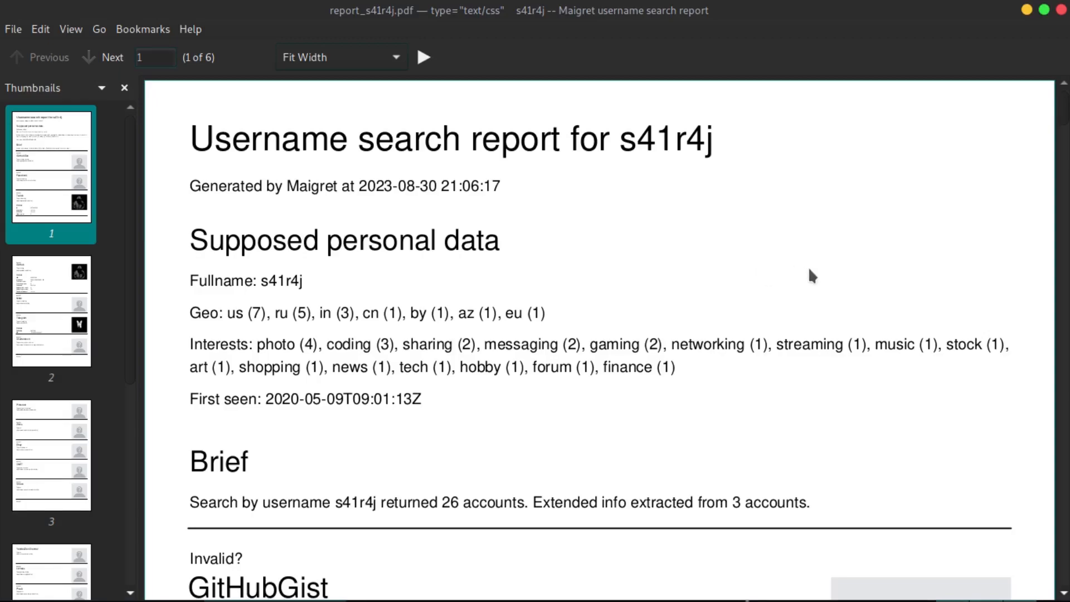
mouse_move(811, 306)
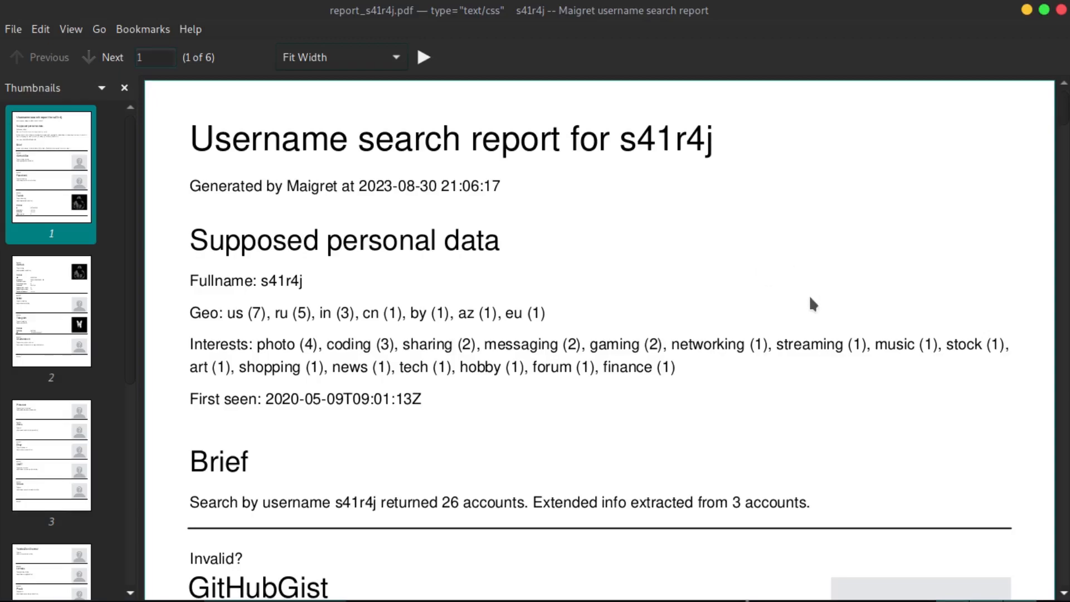
mouse_move(687, 290)
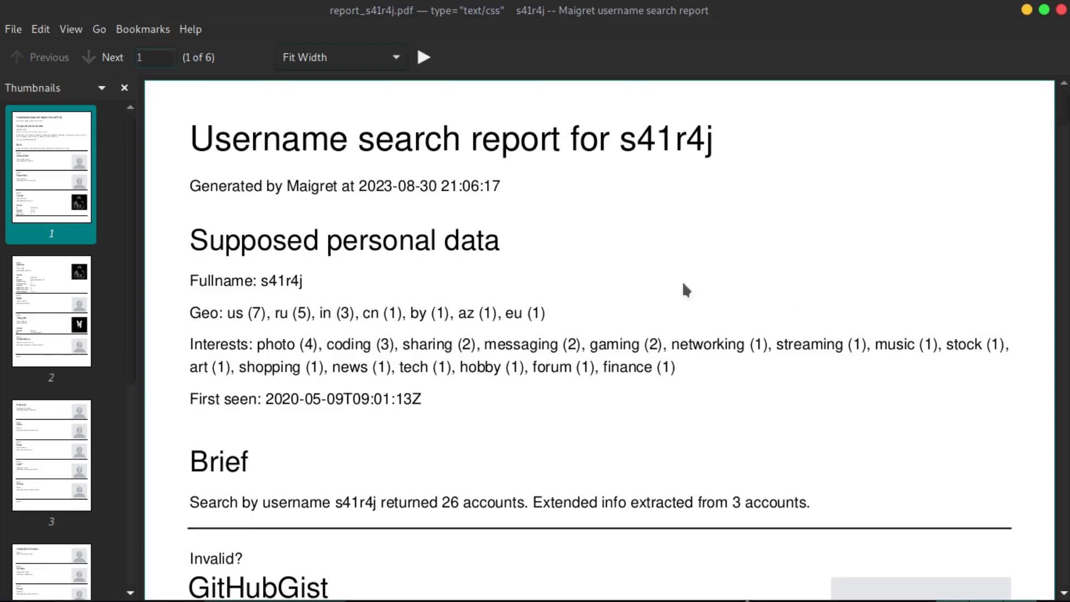
Step: Review all six pages of the s41r4j report — GitHub, Twitch, Telegram entries — then jump back to an earlier page
scroll(down, 3)
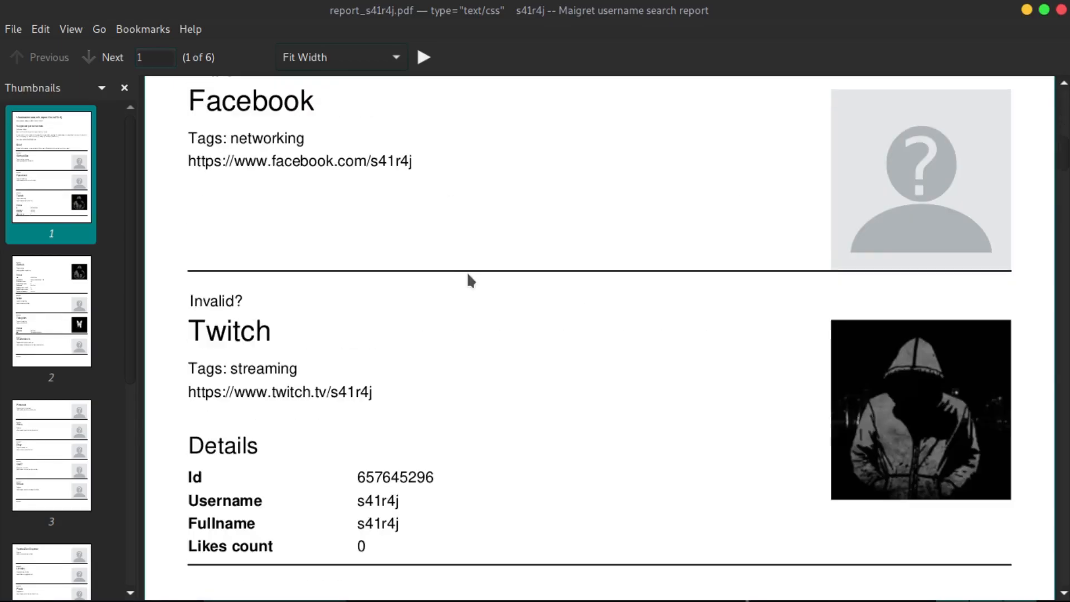
scroll(down, 3)
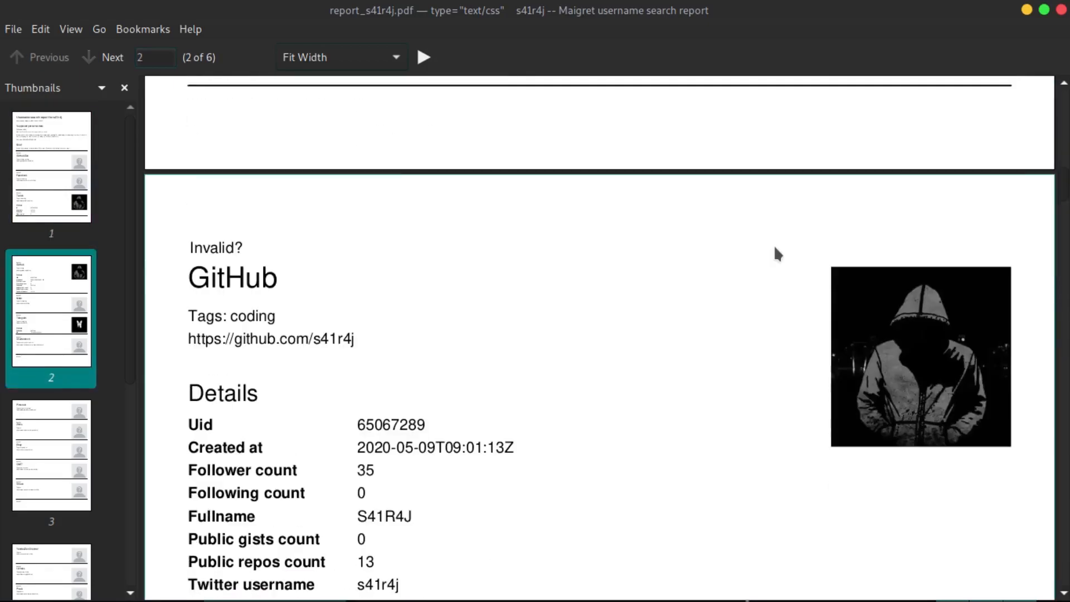
scroll(down, 3)
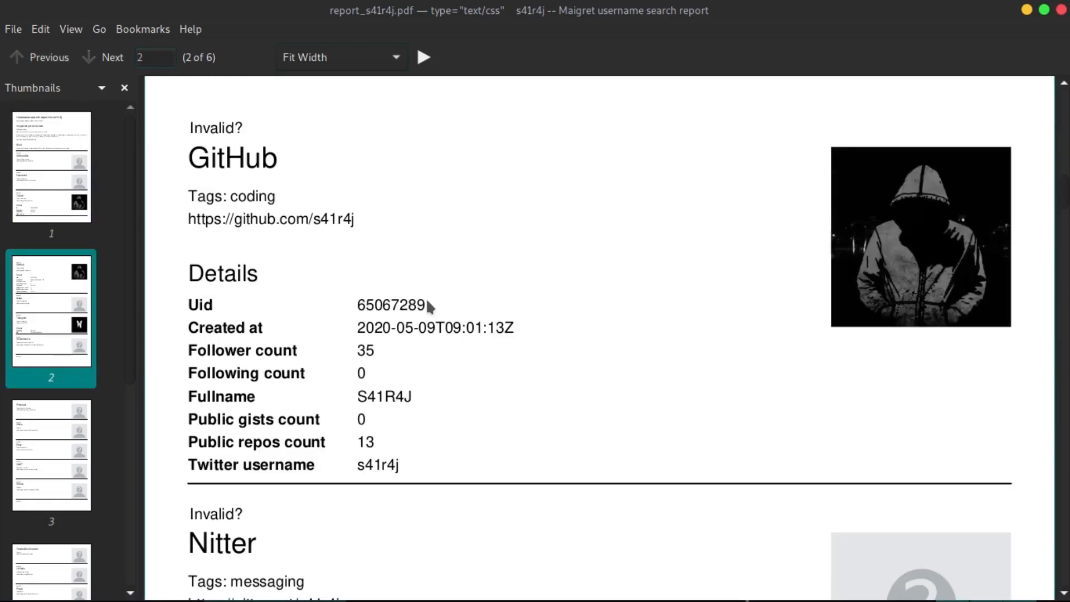
scroll(down, 3)
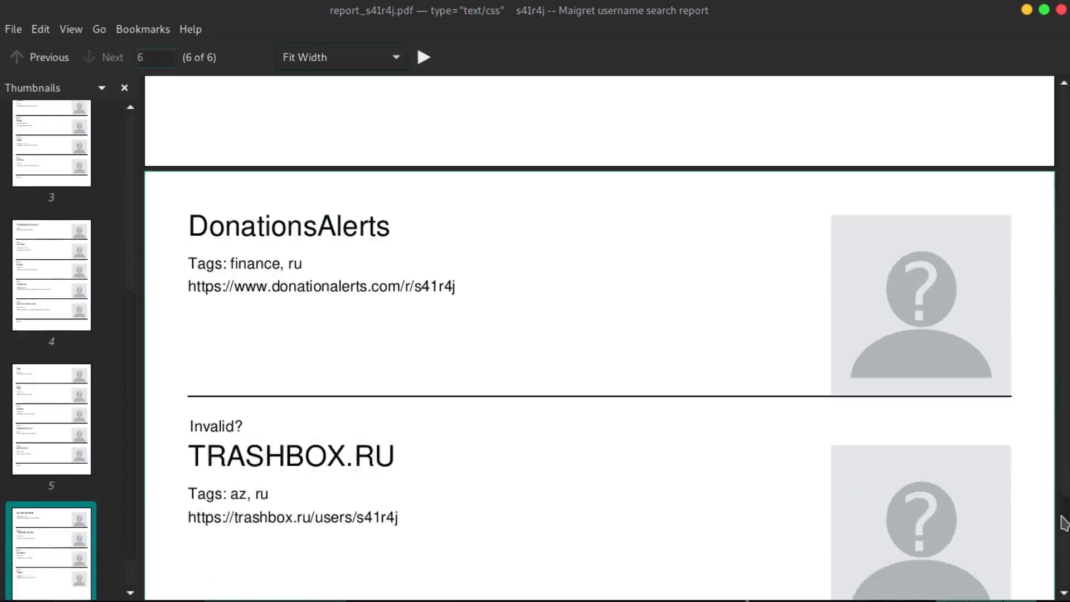
scroll(down, 3)
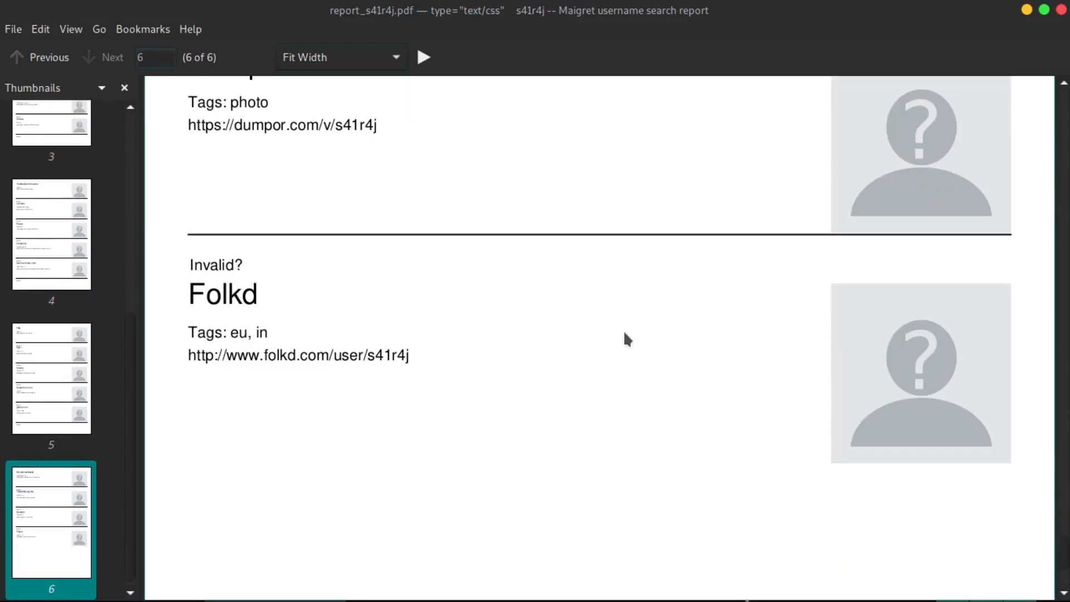
mouse_move(1063, 567)
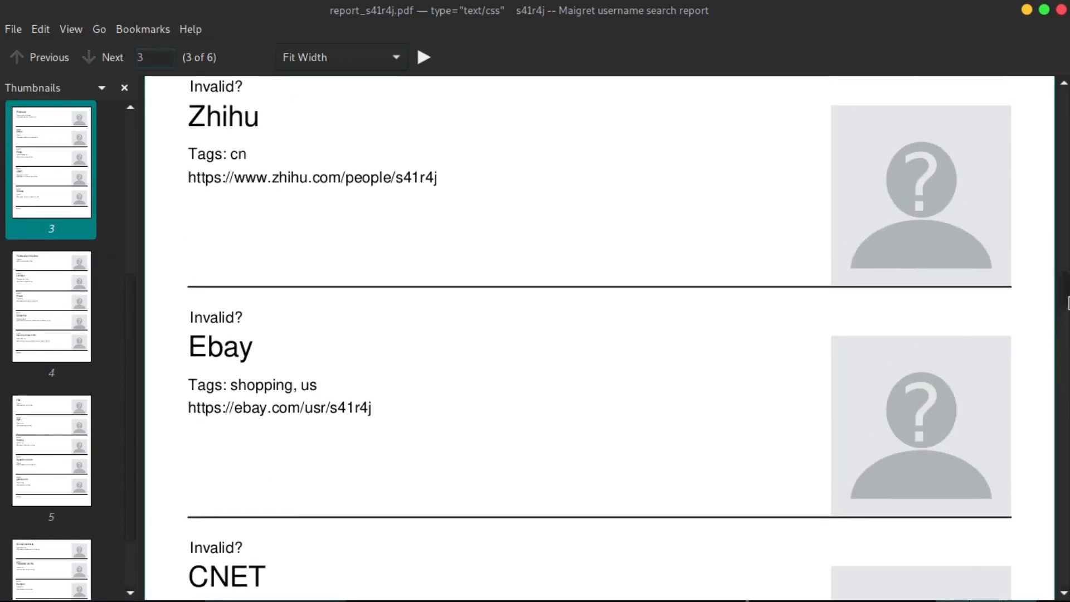
click(35, 58)
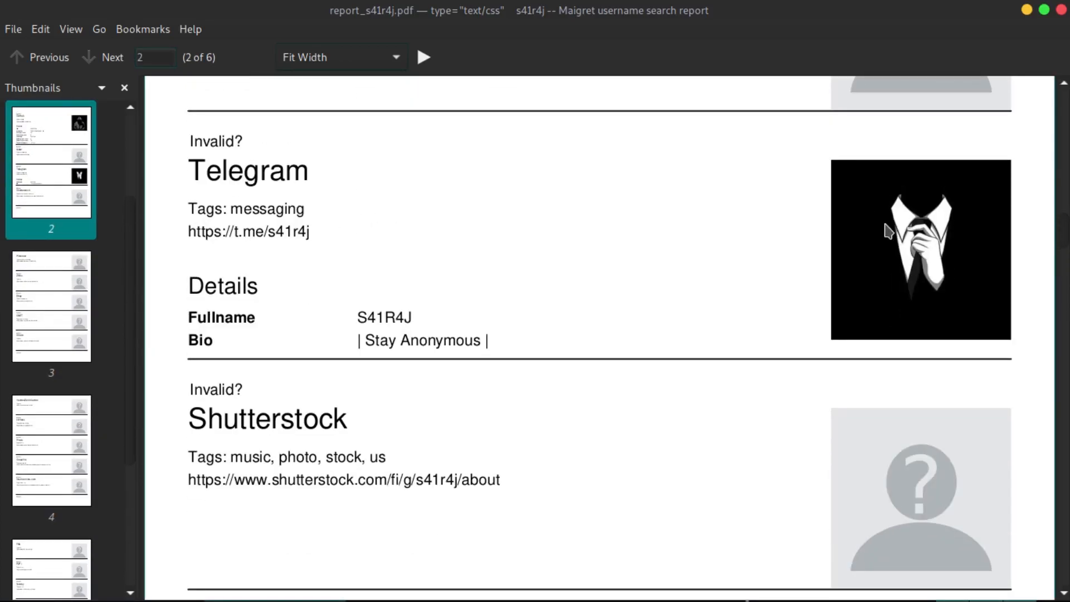
mouse_move(879, 270)
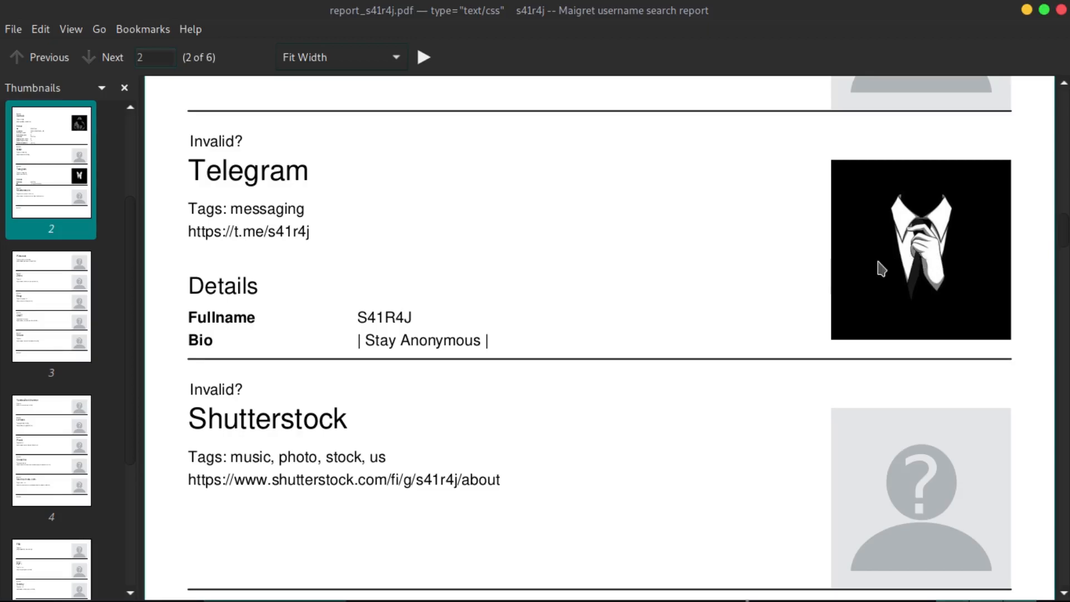
mouse_move(1068, 239)
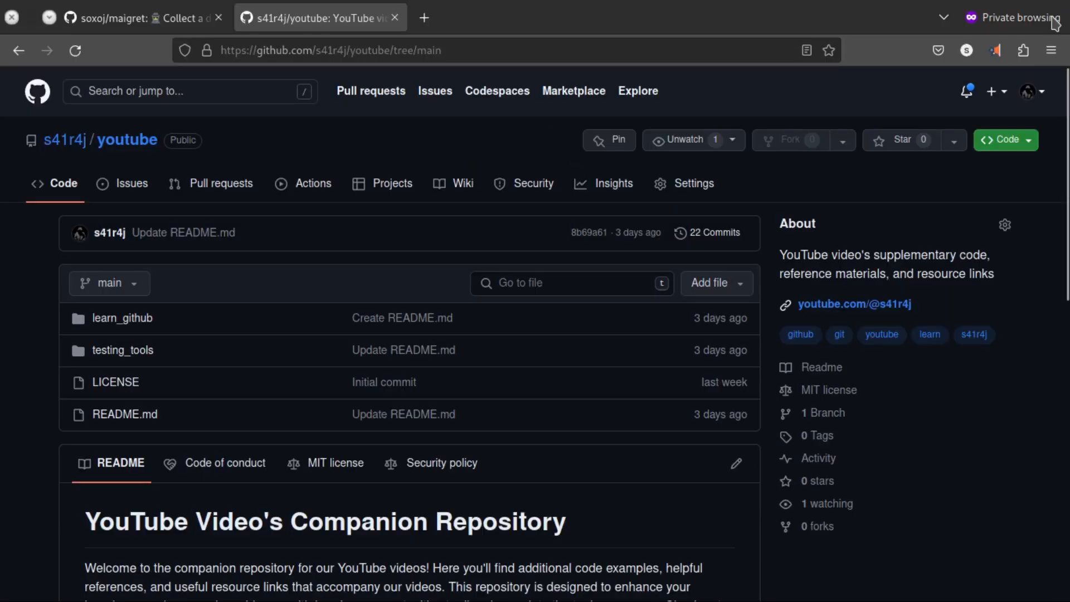
Step: Check the s41r4j/youtube clone options, browse the README, and open the testing_tools folder from the Series table
click(1005, 139)
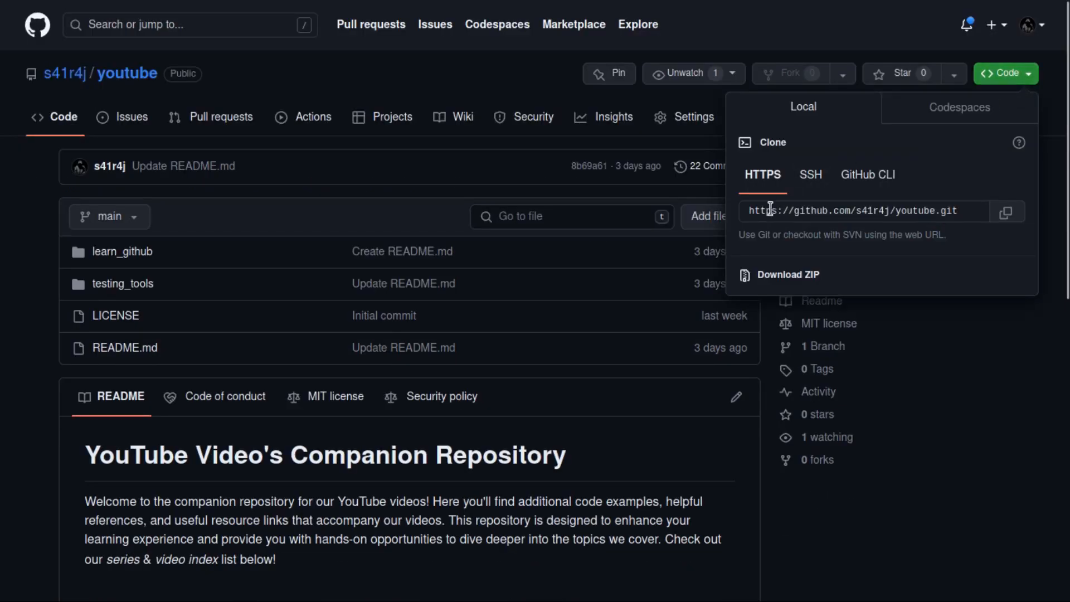
click(878, 212)
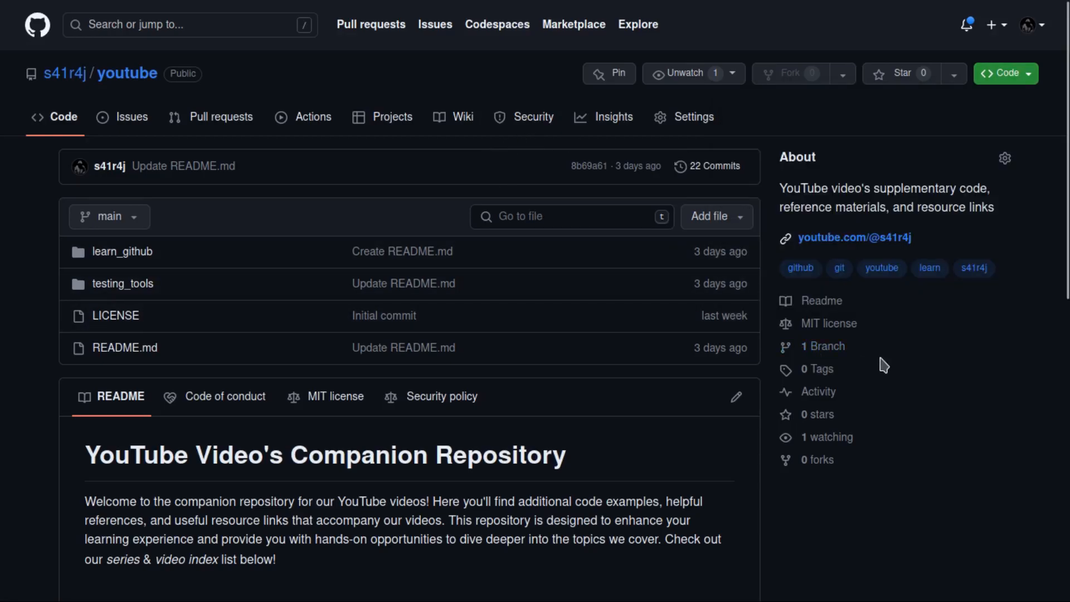
scroll(down, 3)
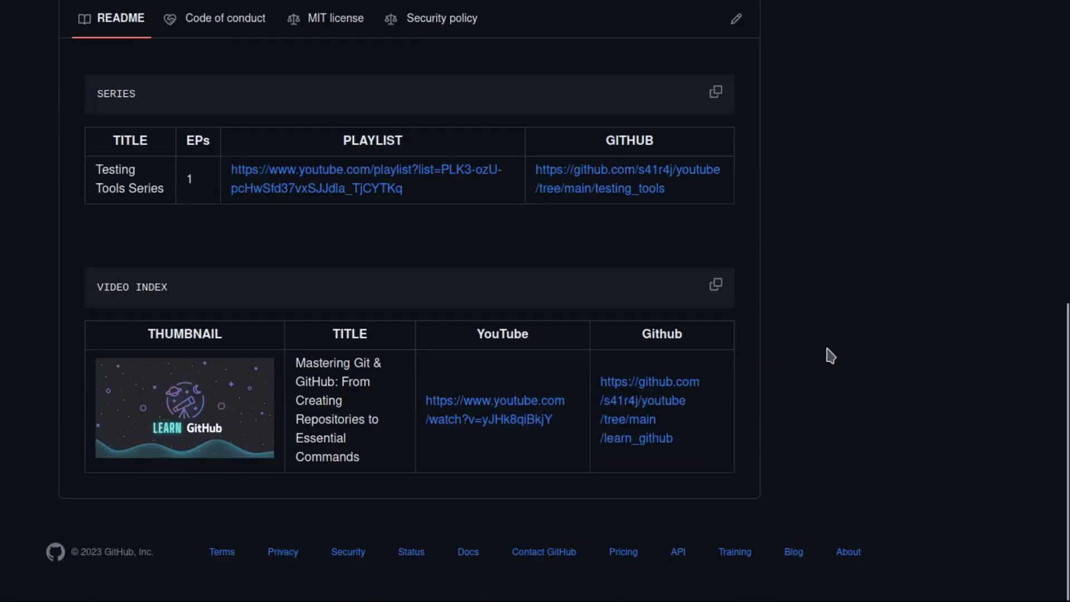
mouse_move(807, 359)
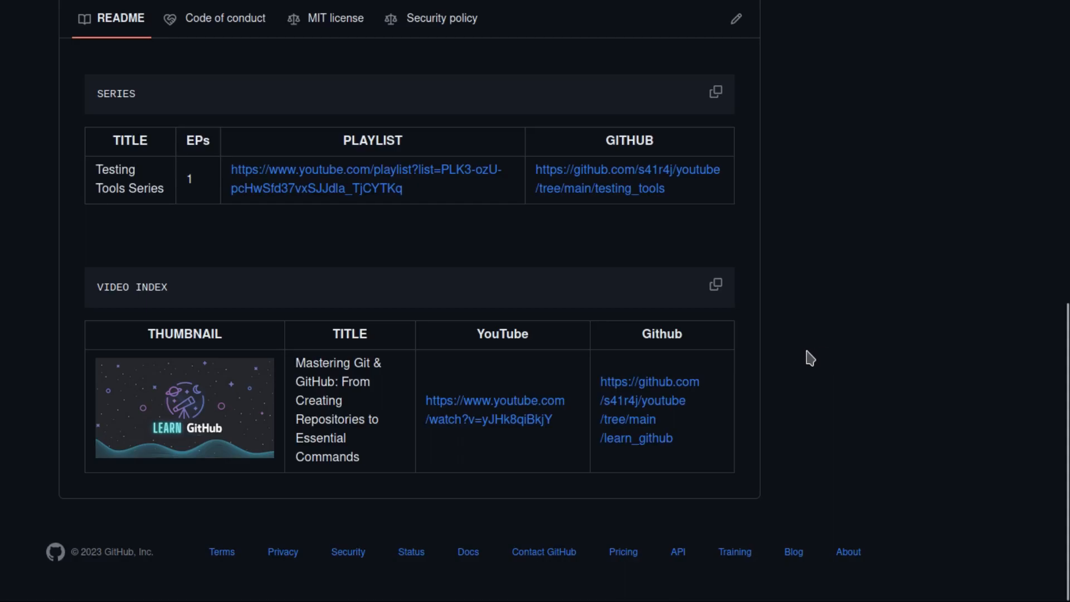
scroll(up, 3)
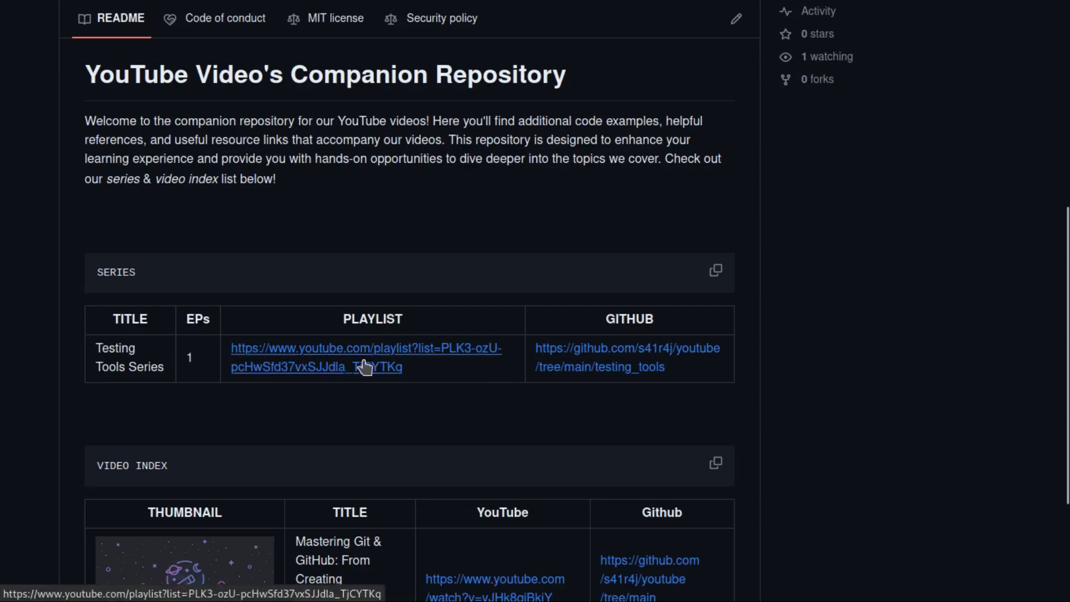
mouse_move(621, 366)
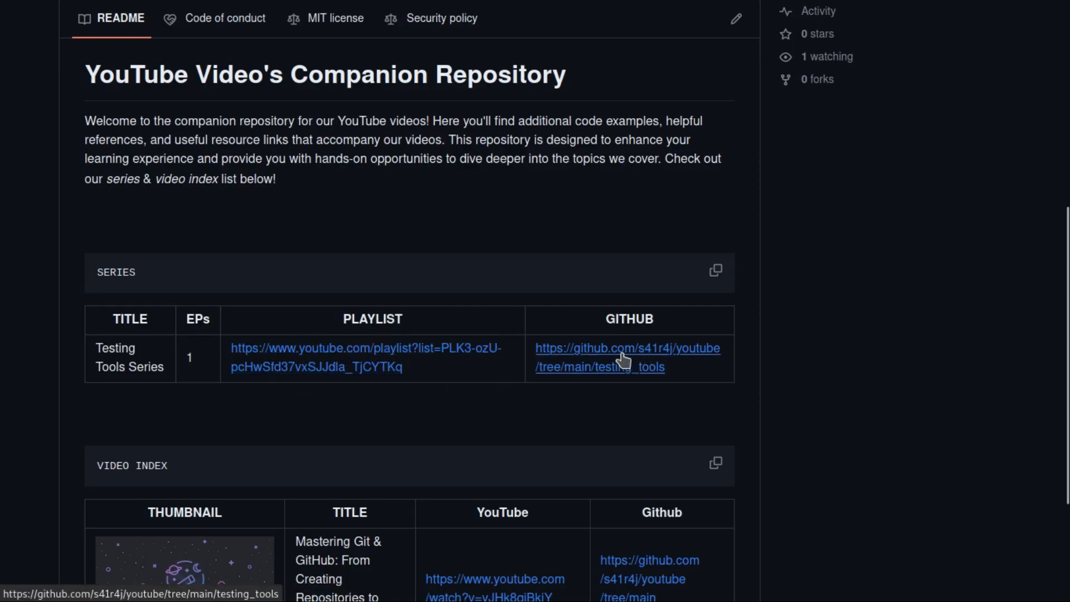
click(620, 356)
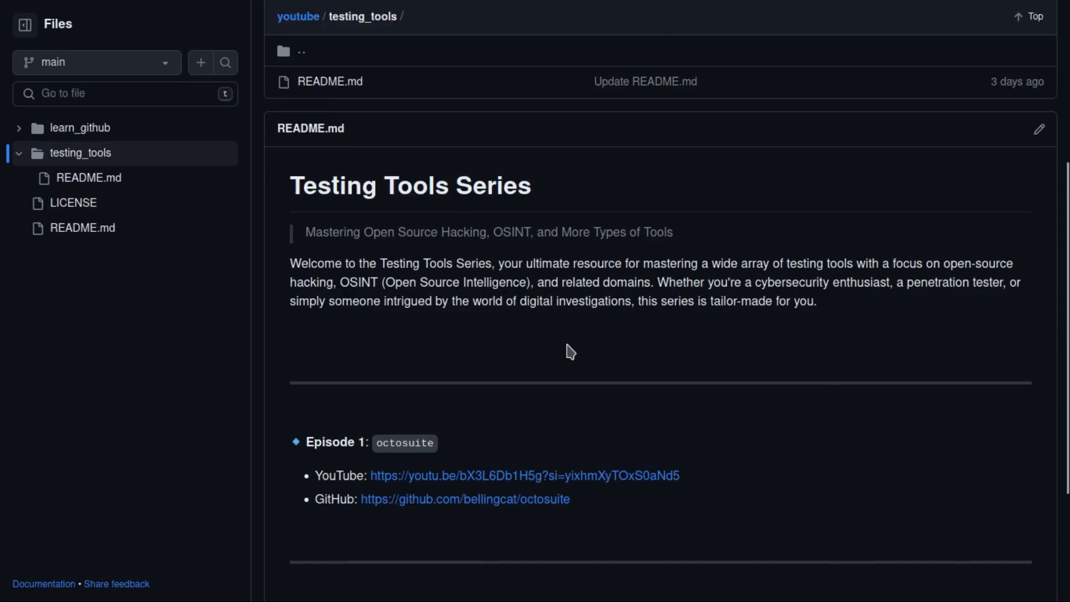